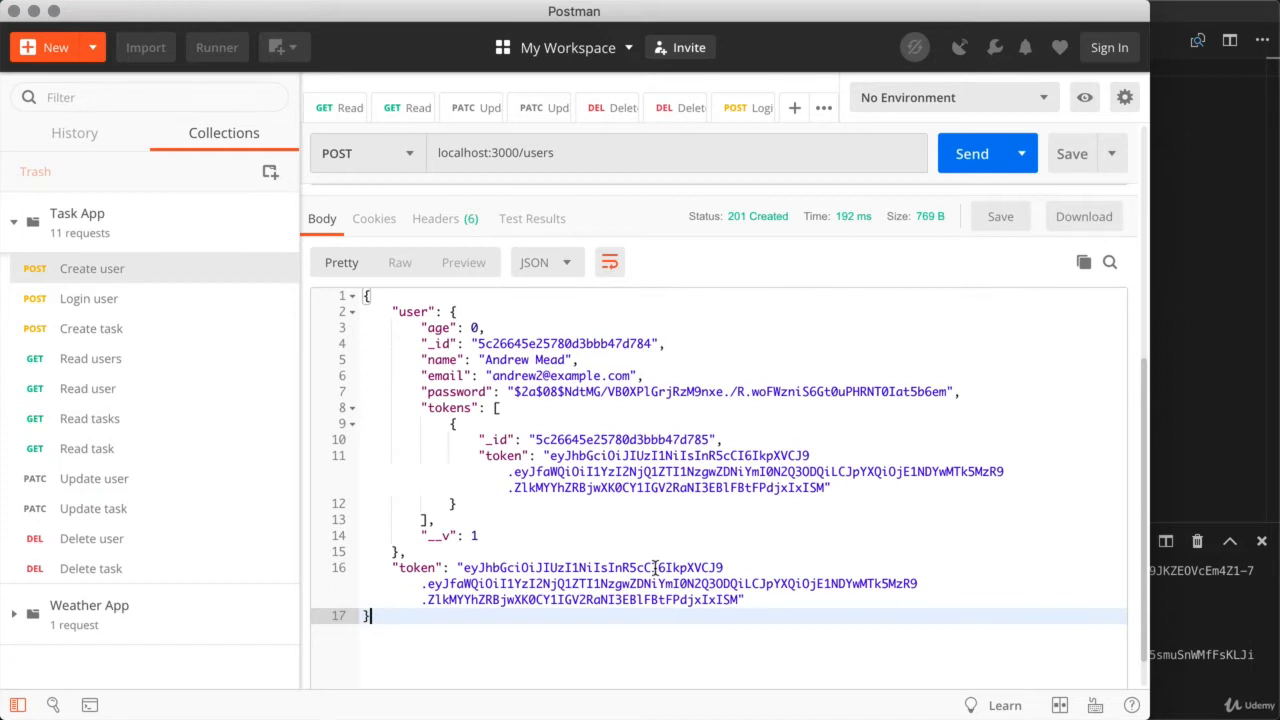
mouse_move(612, 604)
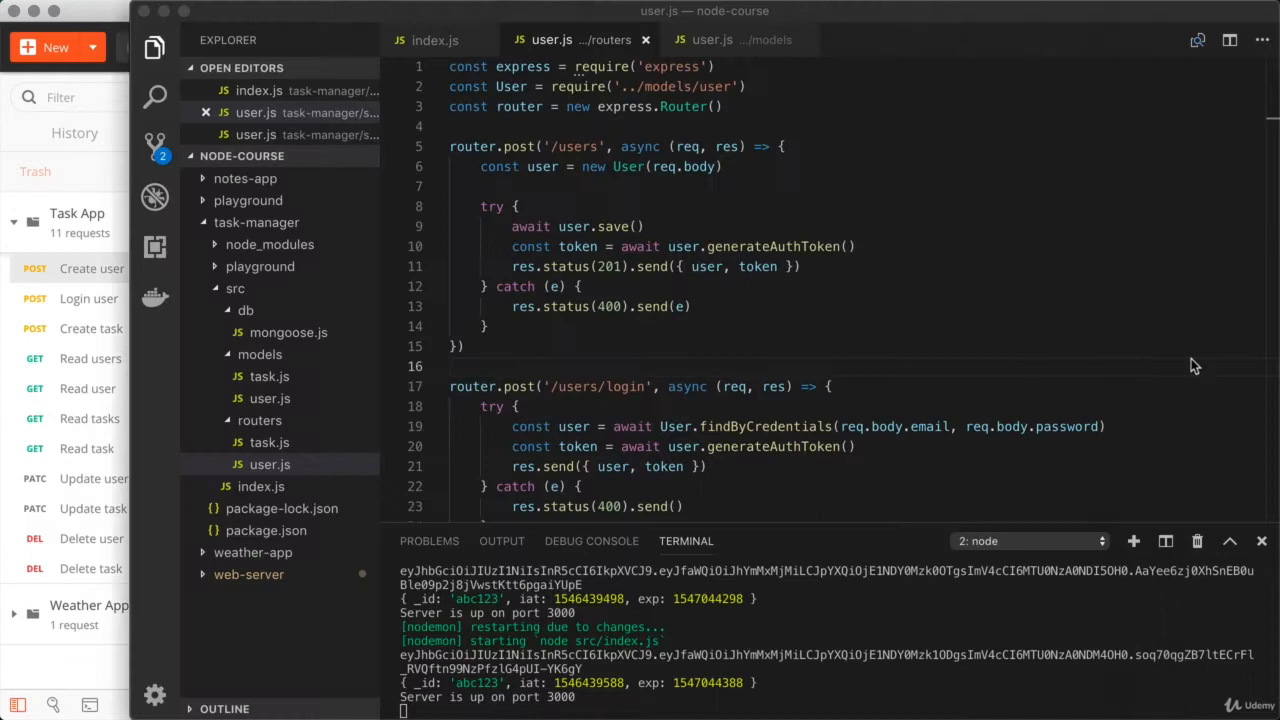
mouse_move(1194, 366)
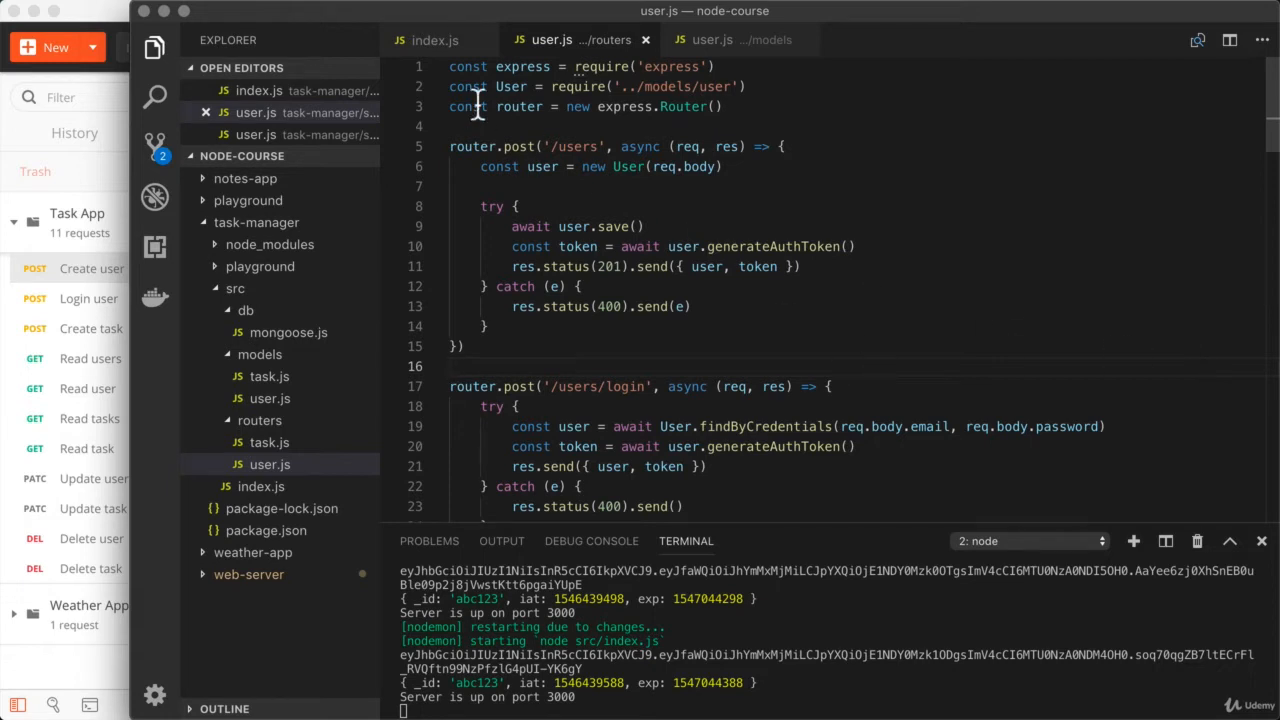
- Switch to index.js where the Express app registers the user and task routers
click(436, 40)
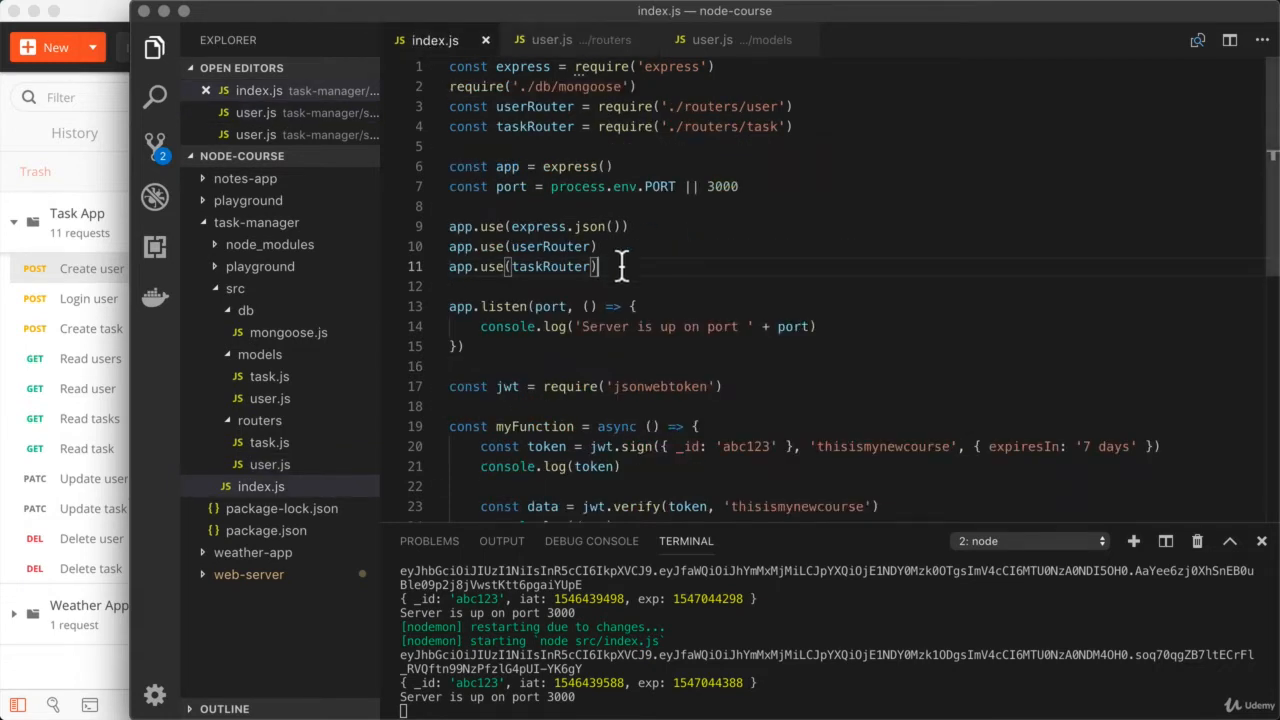
mouse_move(738, 280)
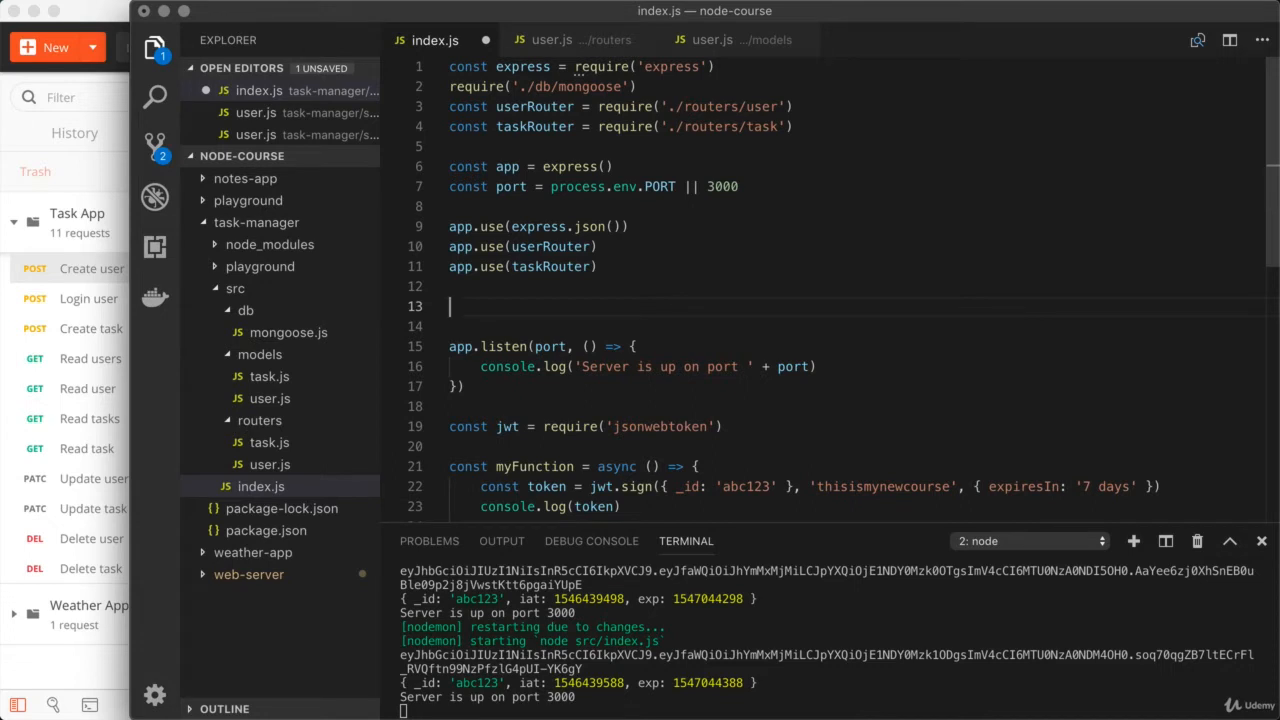
- Add comments '// Without middleware: new request -> run route handler' and the 'With middleware' flow, highlighting key steps
text(// Without middleware:  new request -> run route handler)
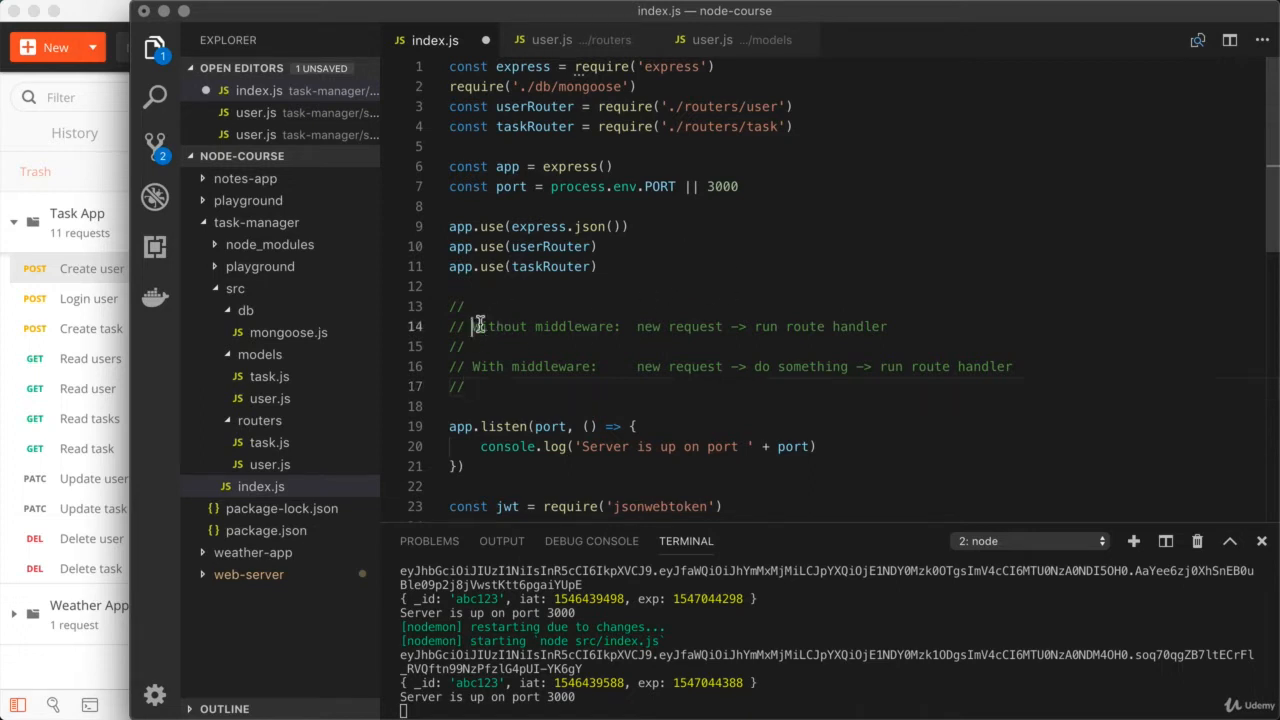
double_click(540, 326)
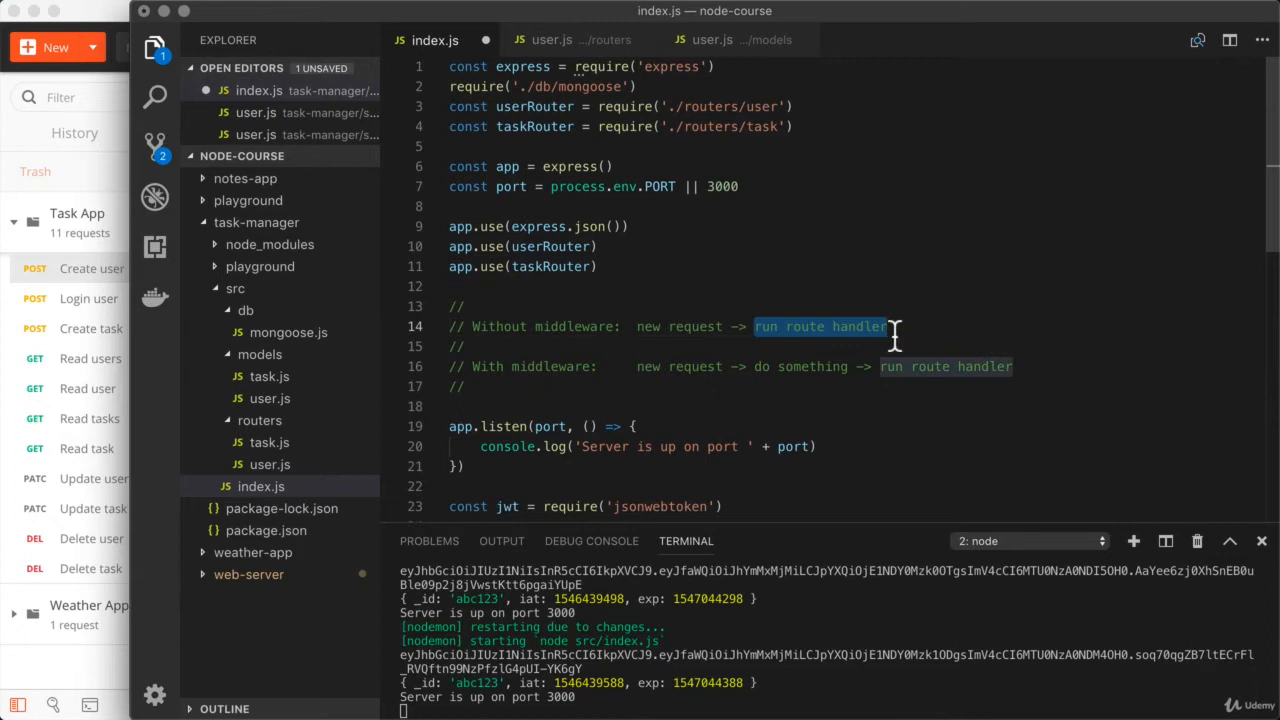
mouse_move(780, 330)
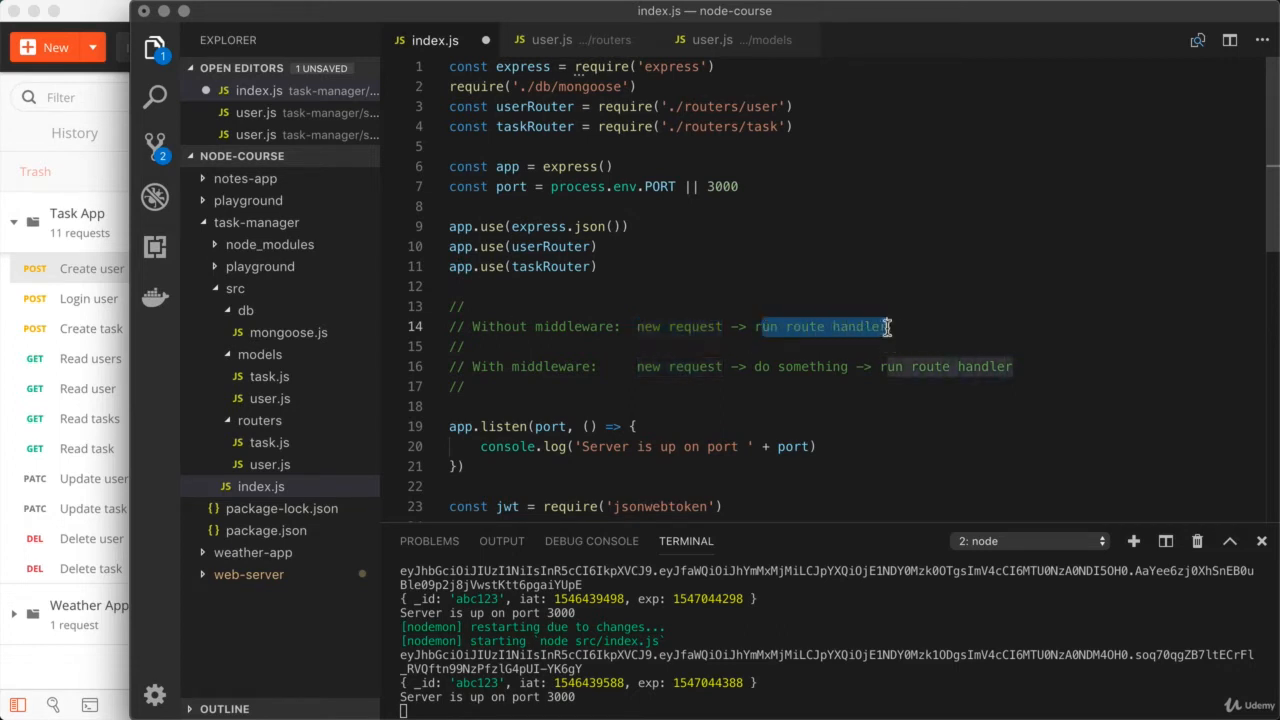
click(888, 326)
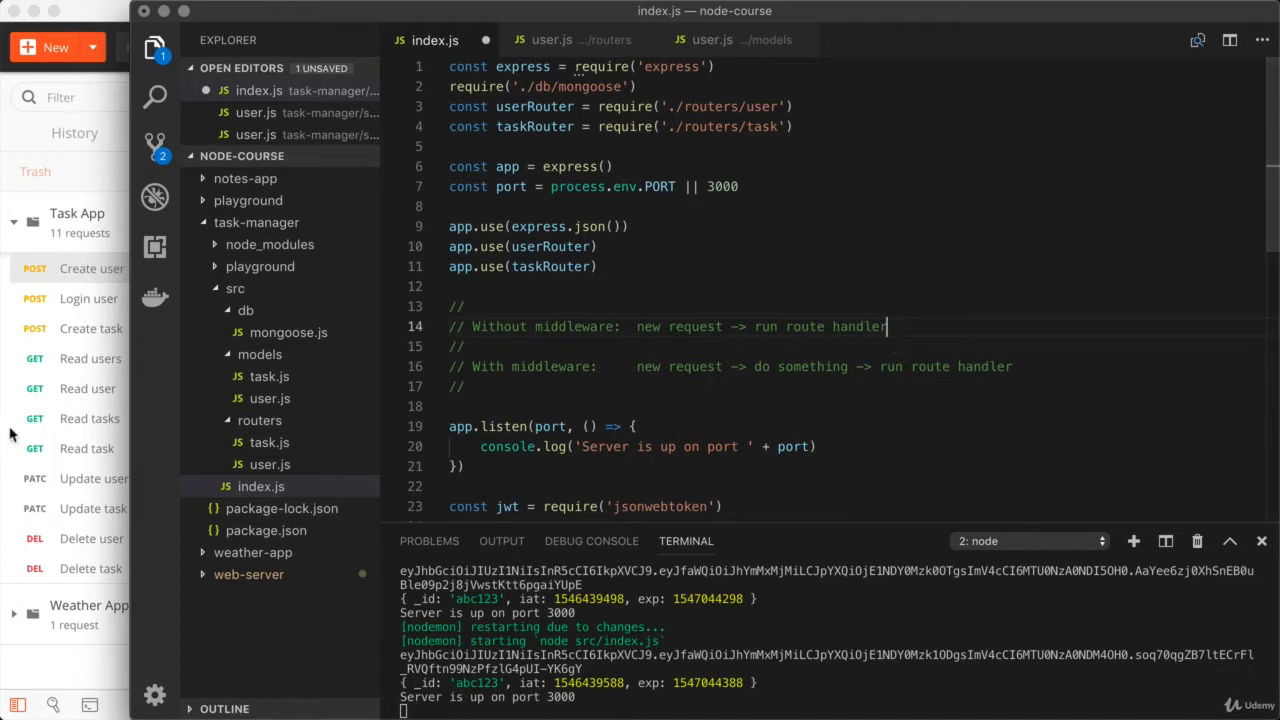
mouse_move(108, 338)
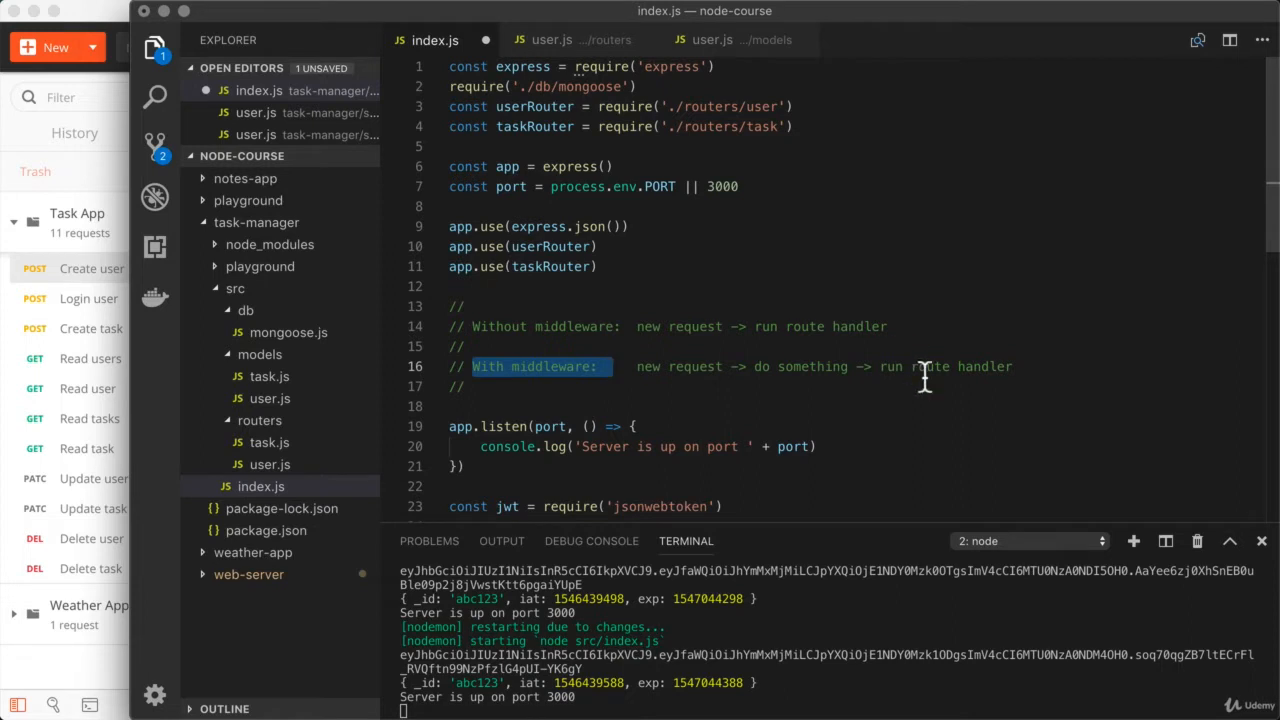
mouse_move(750, 352)
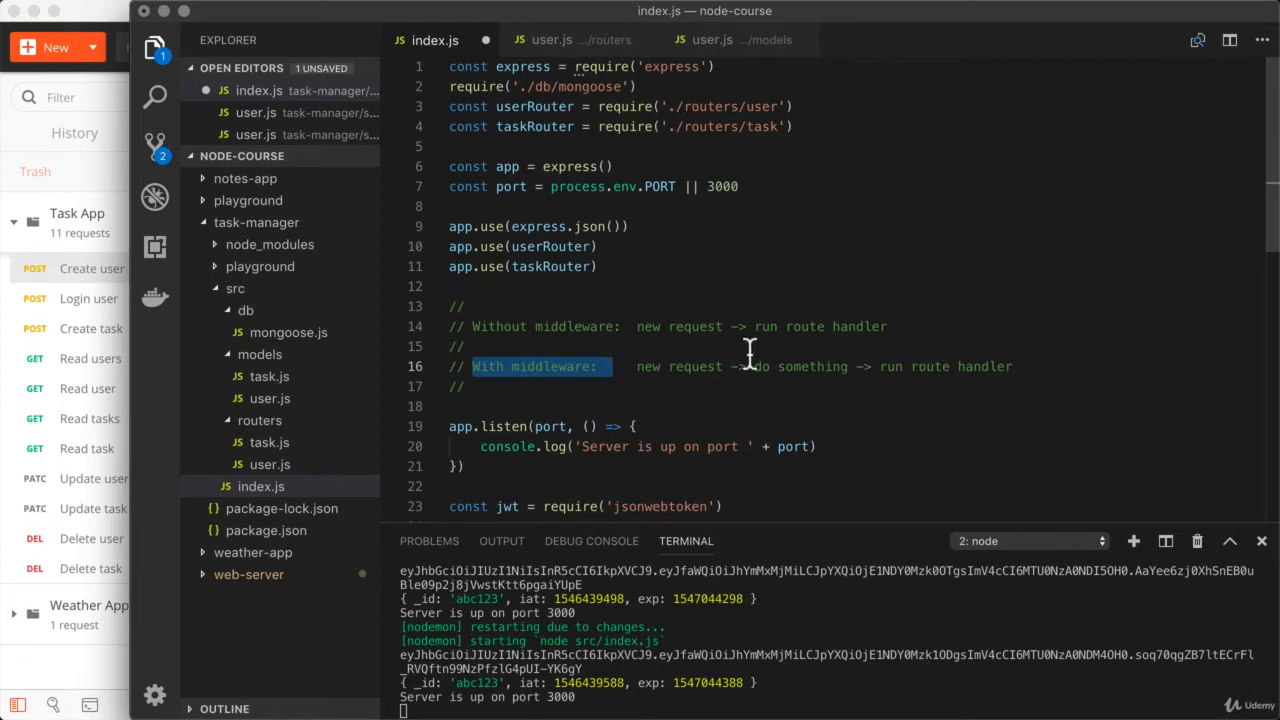
mouse_move(784, 384)
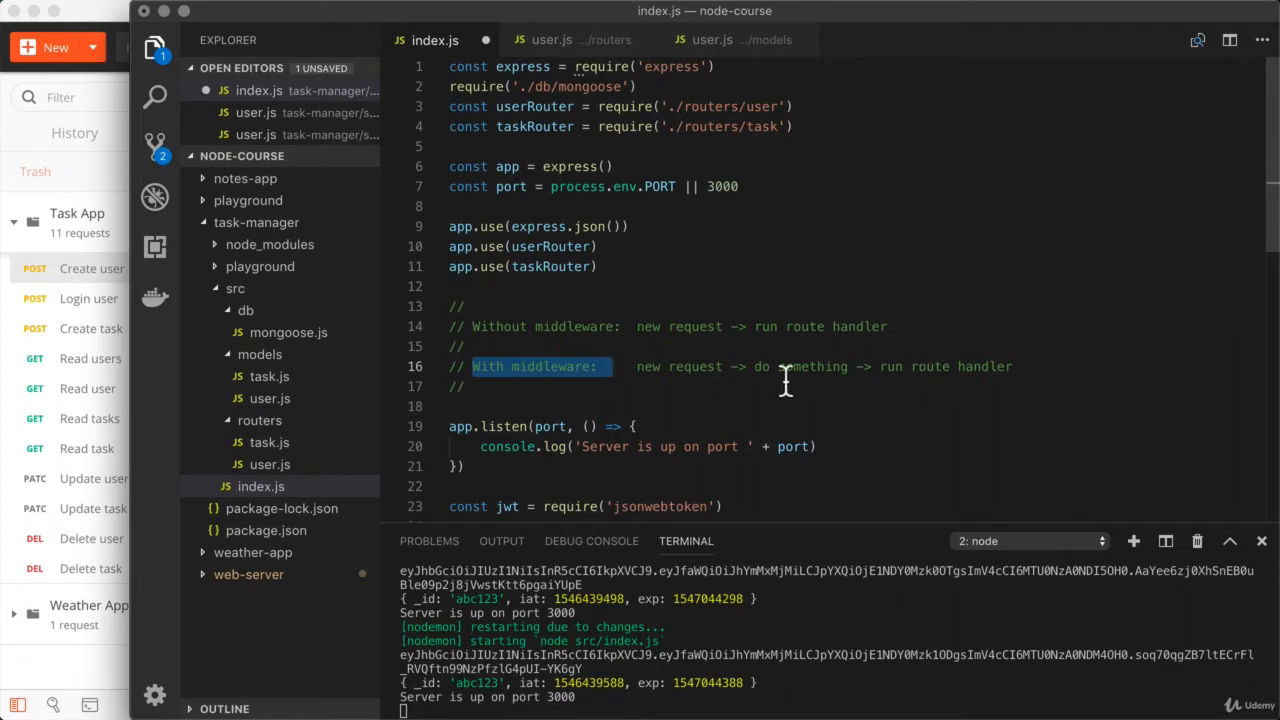
double_click(680, 366)
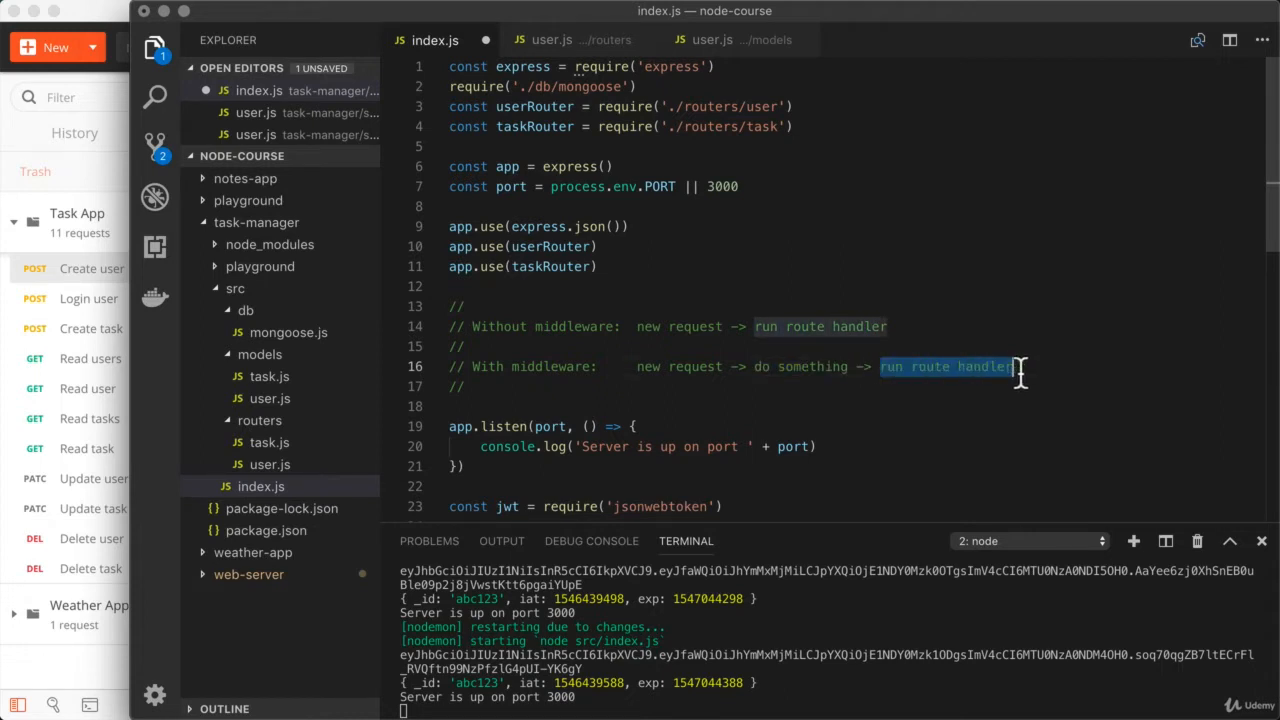
mouse_move(918, 366)
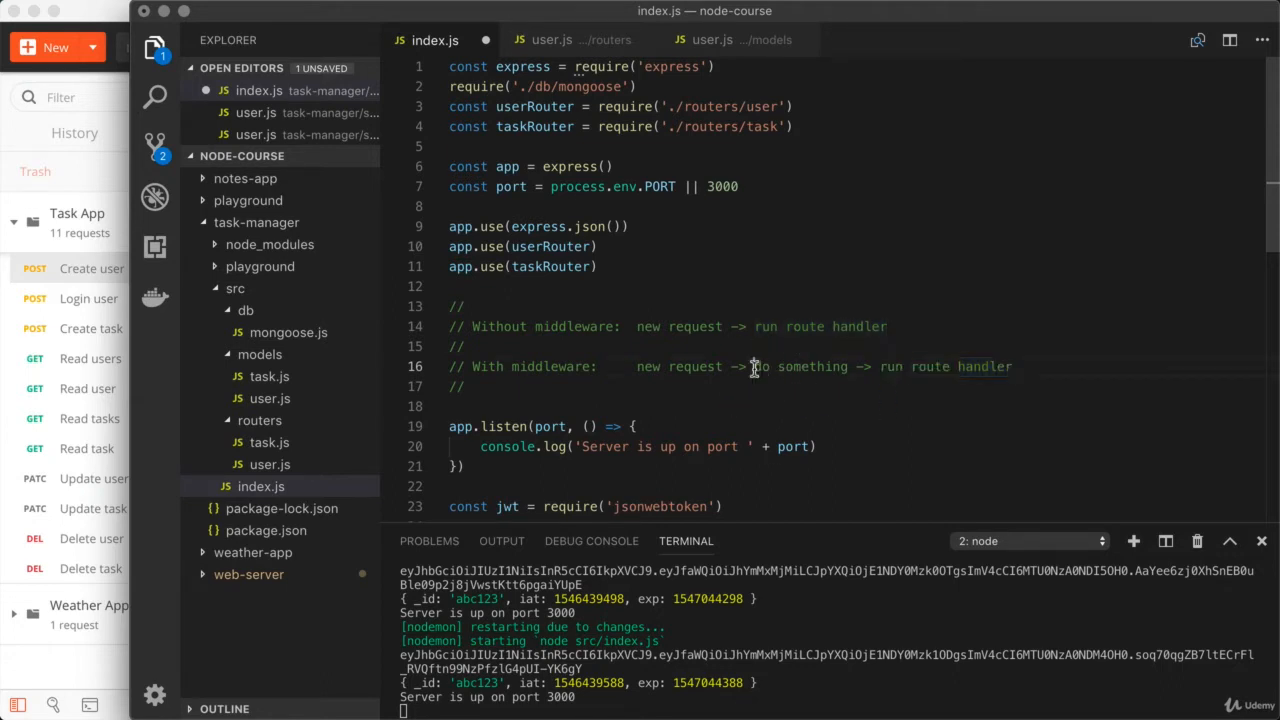
double_click(800, 366)
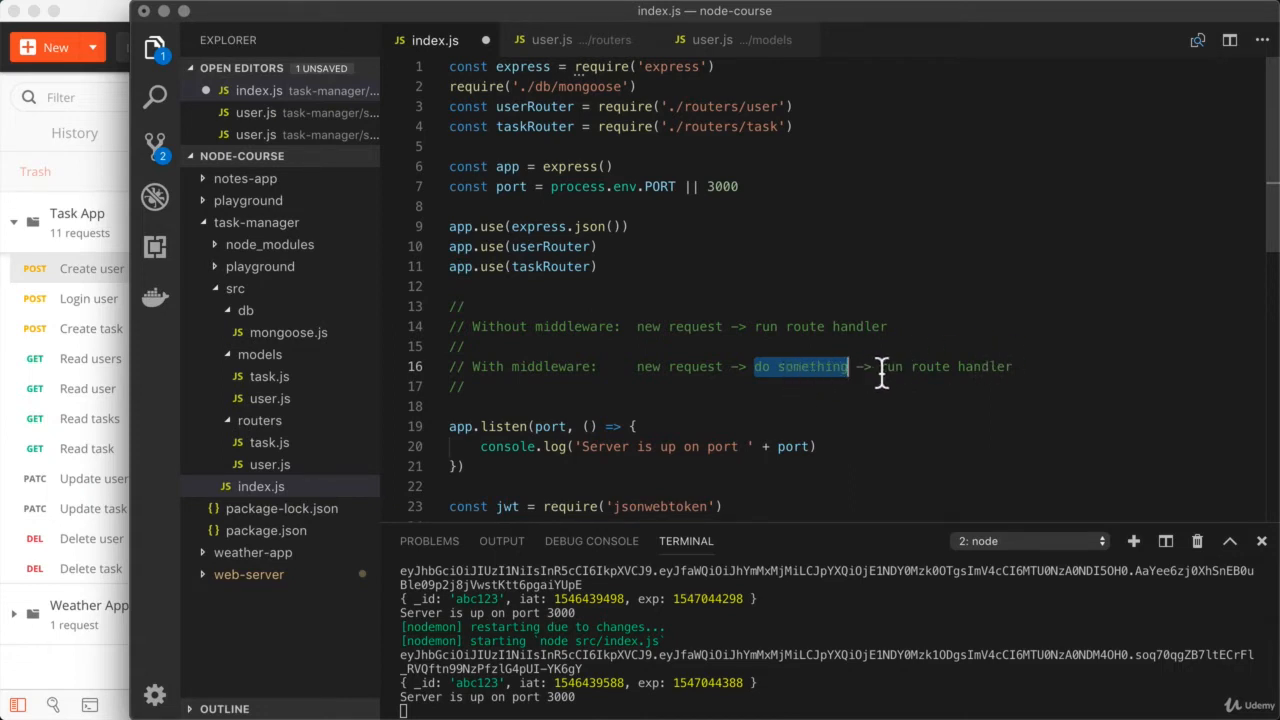
mouse_move(880, 382)
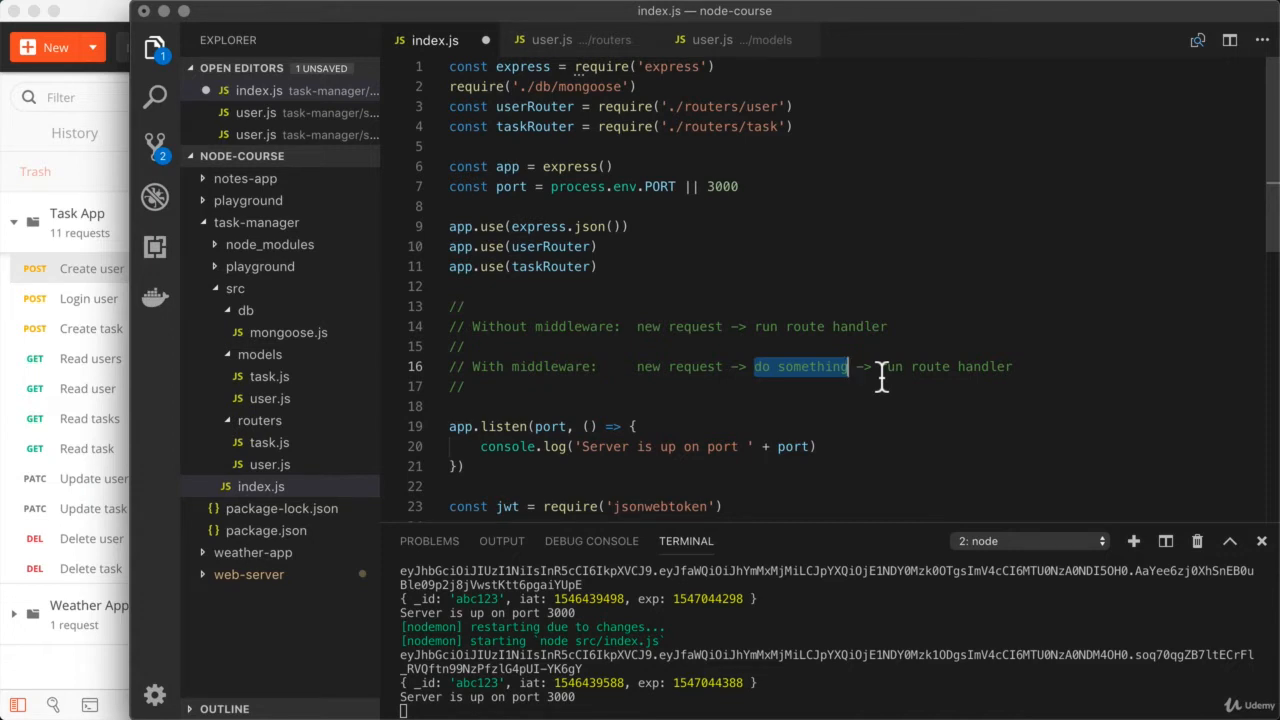
mouse_move(800, 350)
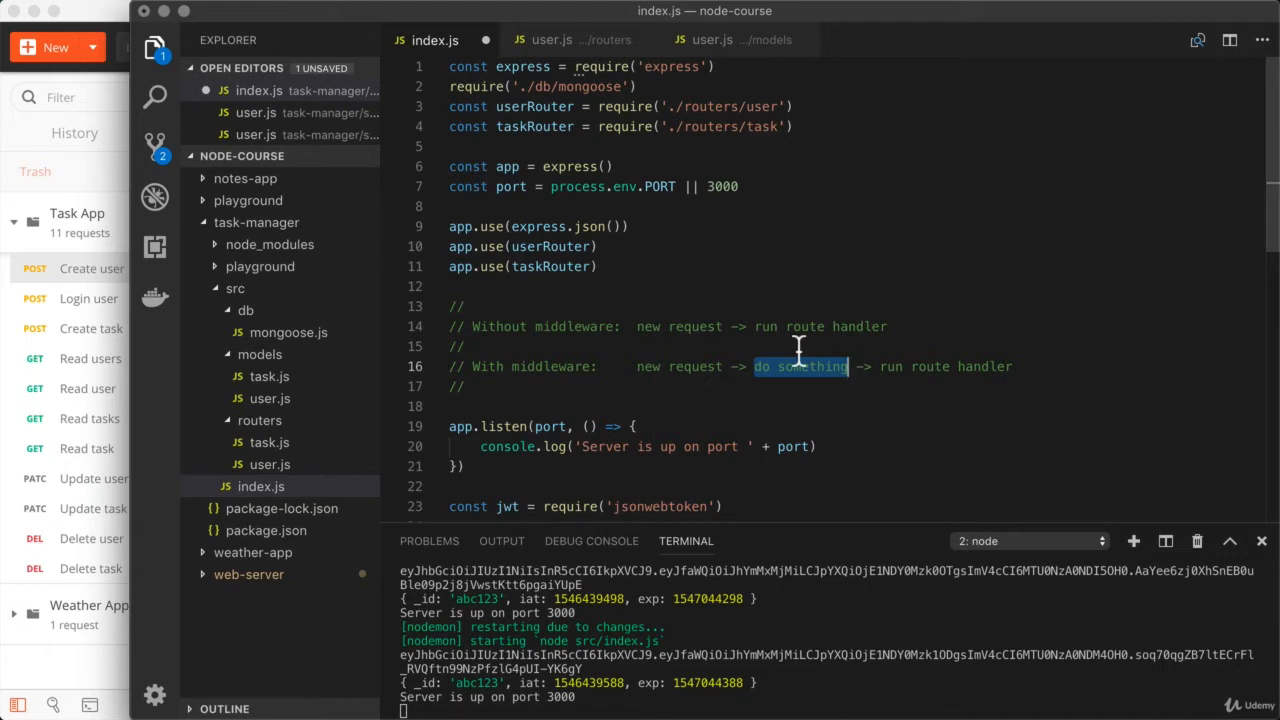
mouse_move(796, 350)
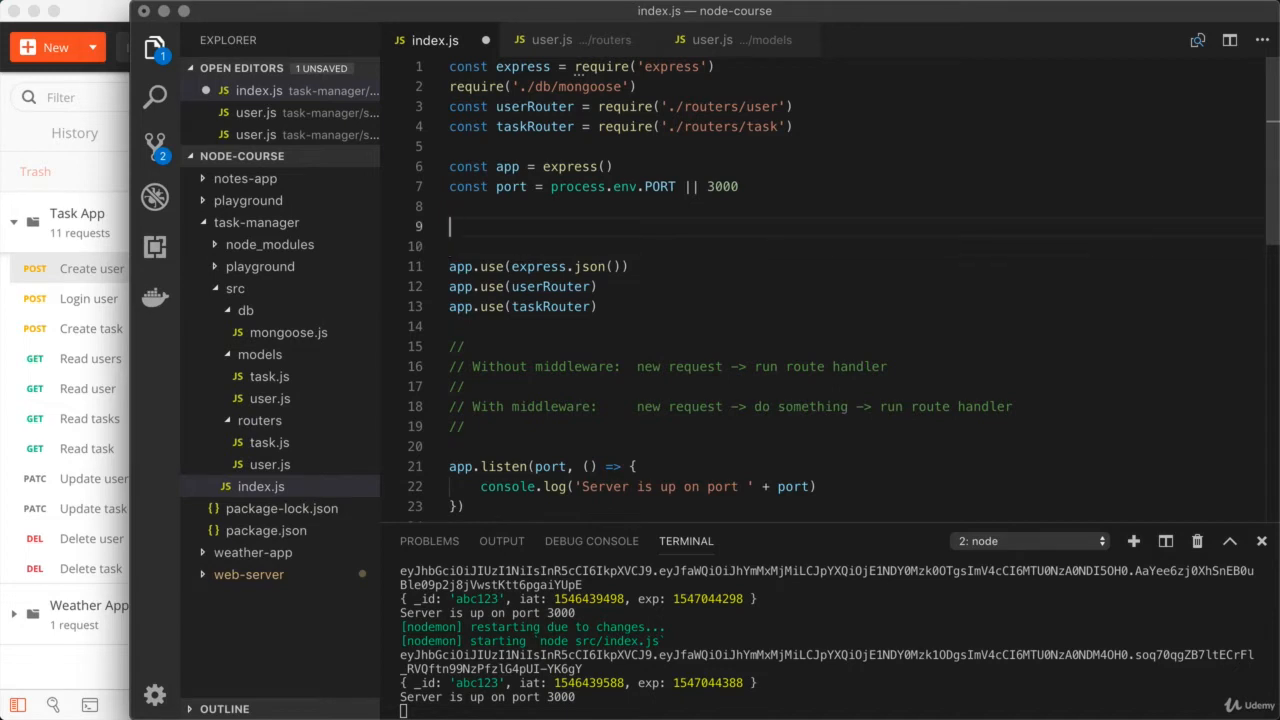
mouse_move(478, 364)
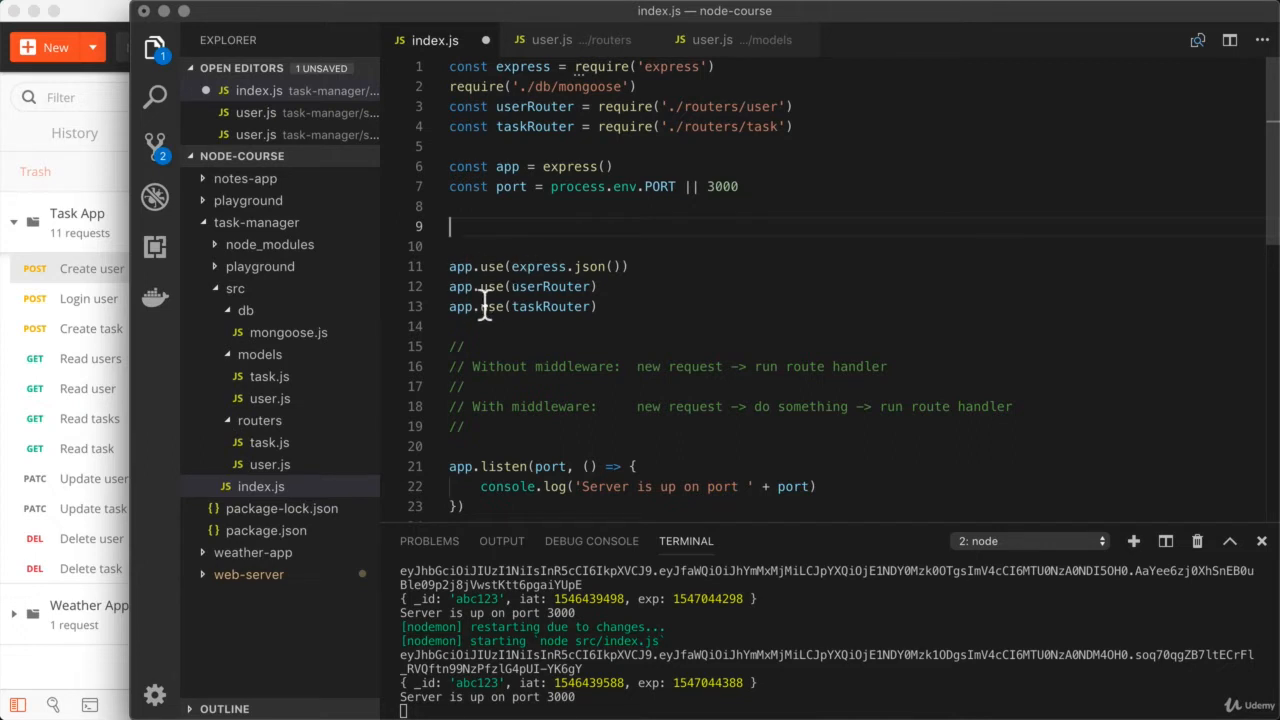
mouse_move(572, 226)
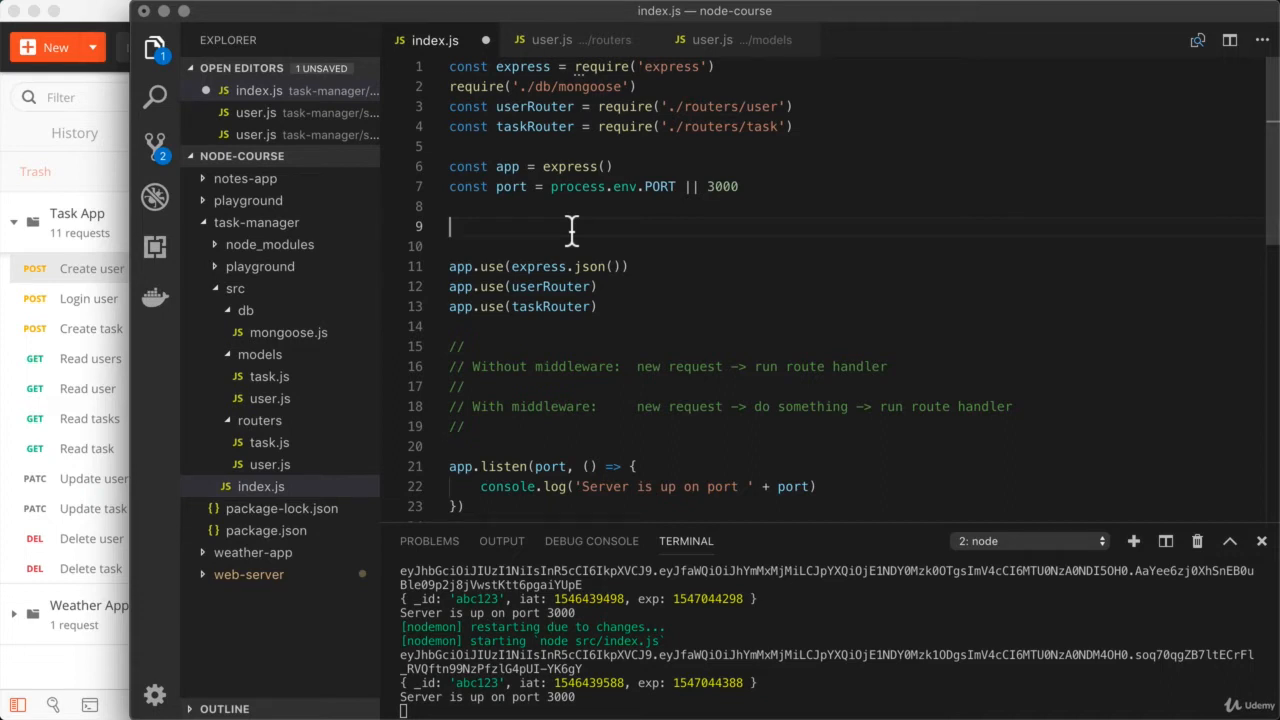
- Write an empty app.use((req, res) => { }) middleware above the JSON parser and routers
text(app)
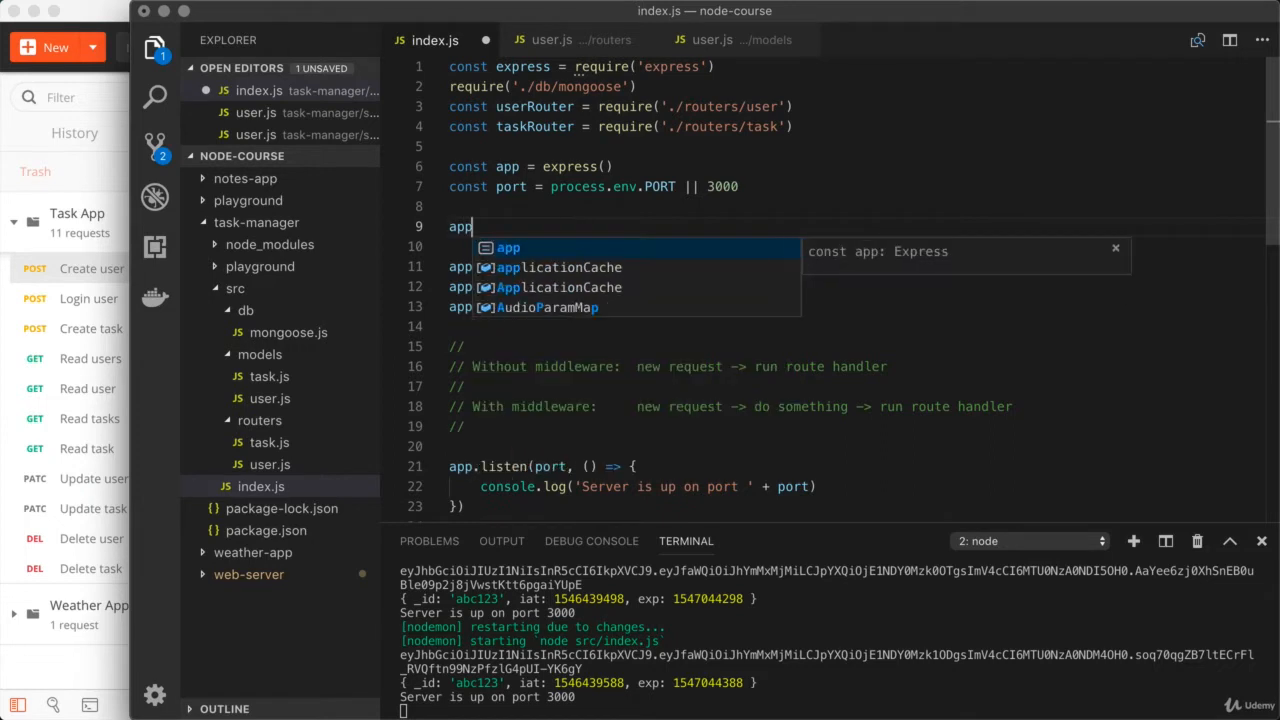
text(.use())
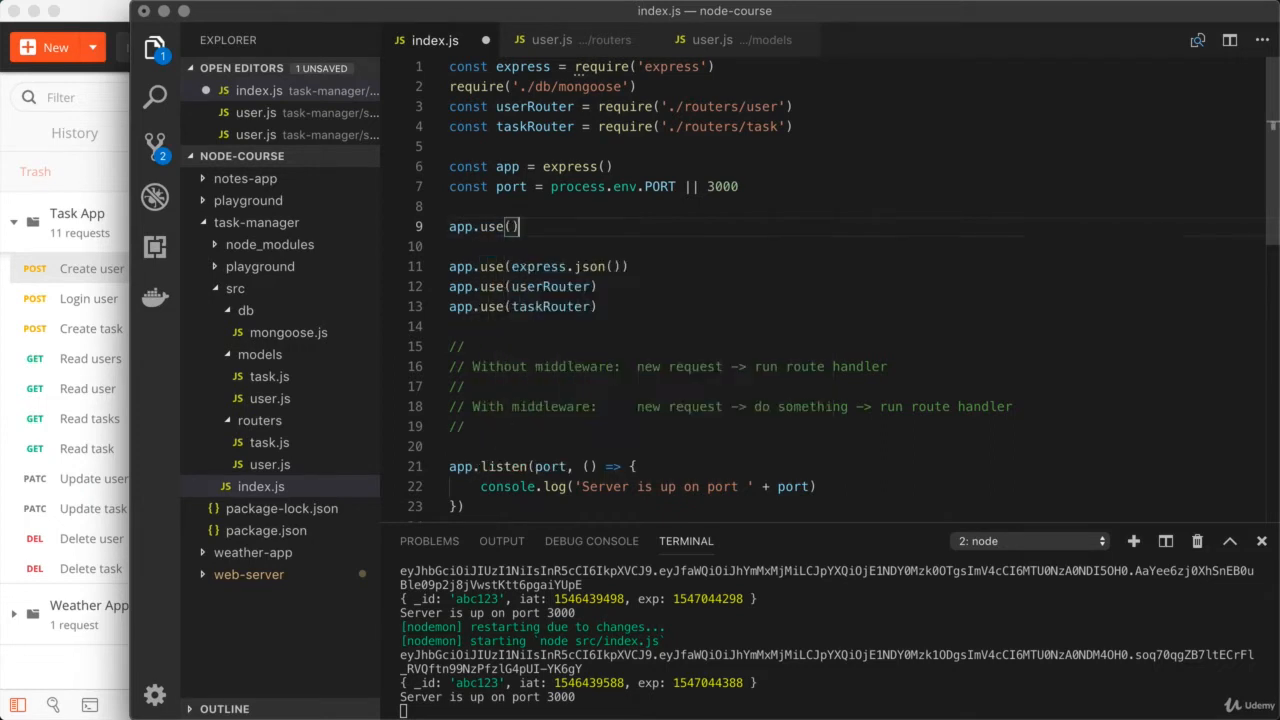
mouse_move(536, 288)
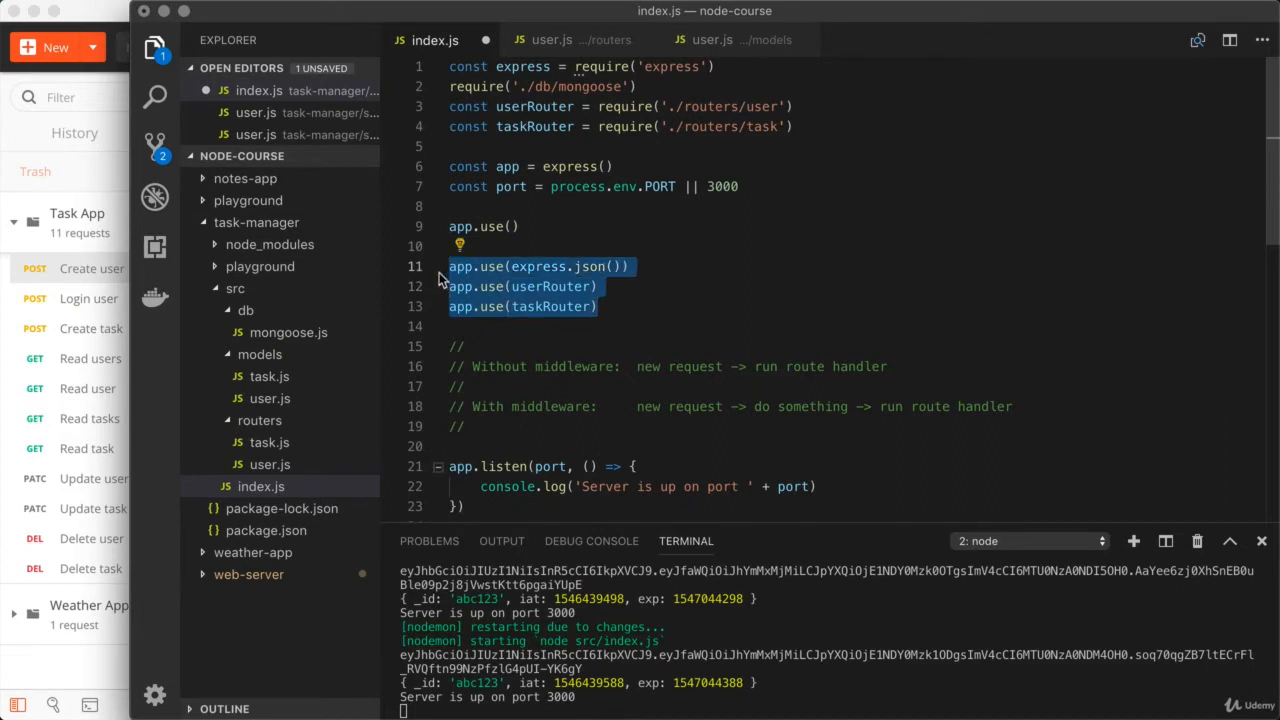
click(510, 226)
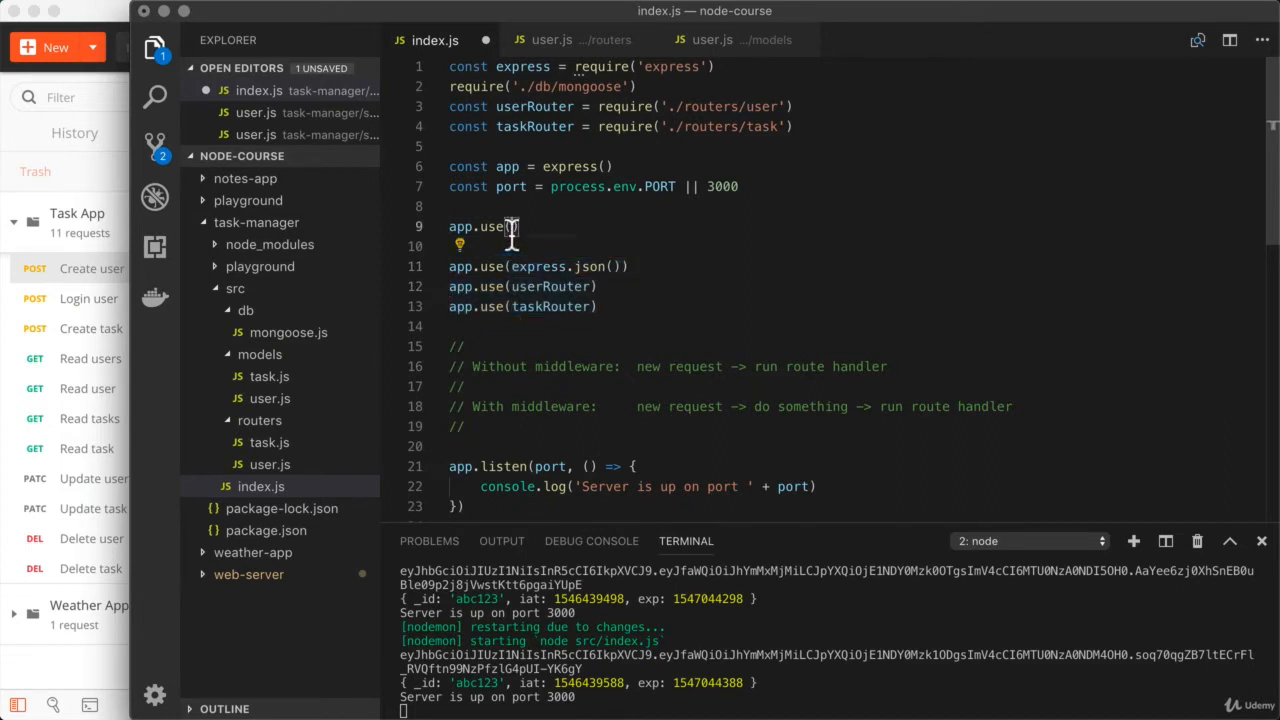
text(())
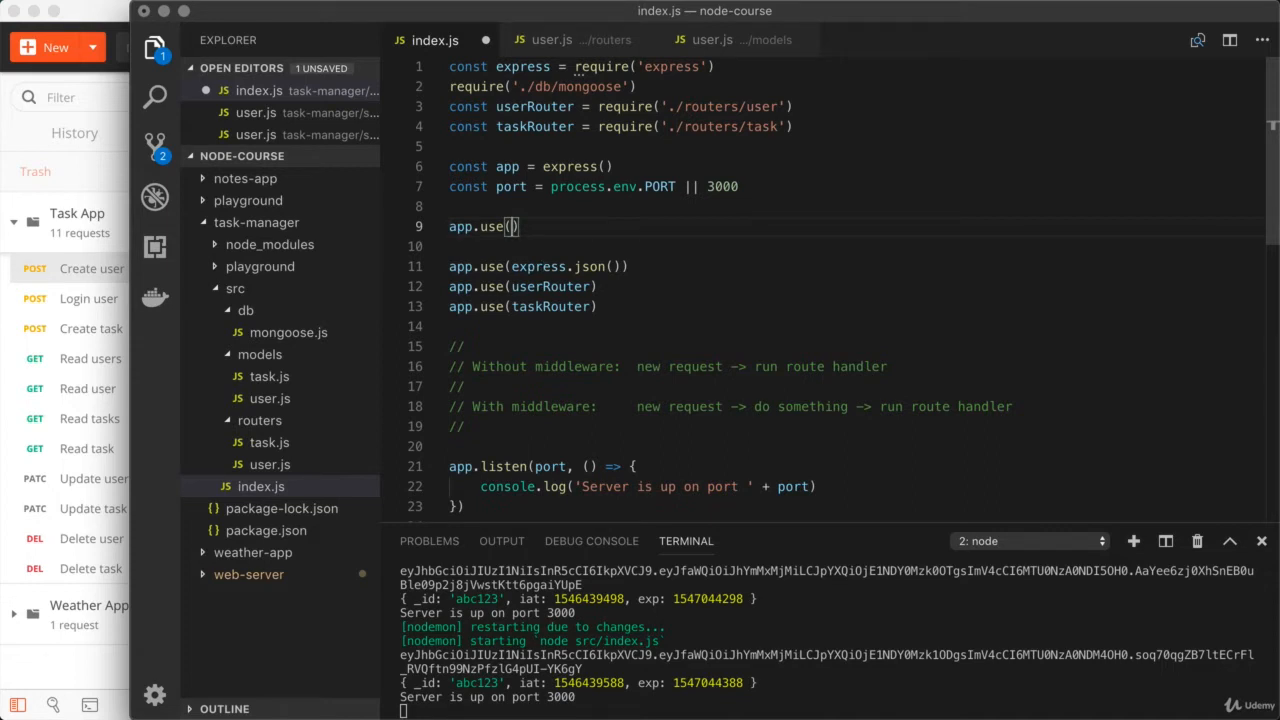
text(() =>)
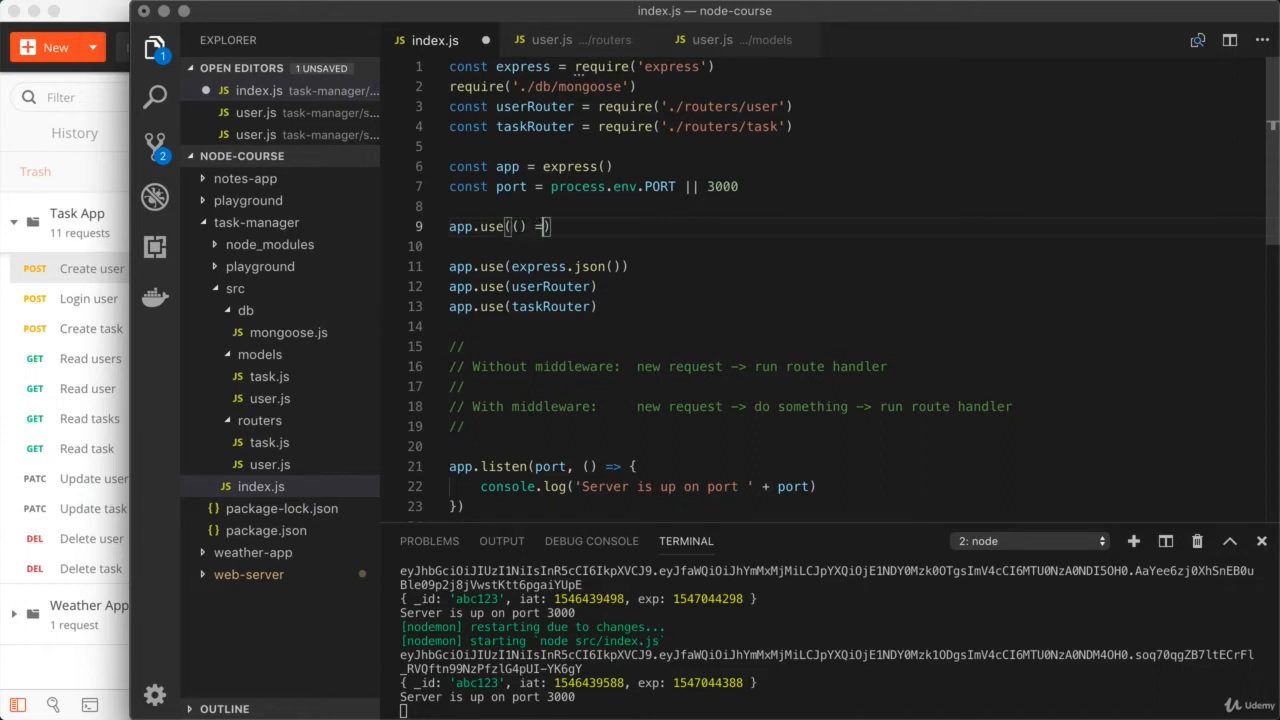
text(> {)
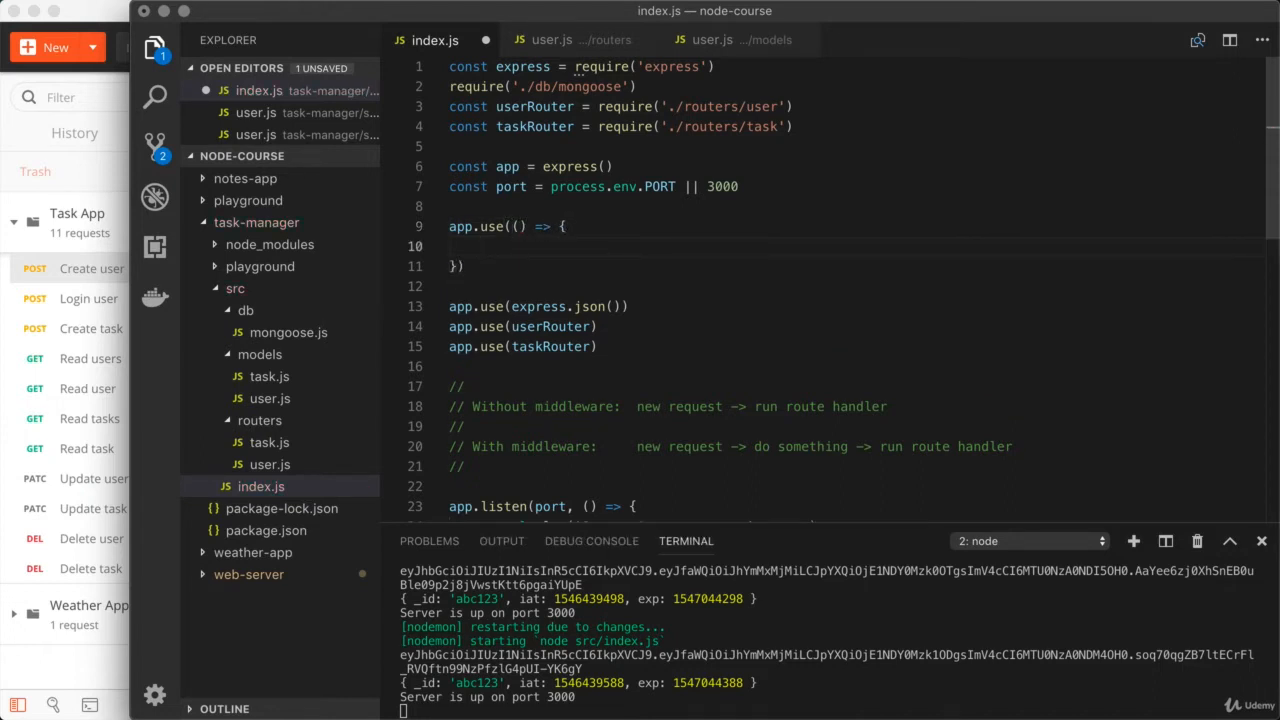
mouse_move(752, 418)
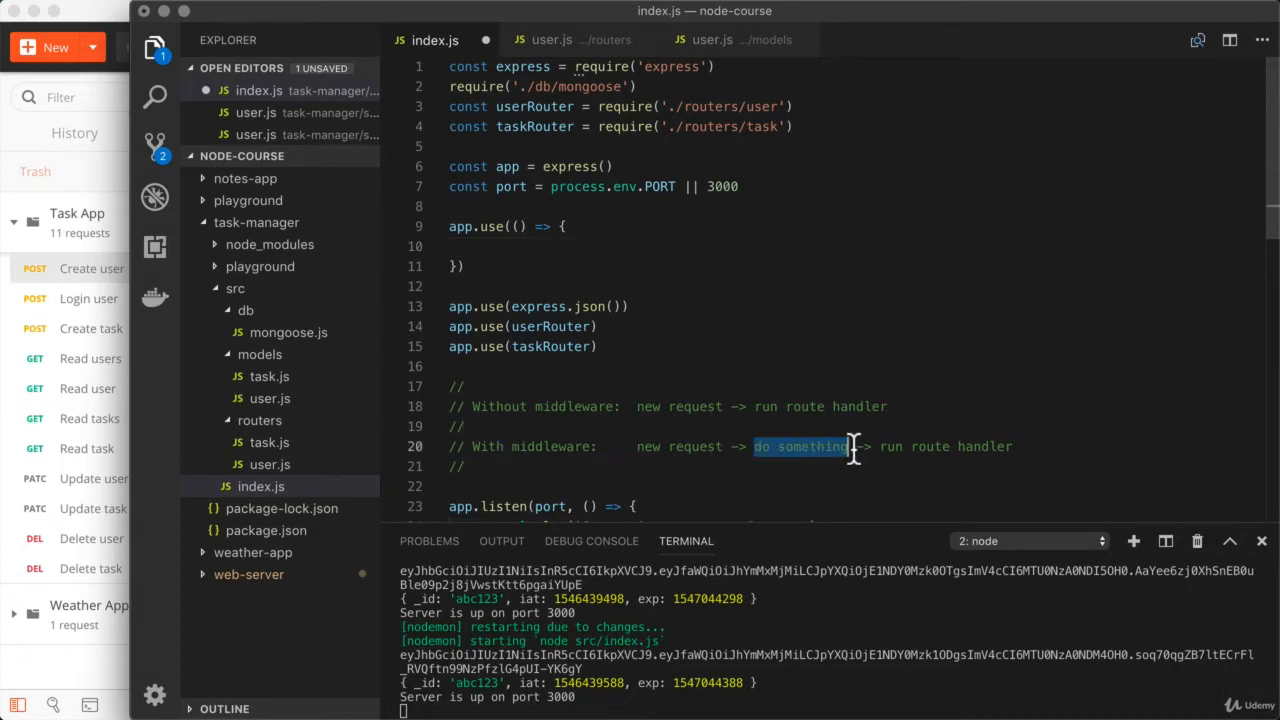
mouse_move(968, 432)
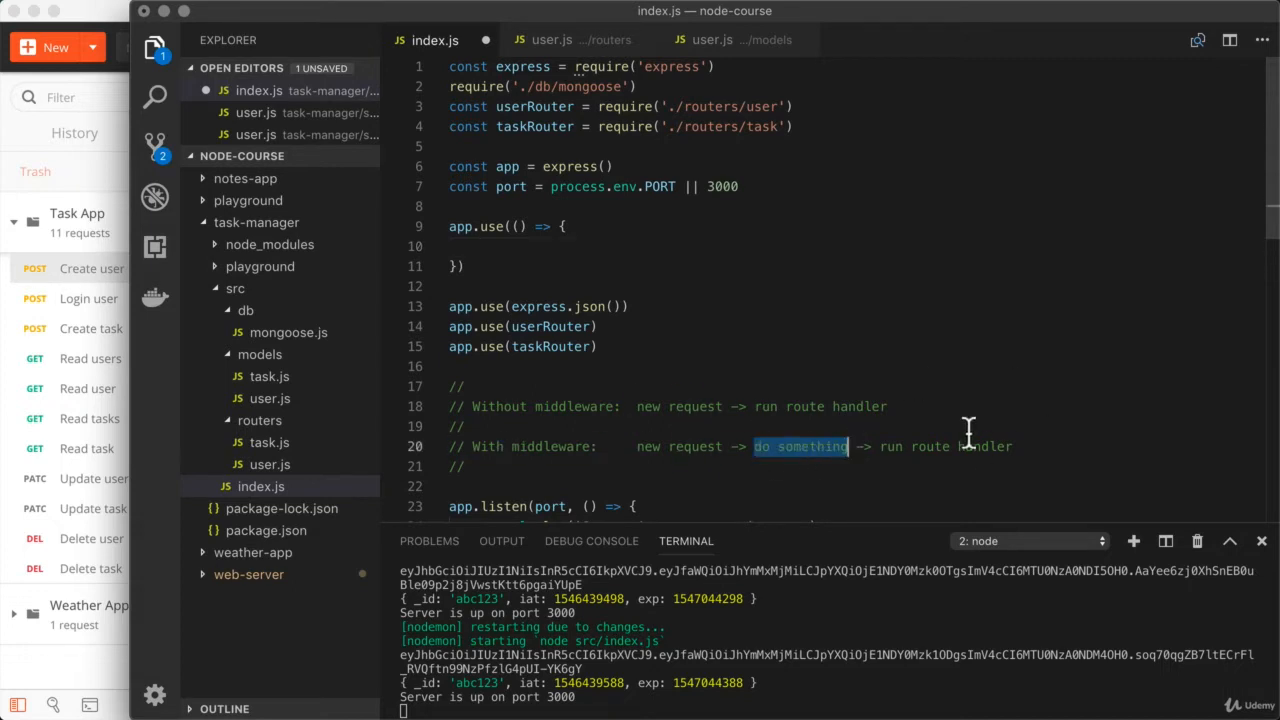
mouse_move(988, 472)
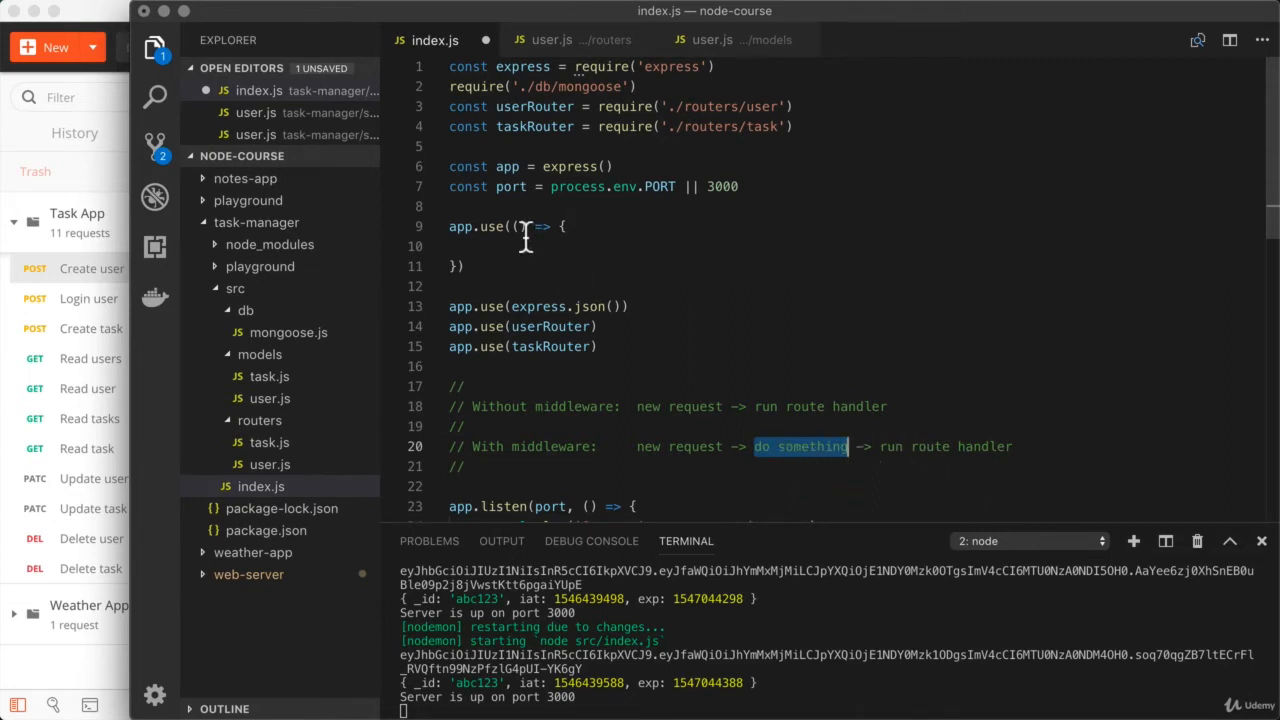
text(req, res)
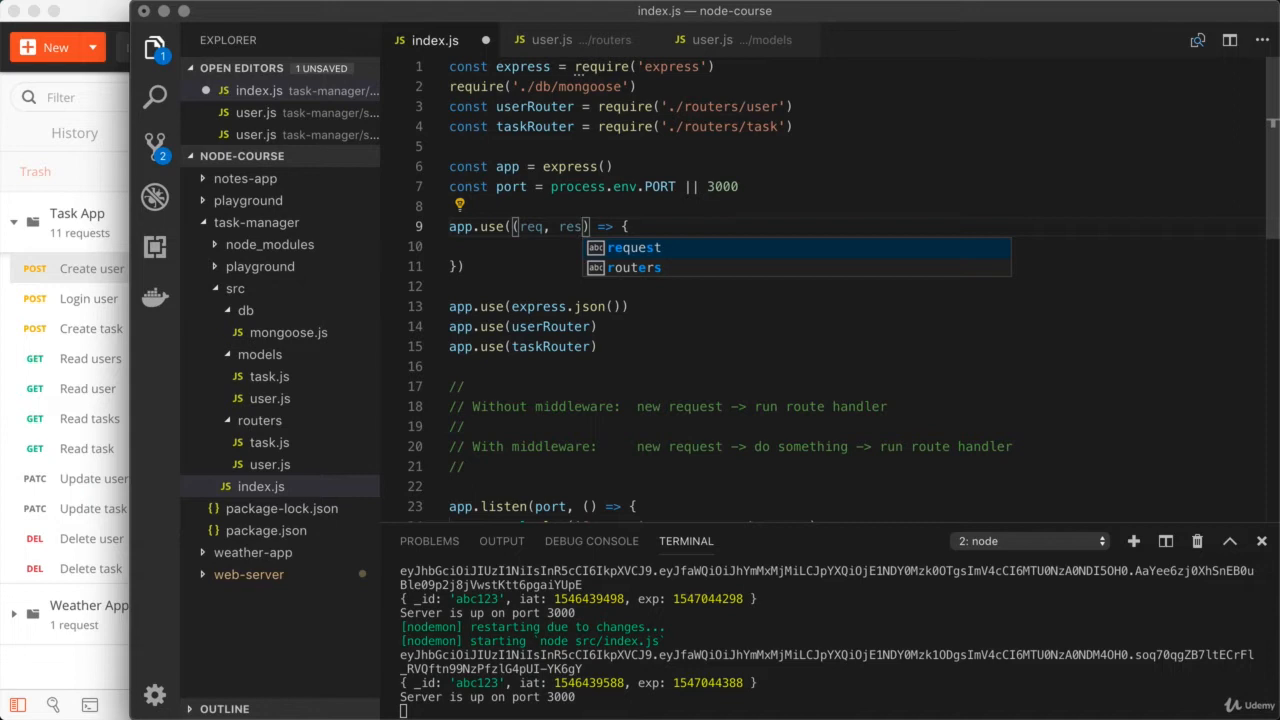
- Add the next parameter and log req.method and req.path inside the middleware
text(, next)
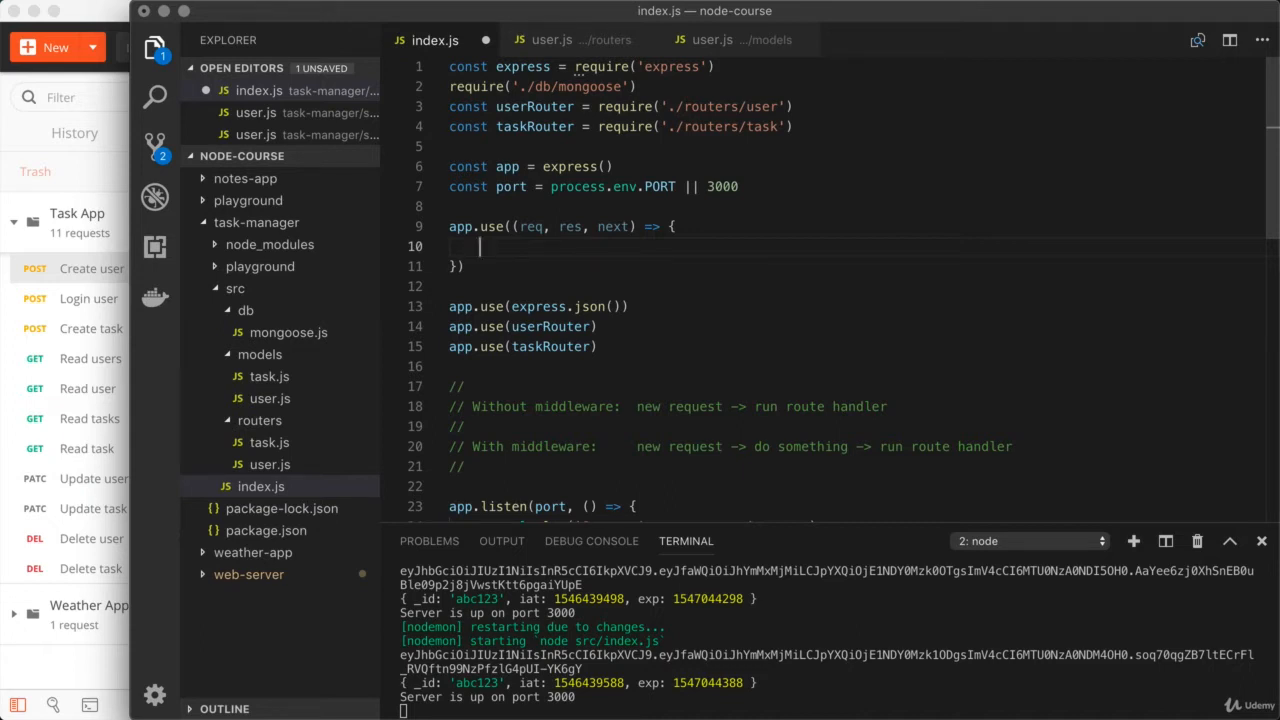
text(console.log()
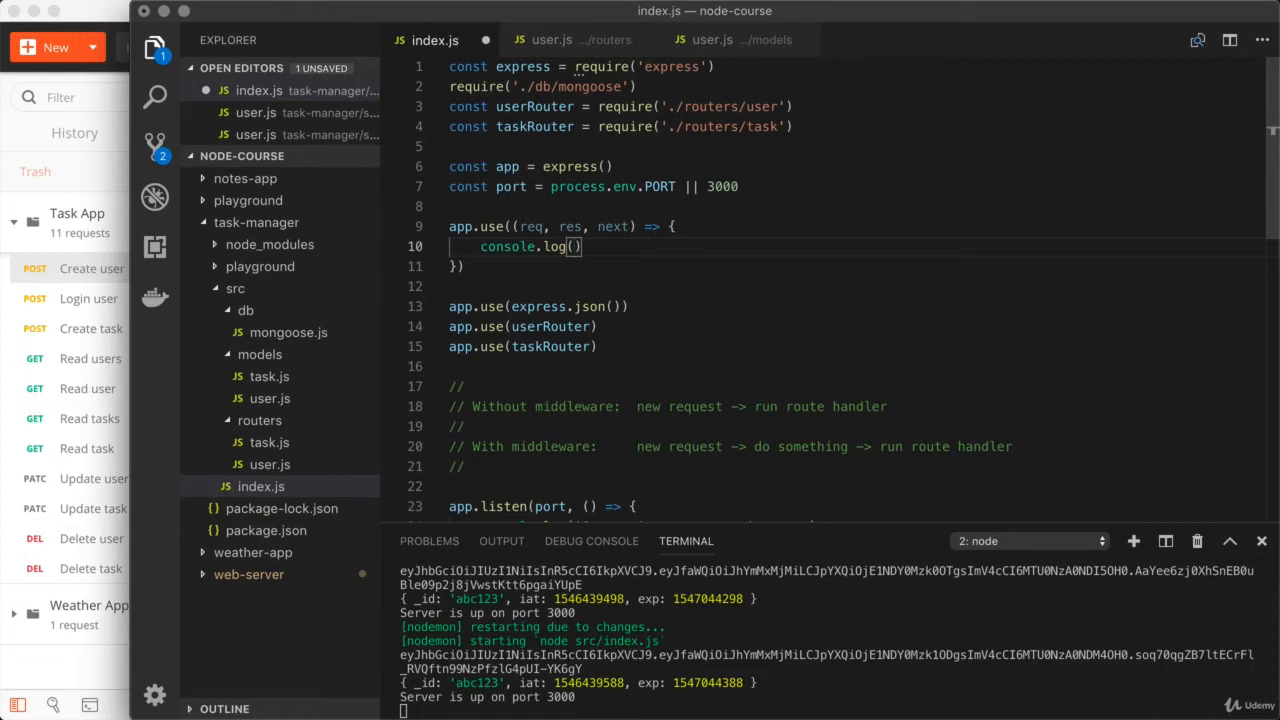
text(req)
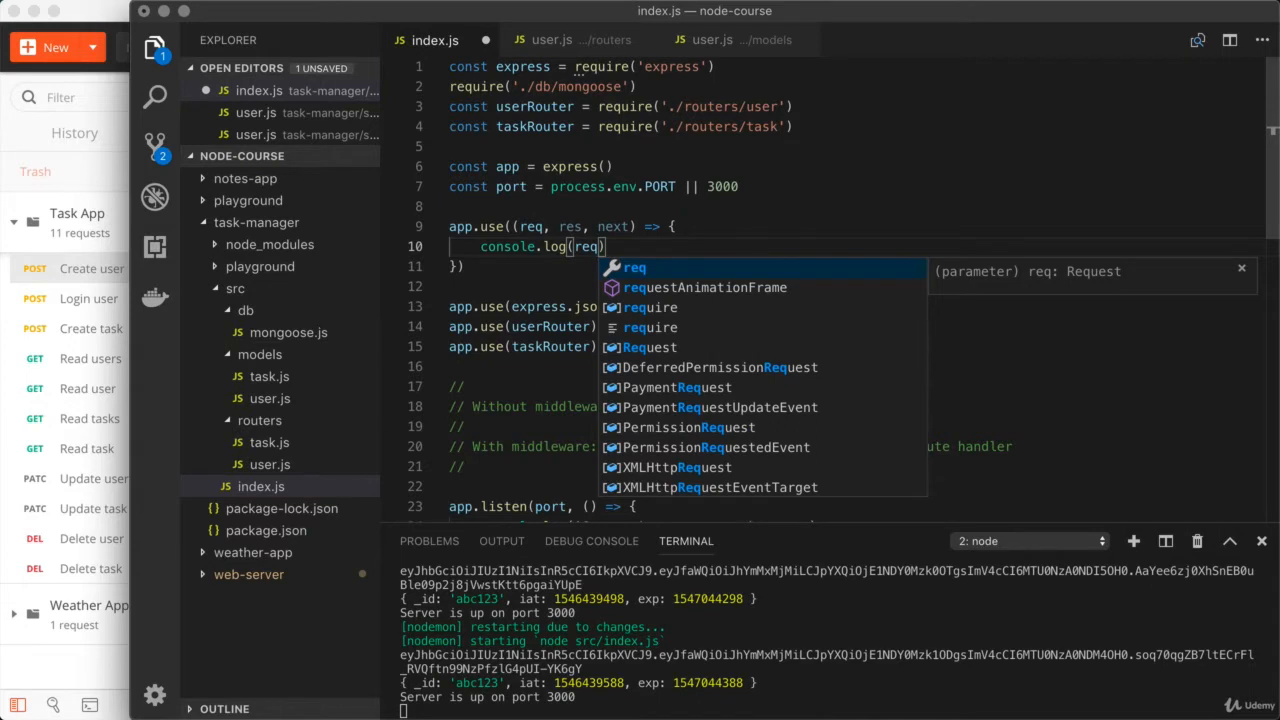
text(.method)
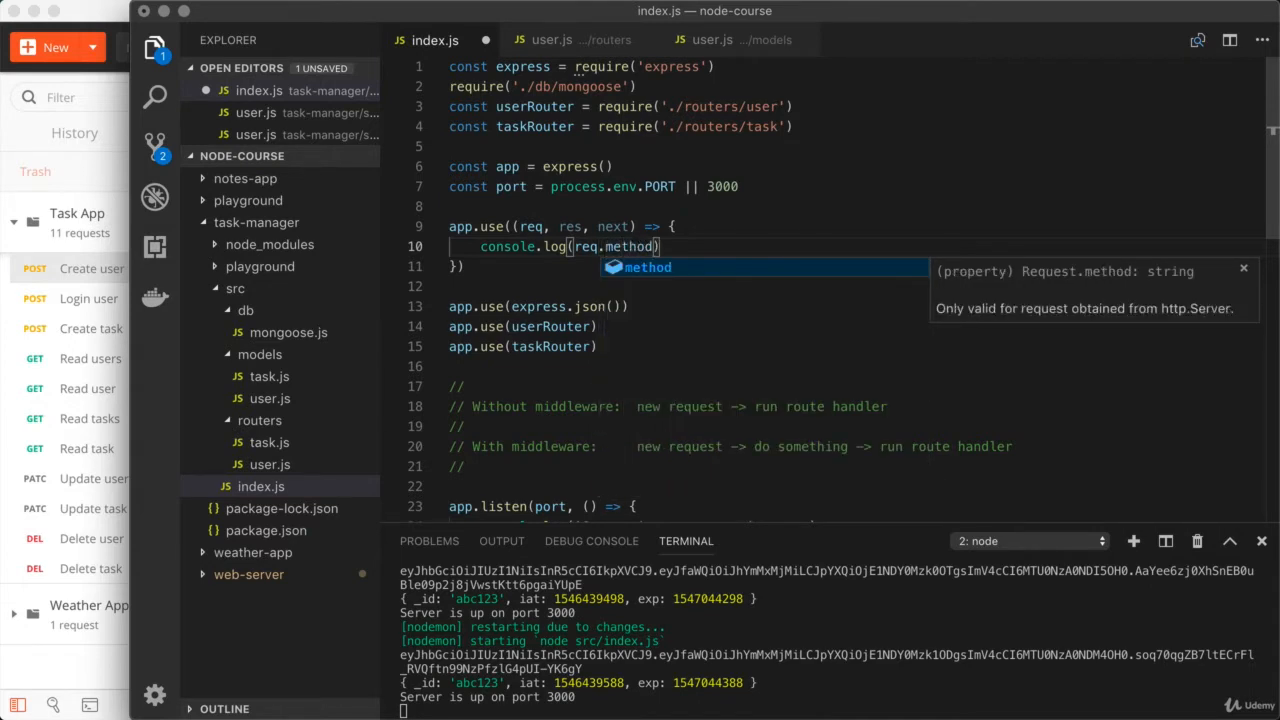
text(,)
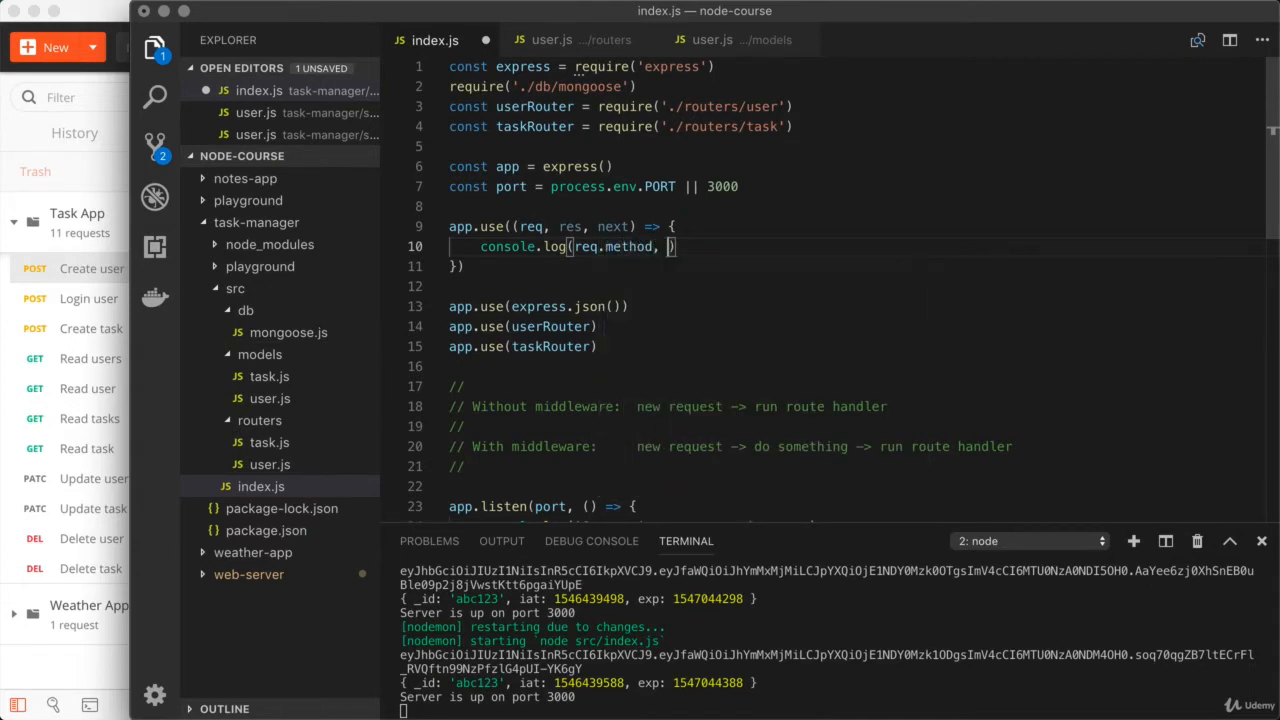
text(req.path)
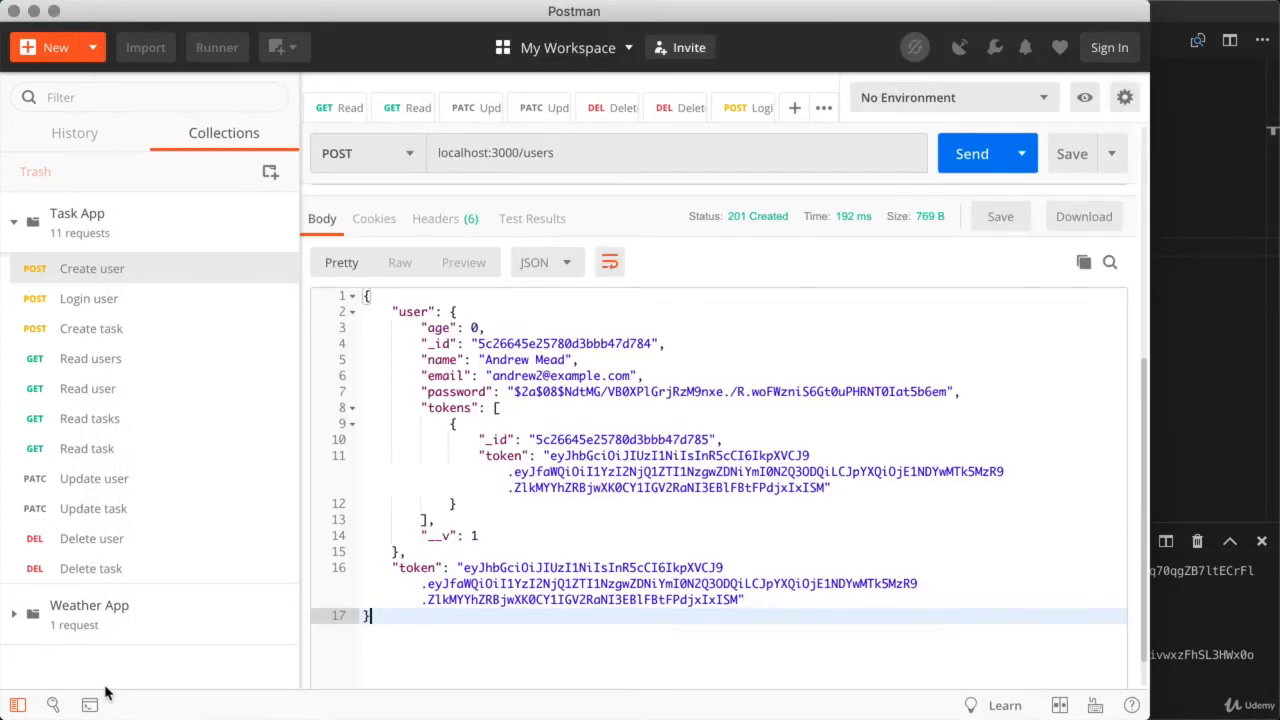
- Send the Read users request, watch it hang with no response, and cancel it
click(92, 358)
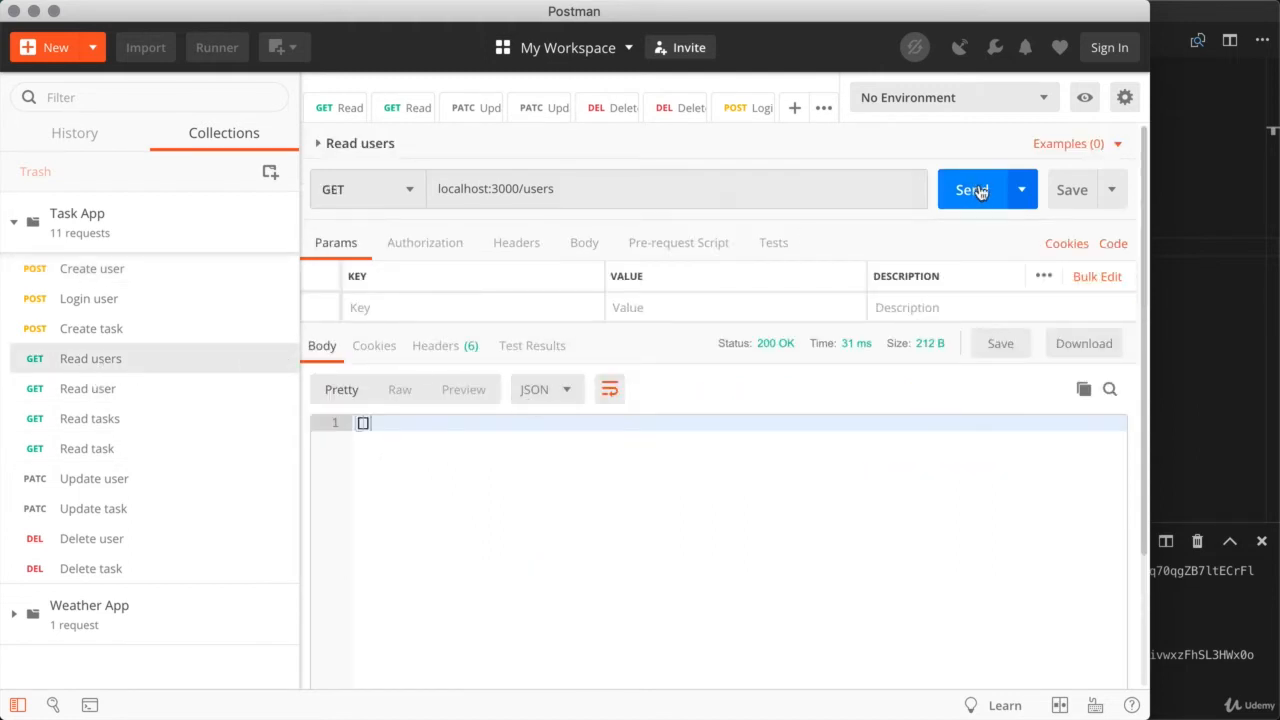
click(972, 188)
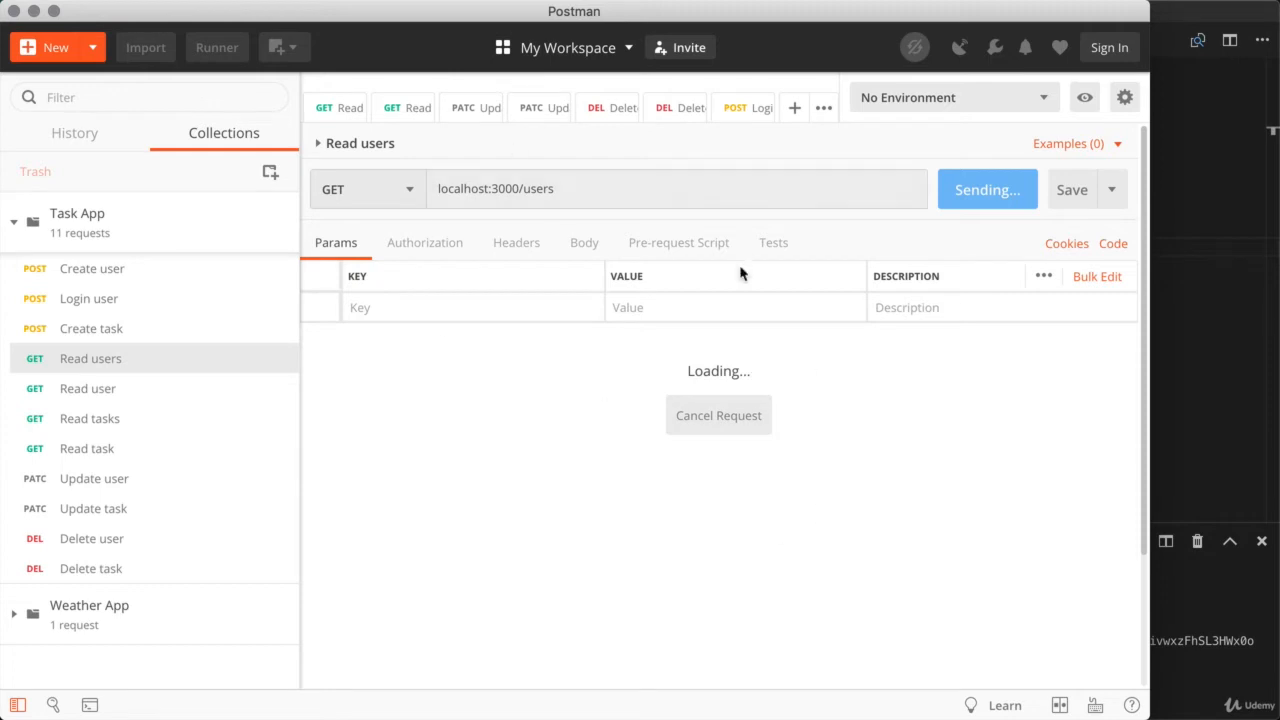
mouse_move(630, 400)
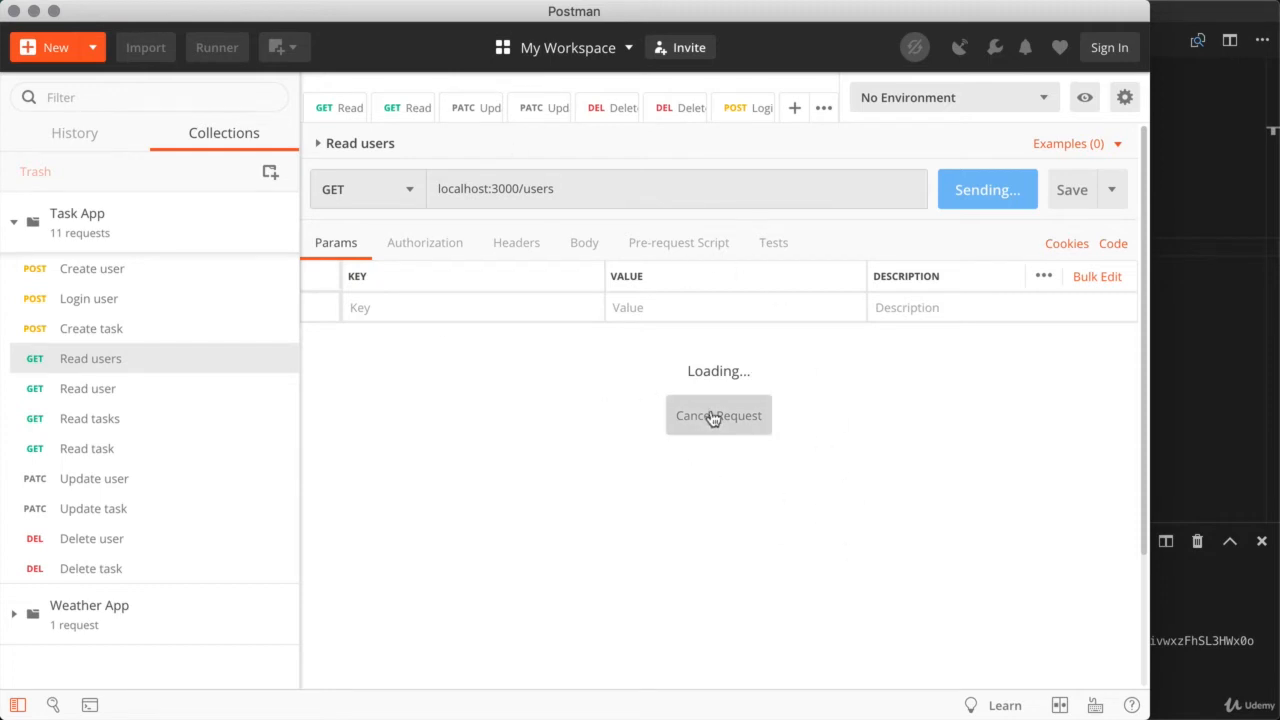
click(718, 414)
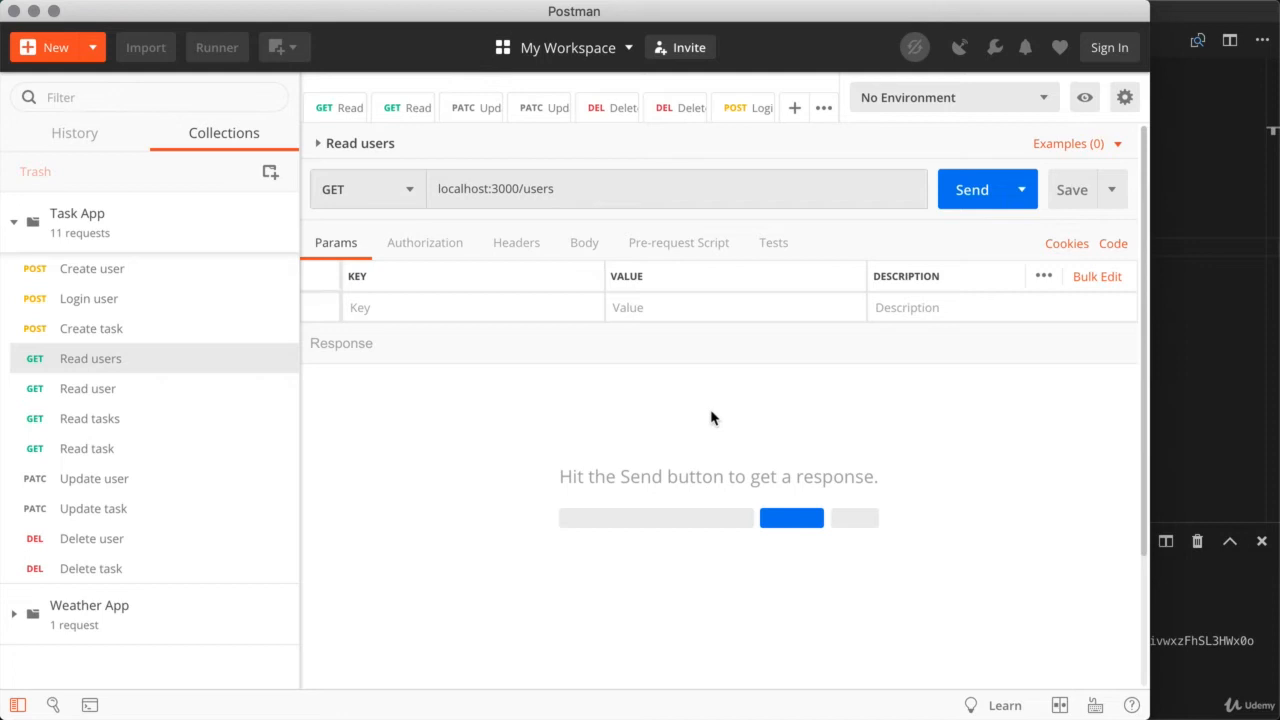
mouse_move(600, 324)
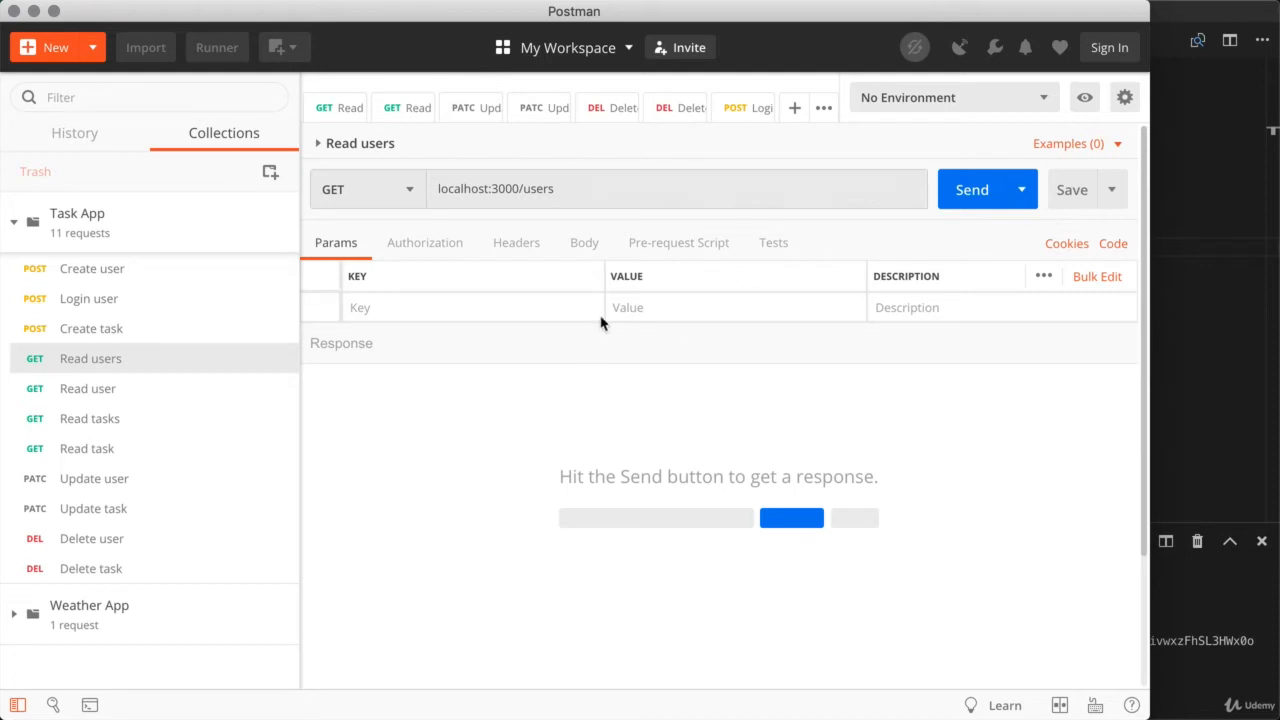
mouse_move(548, 204)
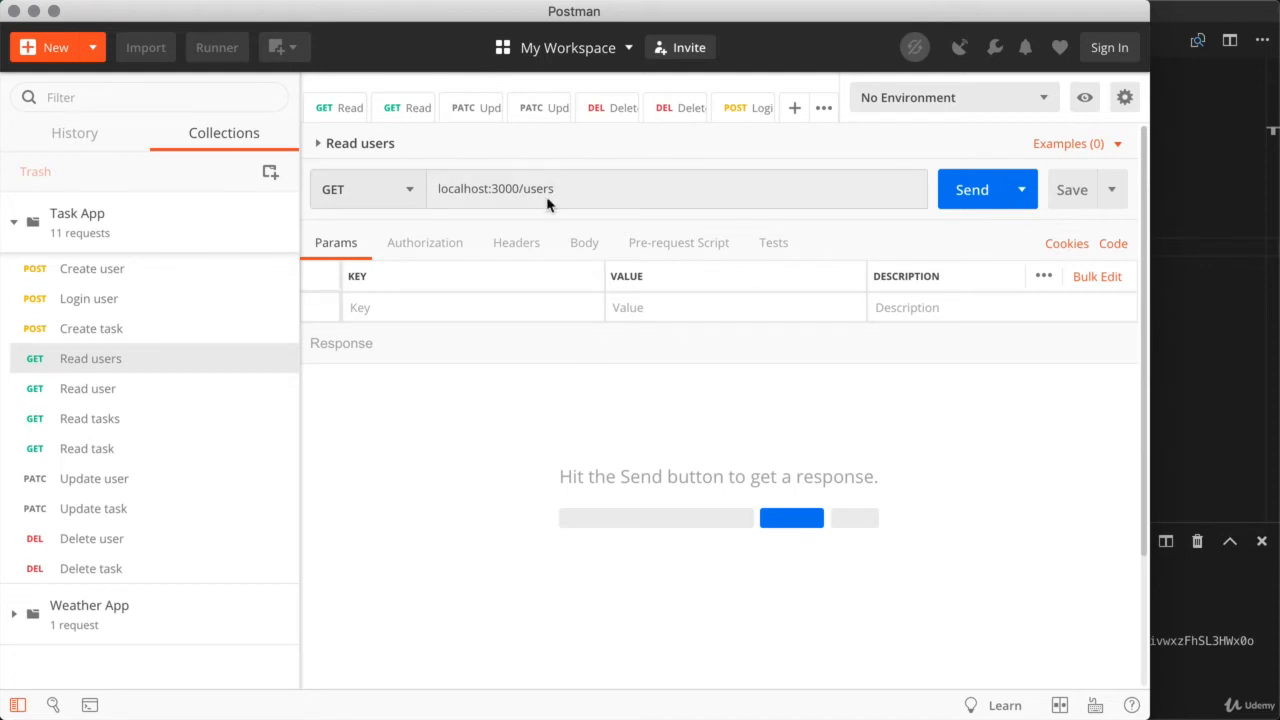
mouse_move(1228, 124)
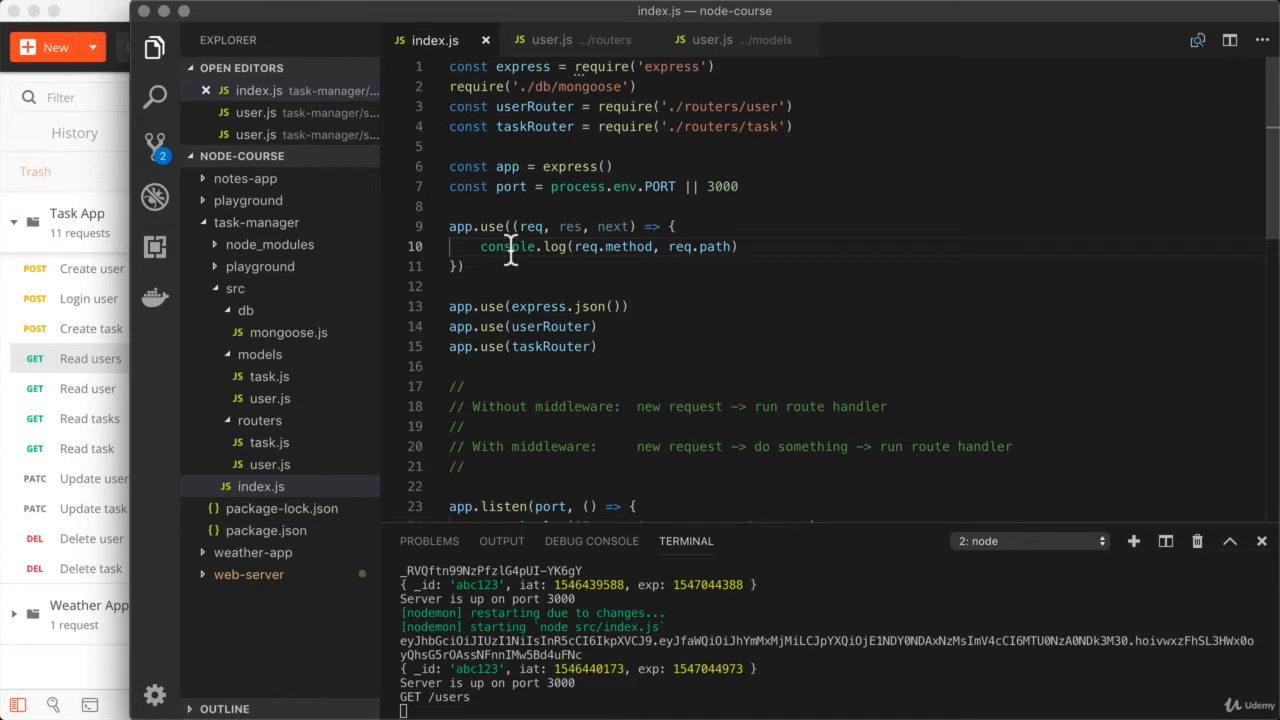
mouse_move(620, 226)
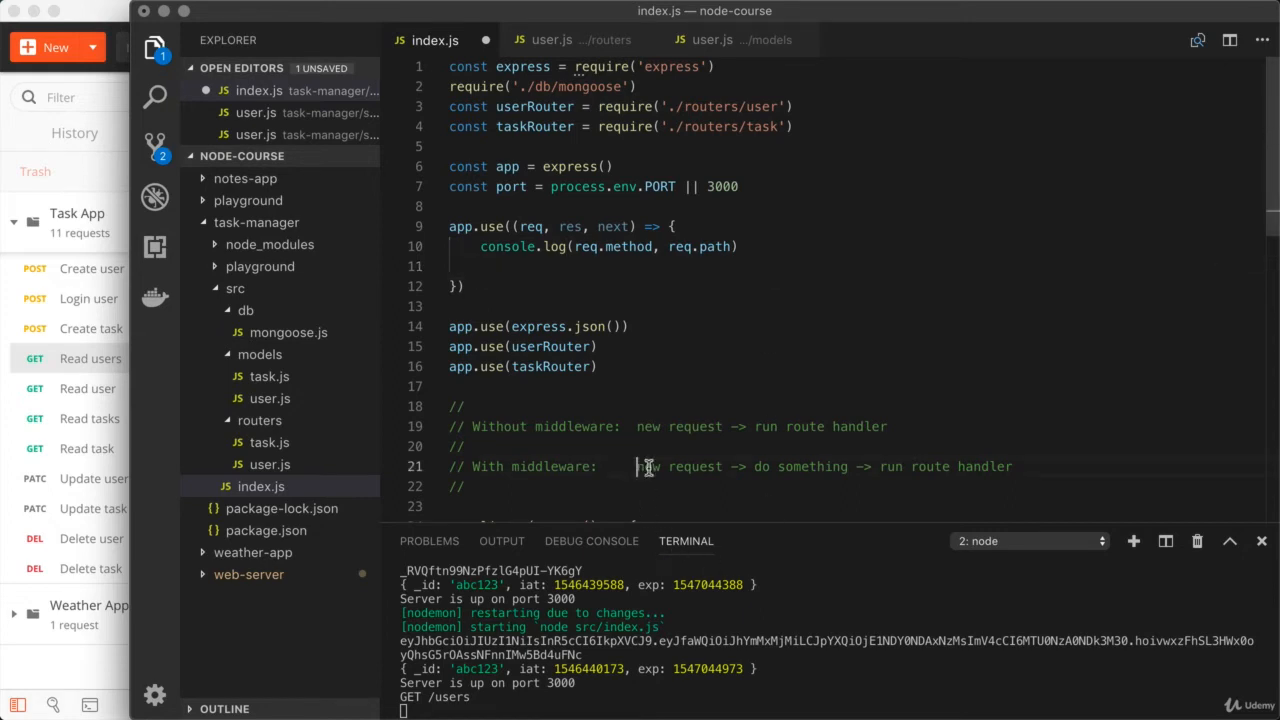
- Call next() after the log so requests continue to the route handlers
double_click(800, 466)
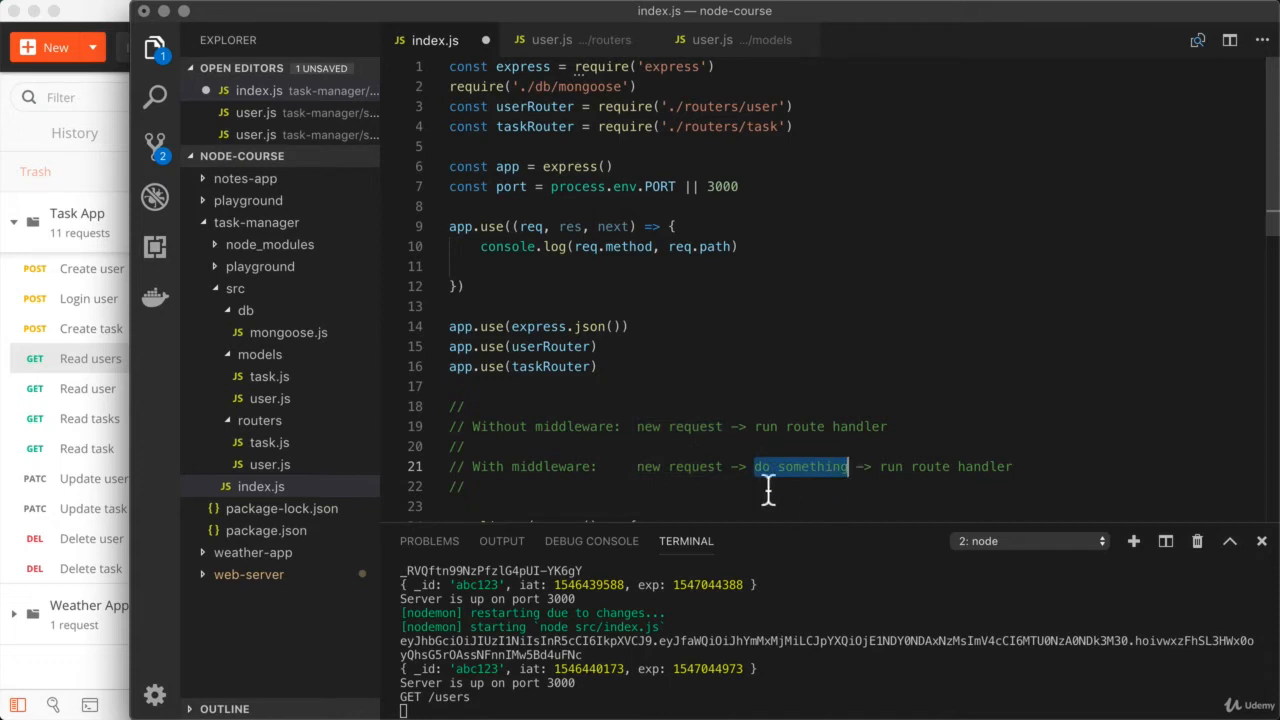
mouse_move(812, 466)
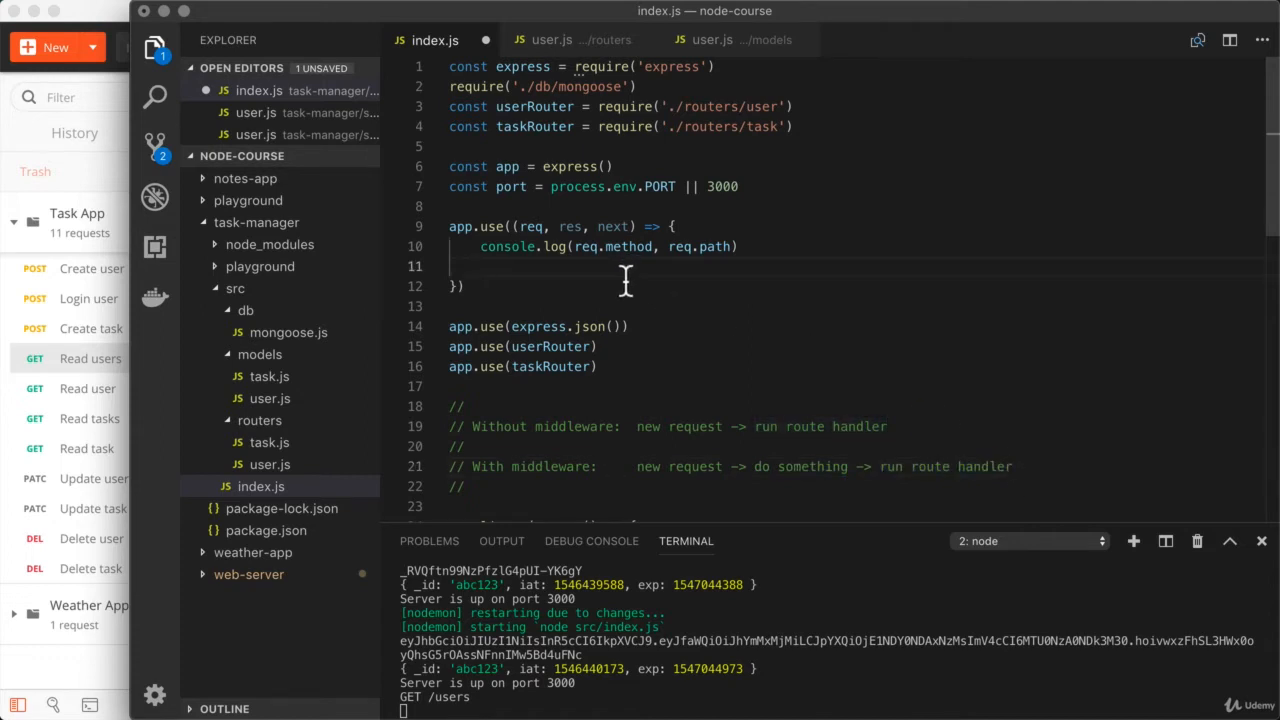
text(next())
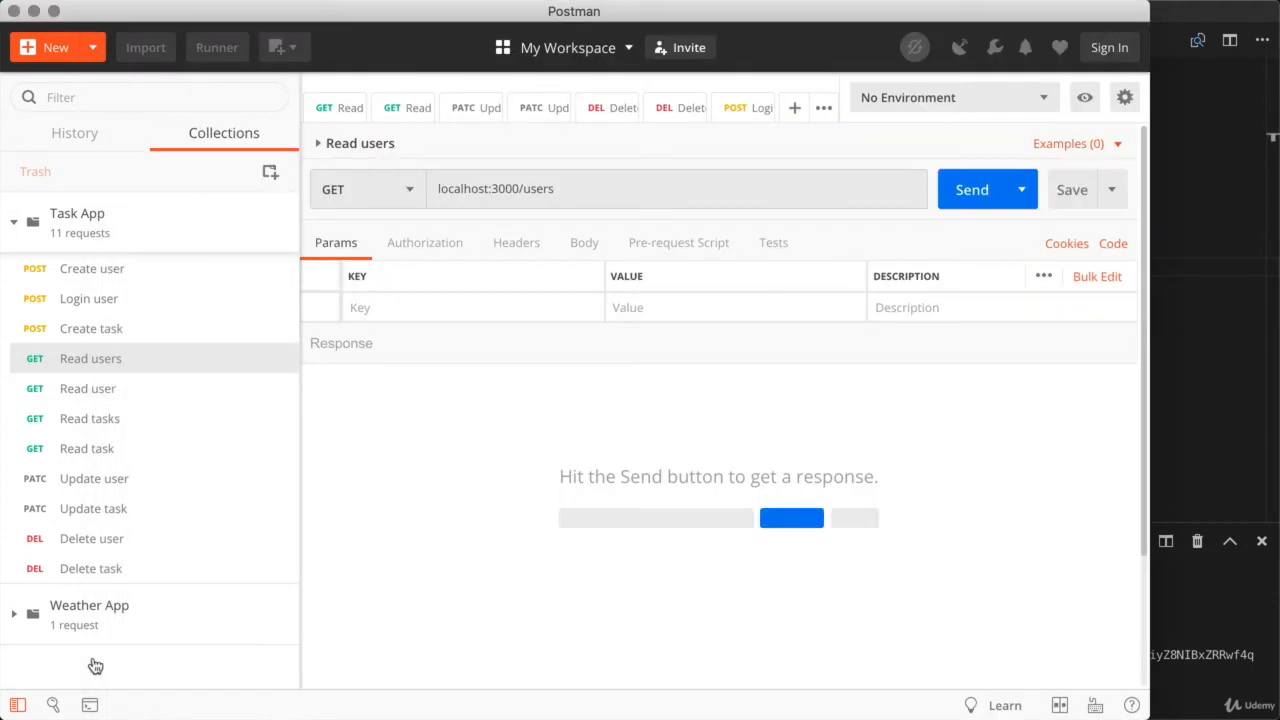
- Resend Read users and get the user list back with 200 OK
click(970, 188)
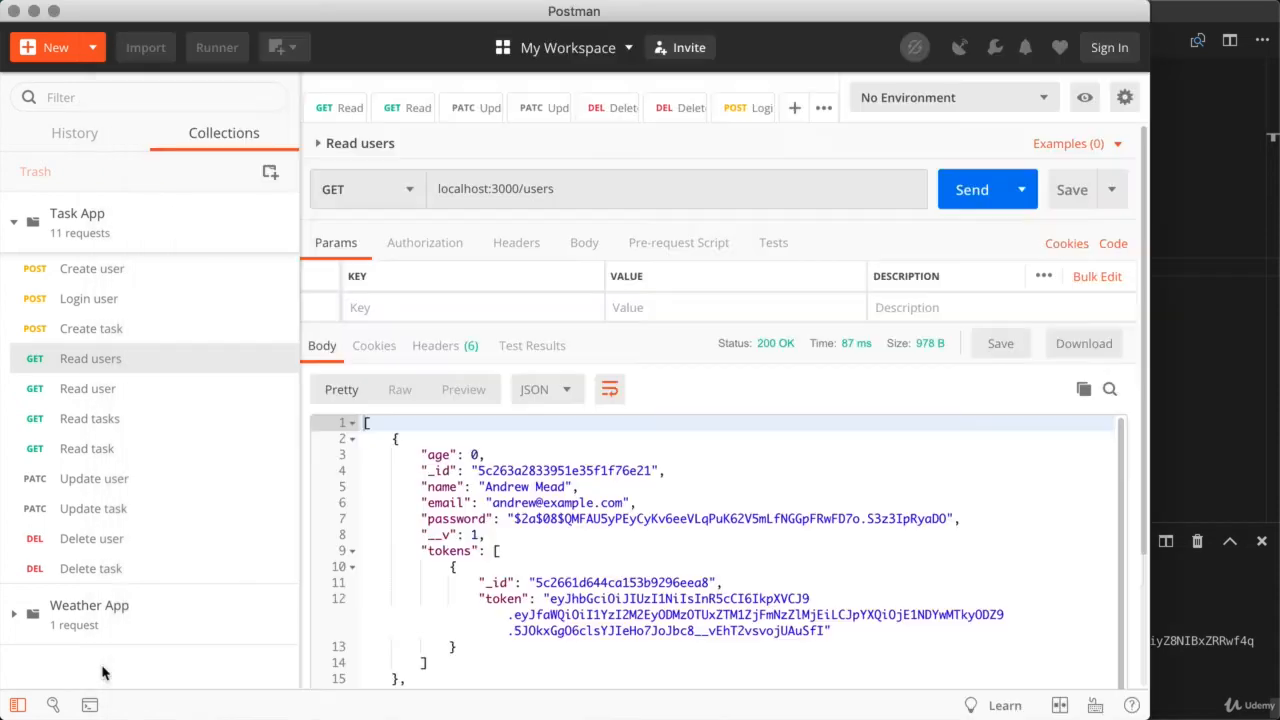
mouse_move(1148, 292)
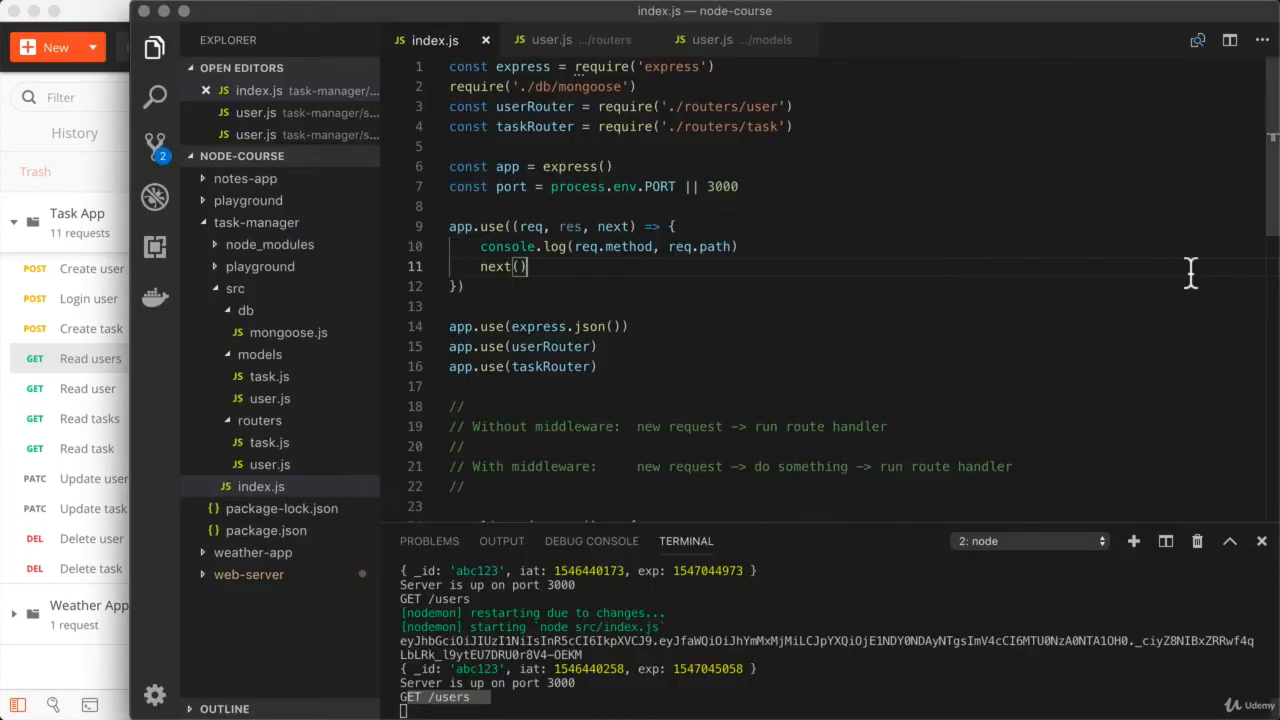
double_click(508, 246)
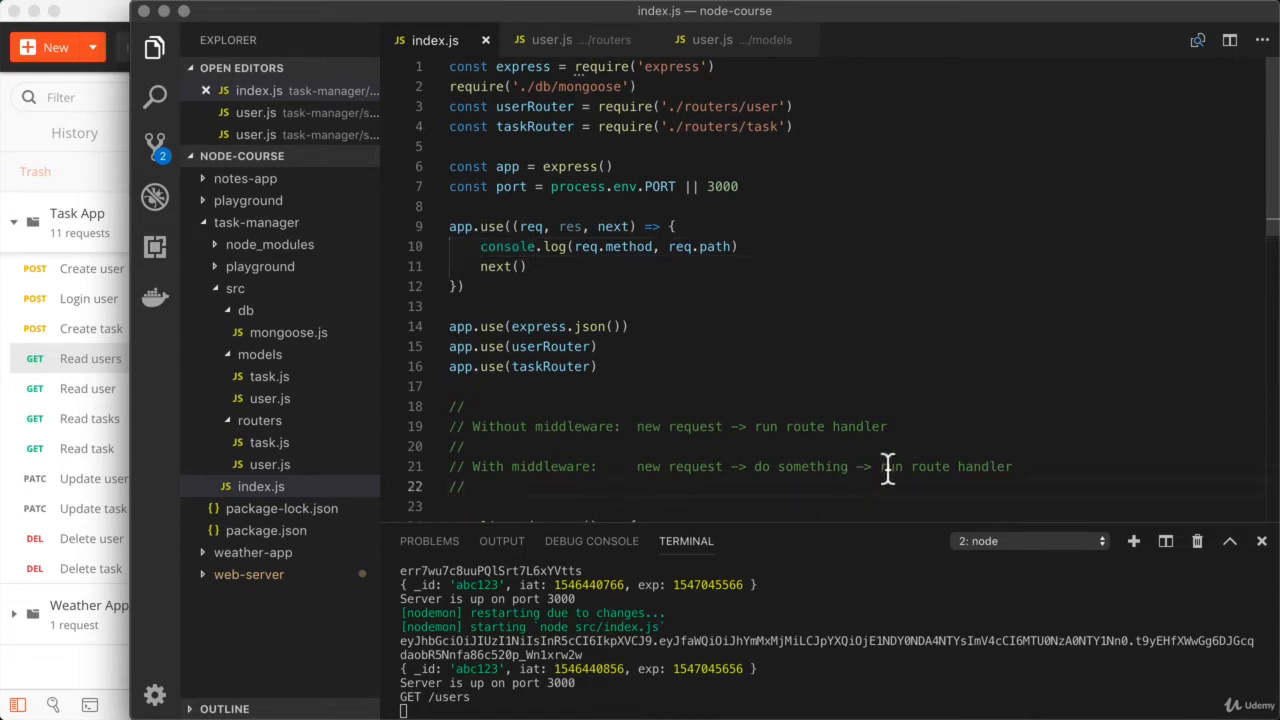
double_click(944, 466)
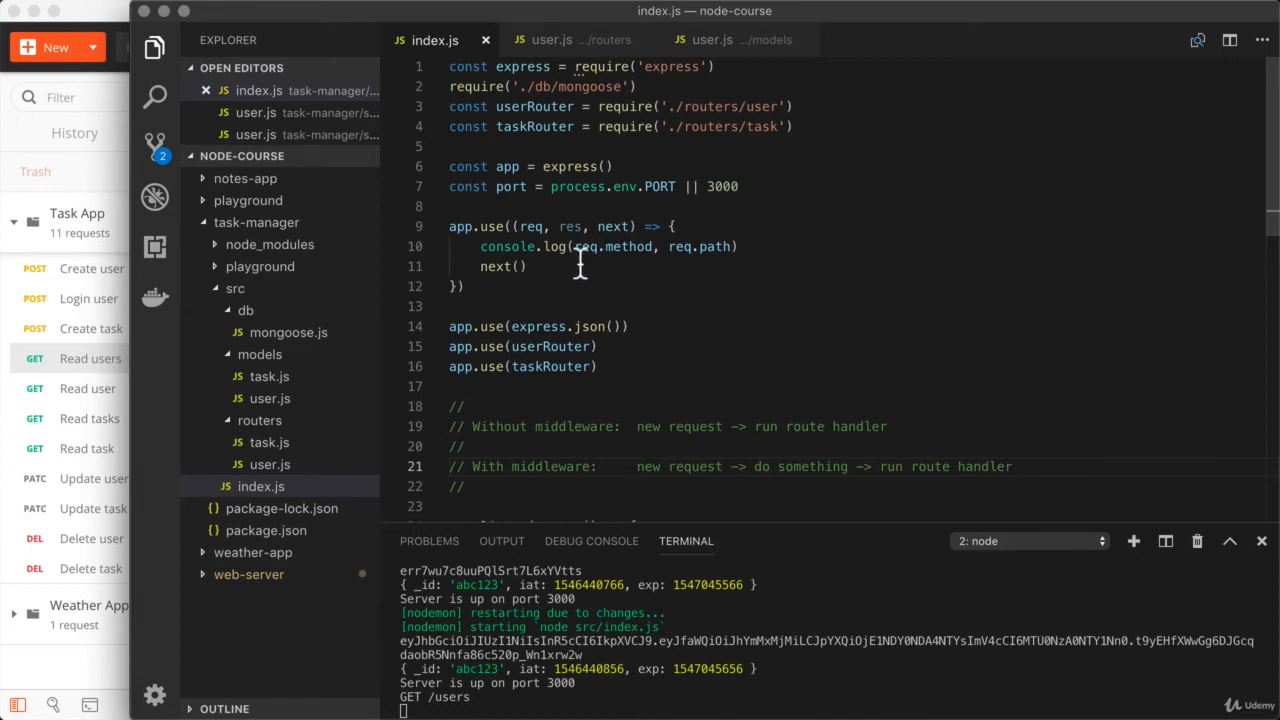
- Replace the logging lines with if (req.method === 'GET') { } else next()
drag(480, 246, 528, 266)
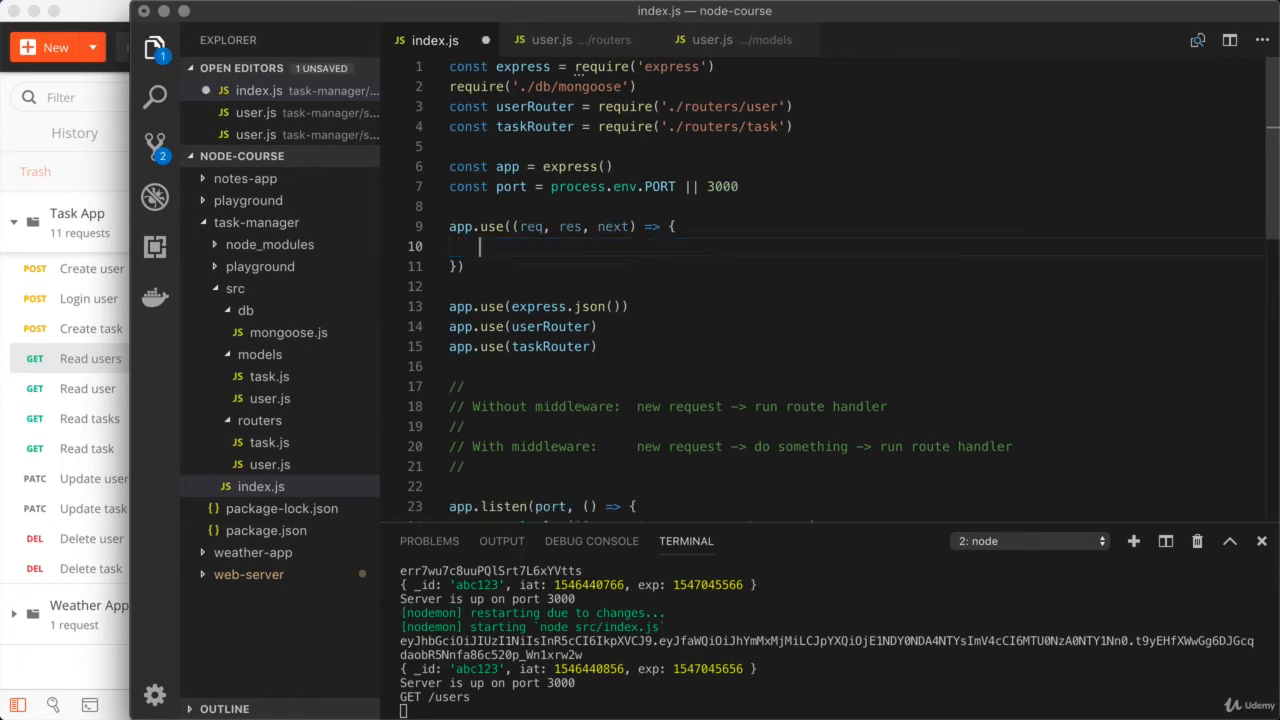
text(i)
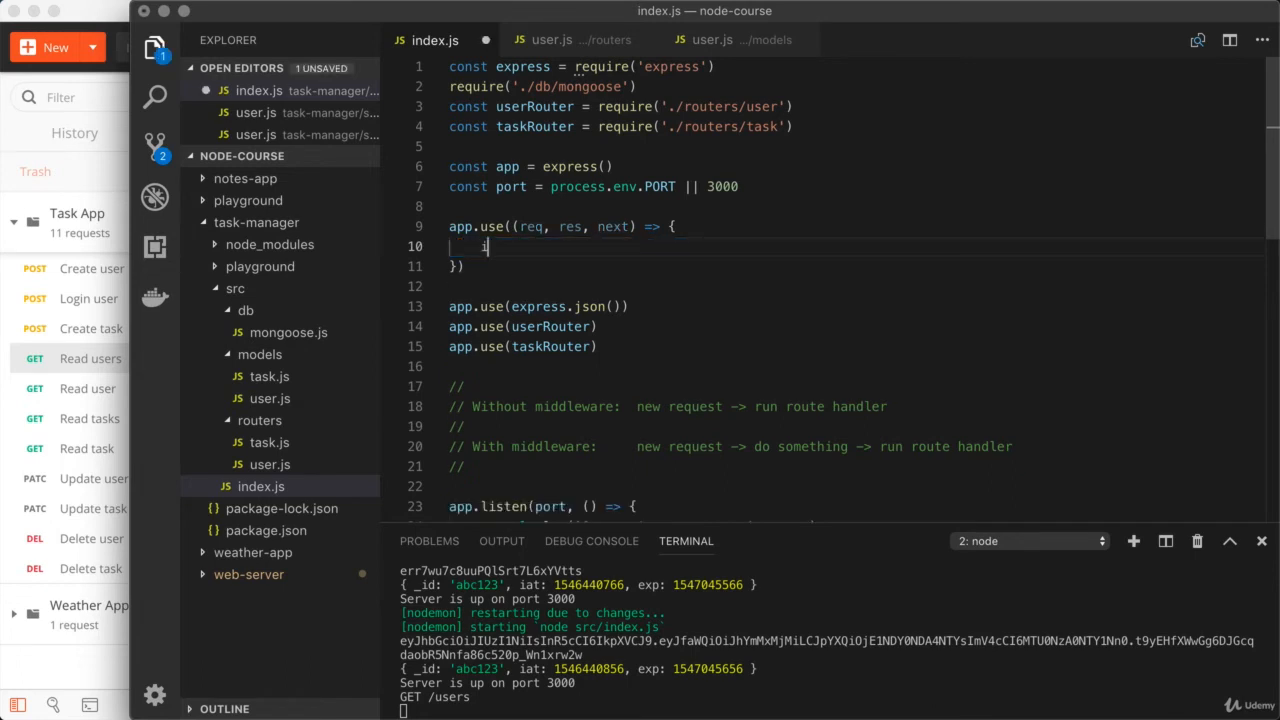
text(if () {)
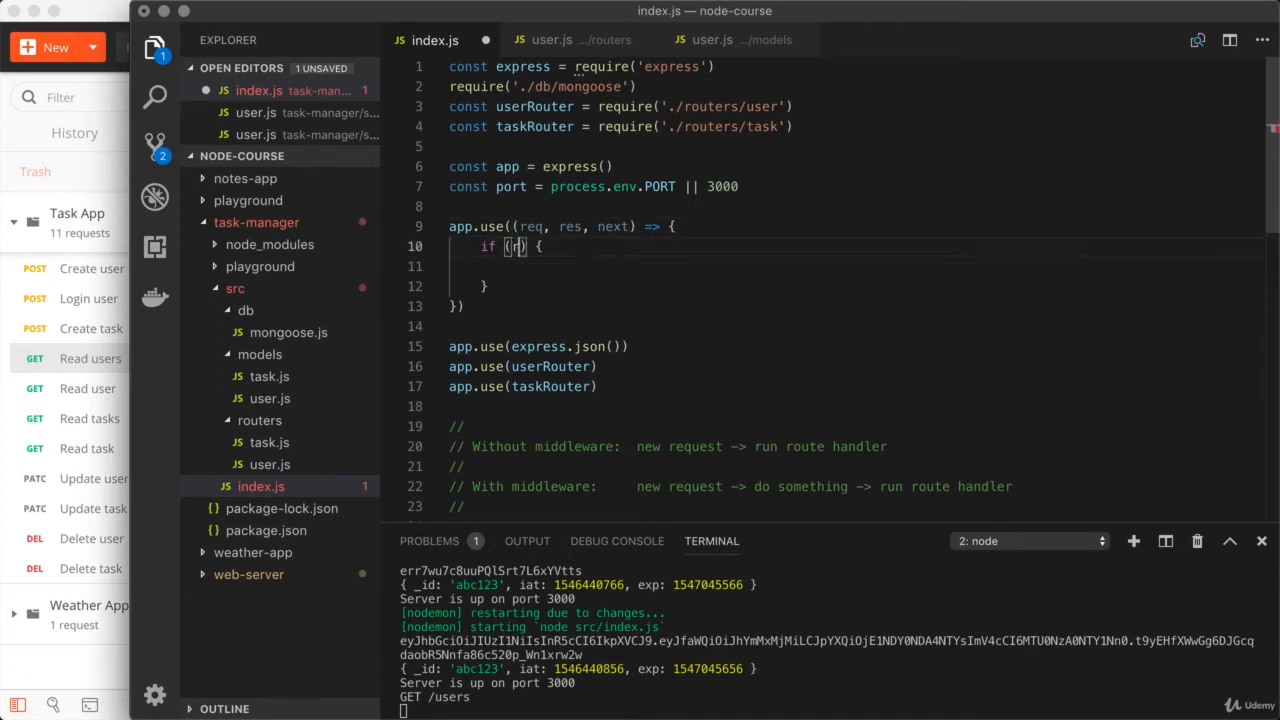
text(req.method)
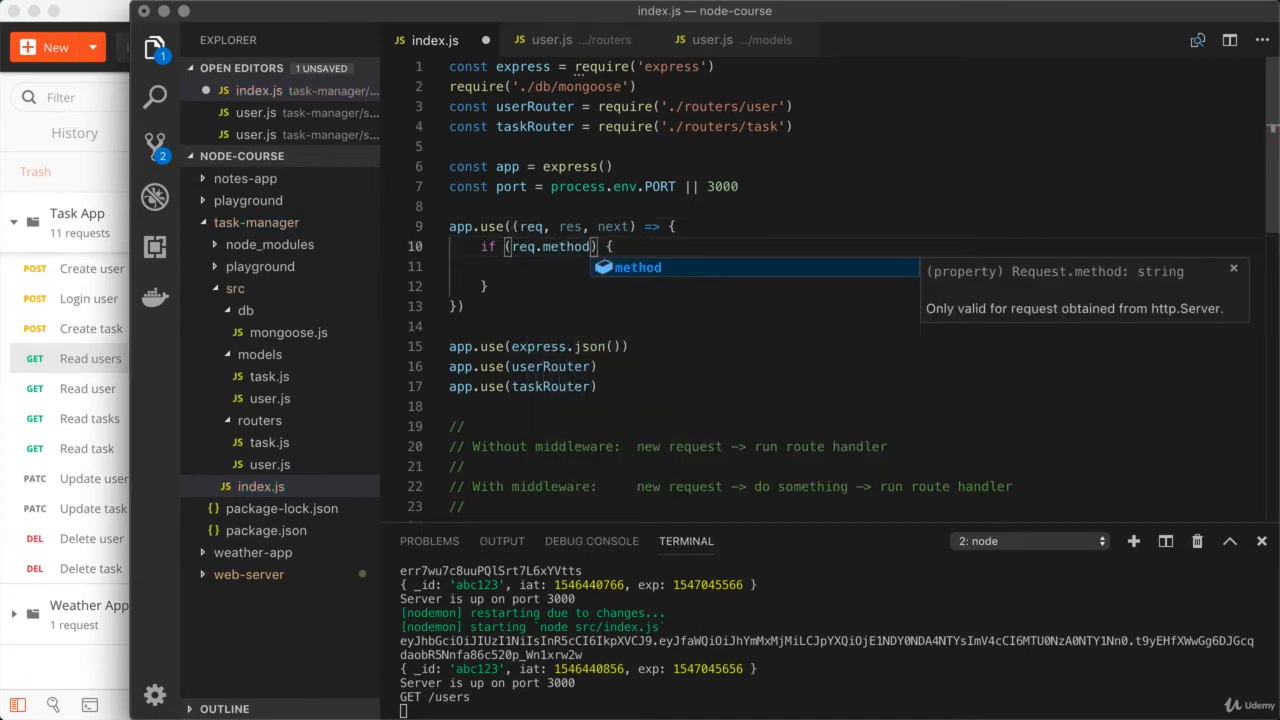
text(=== '')
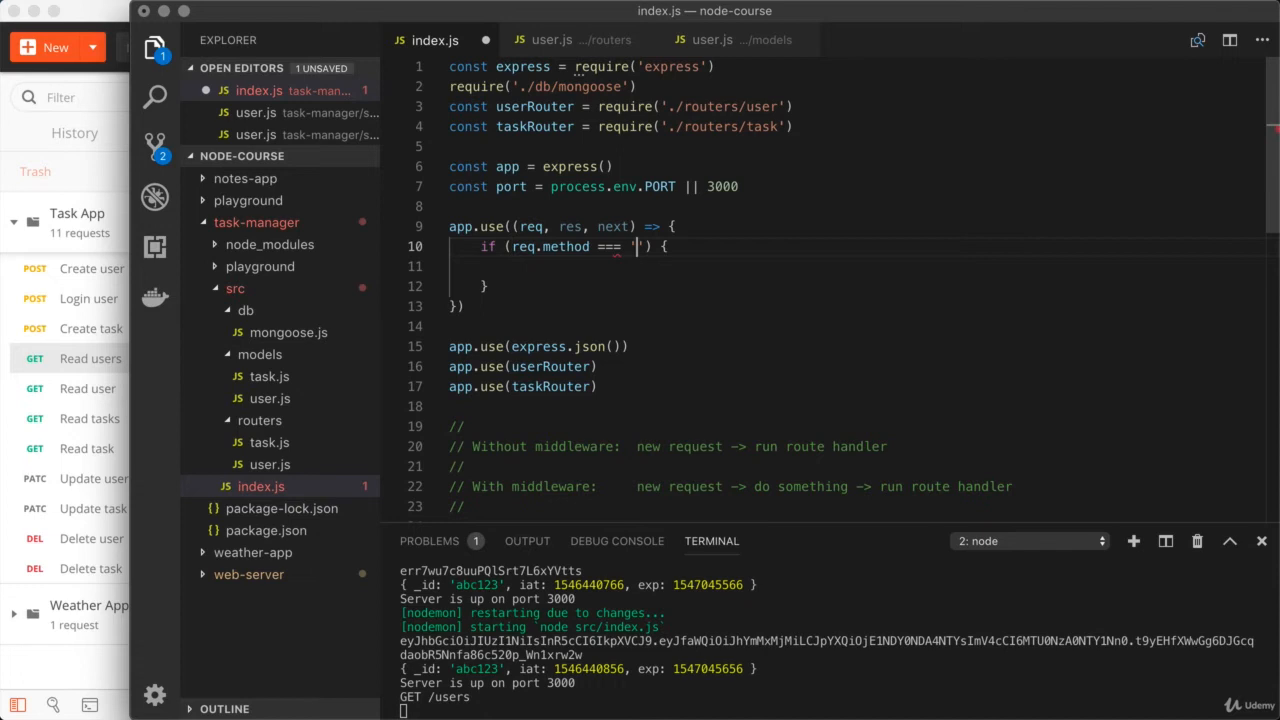
text(GET)
click(858, 286)
text( else {)
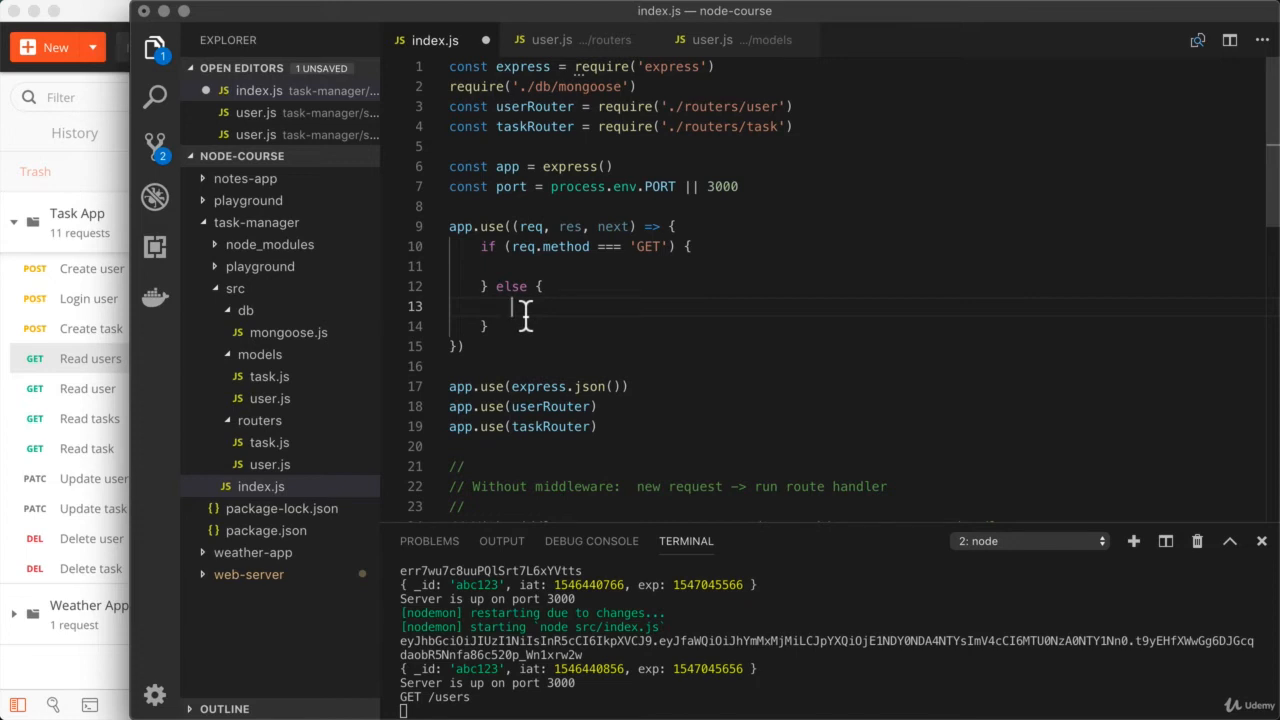
text(next())
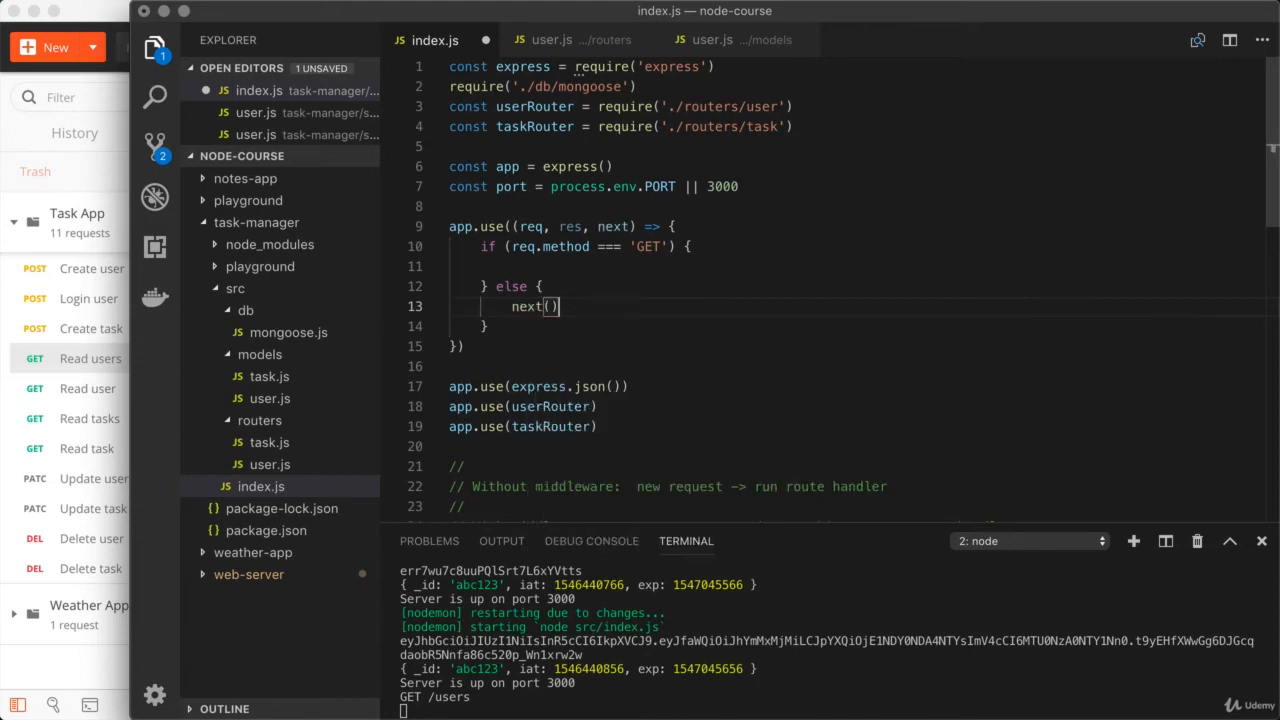
mouse_move(568, 308)
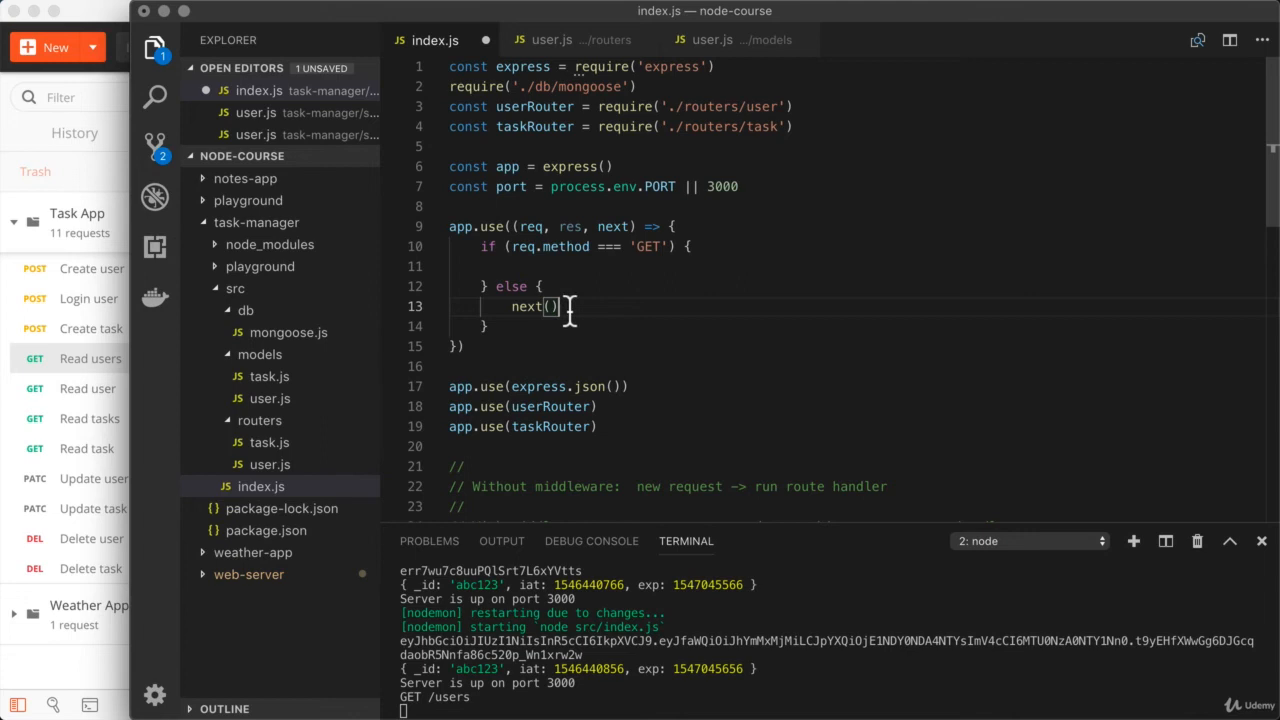
mouse_move(656, 248)
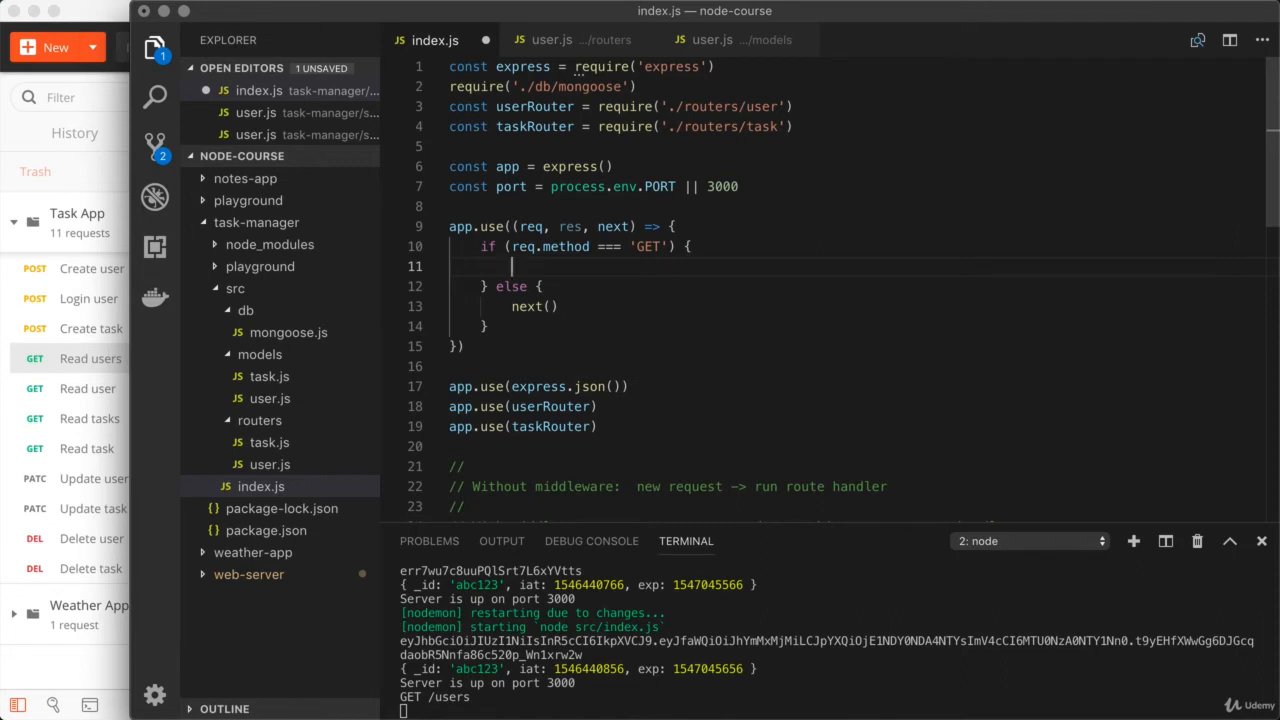
- Respond to GET requests with res.send('GET requests are disabled')
text(res.send()
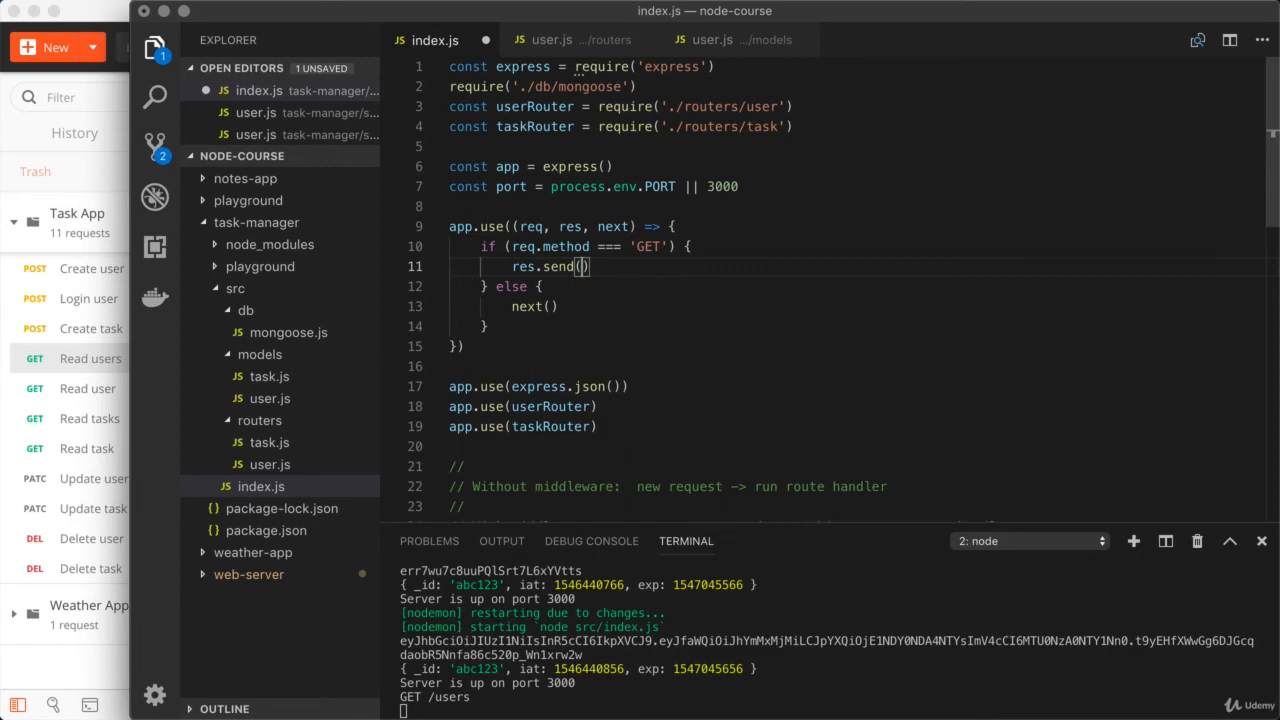
text('')
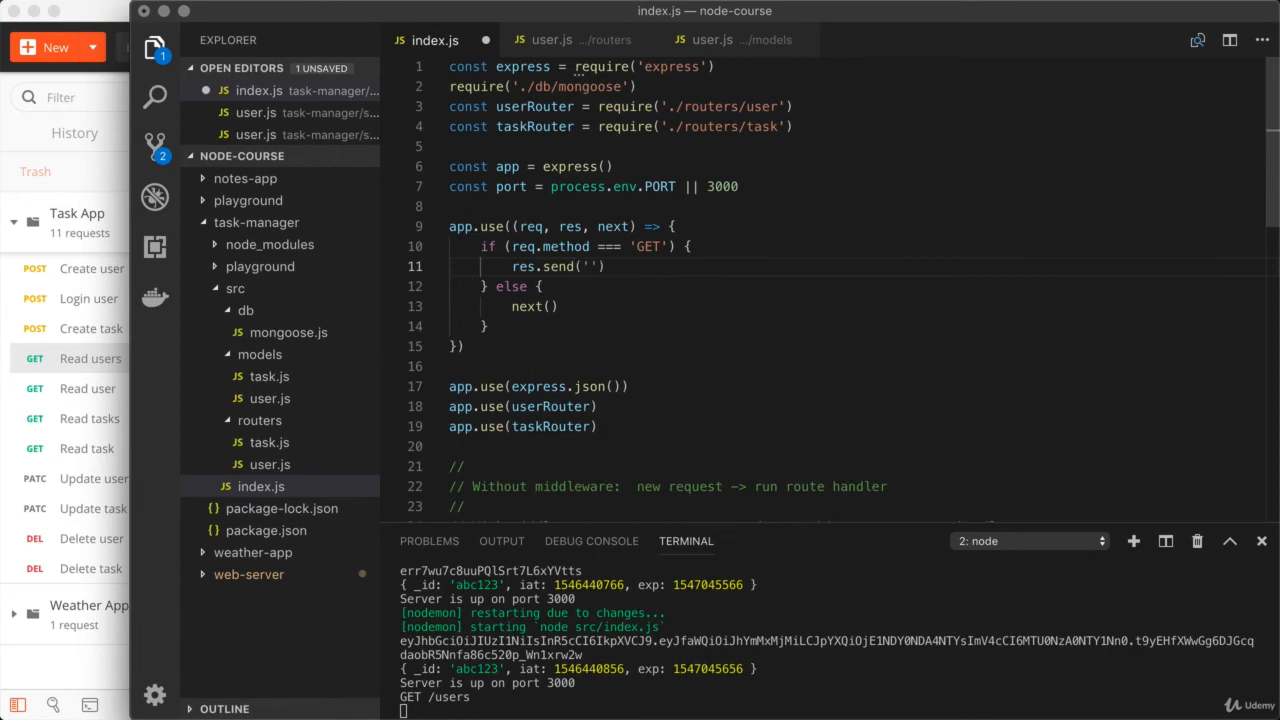
text(GET requests are)
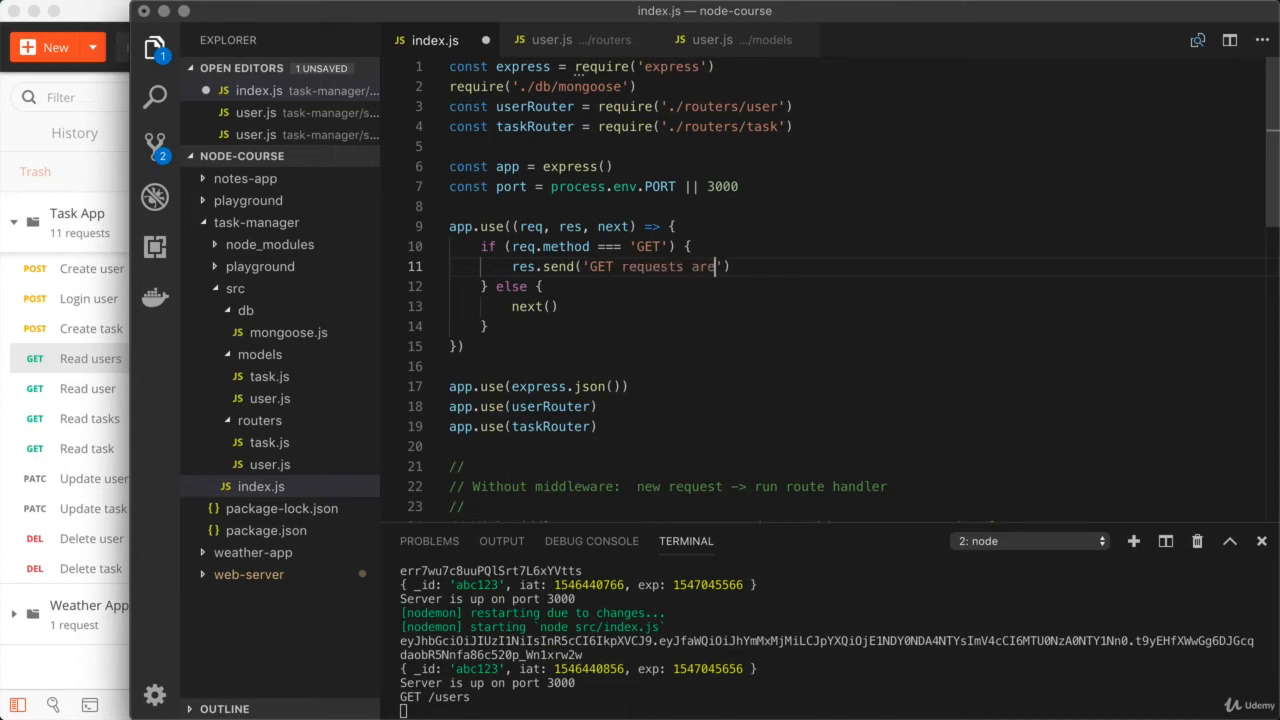
text(disabled)
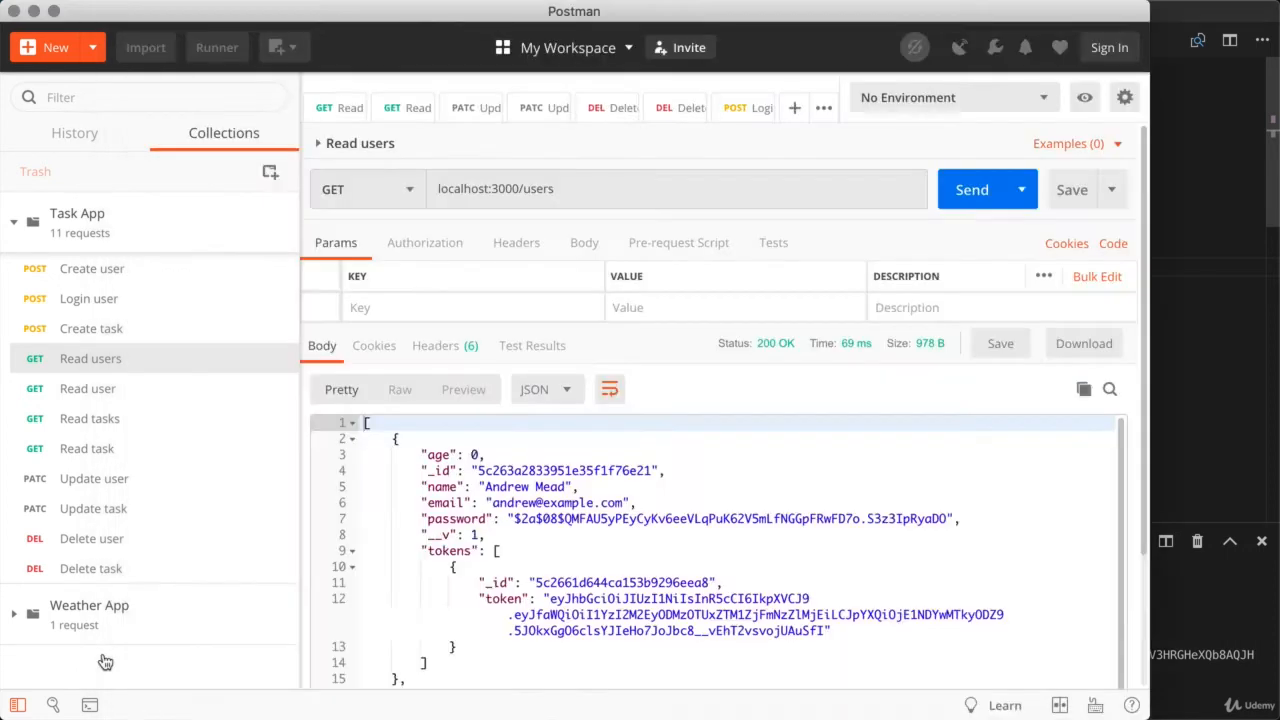
mouse_move(912, 302)
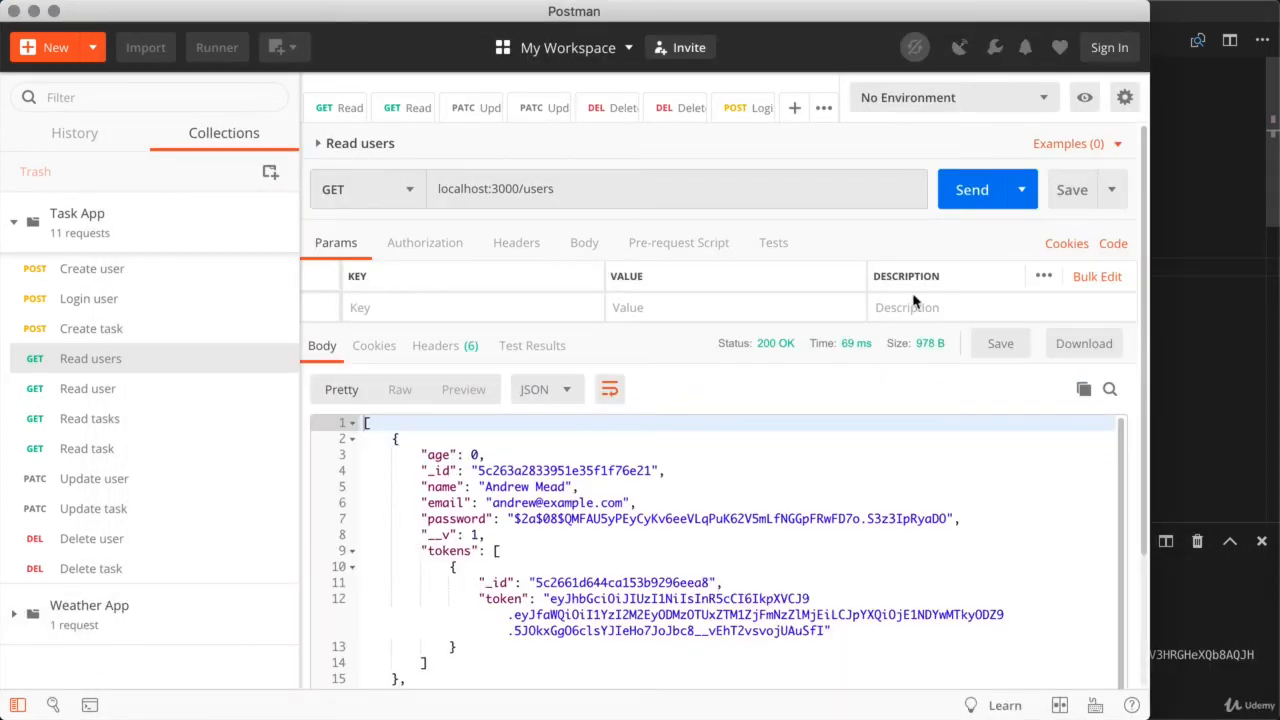
- Send Read users to get 'GET requests are disabled', then send Create user, which still reaches the route
click(972, 188)
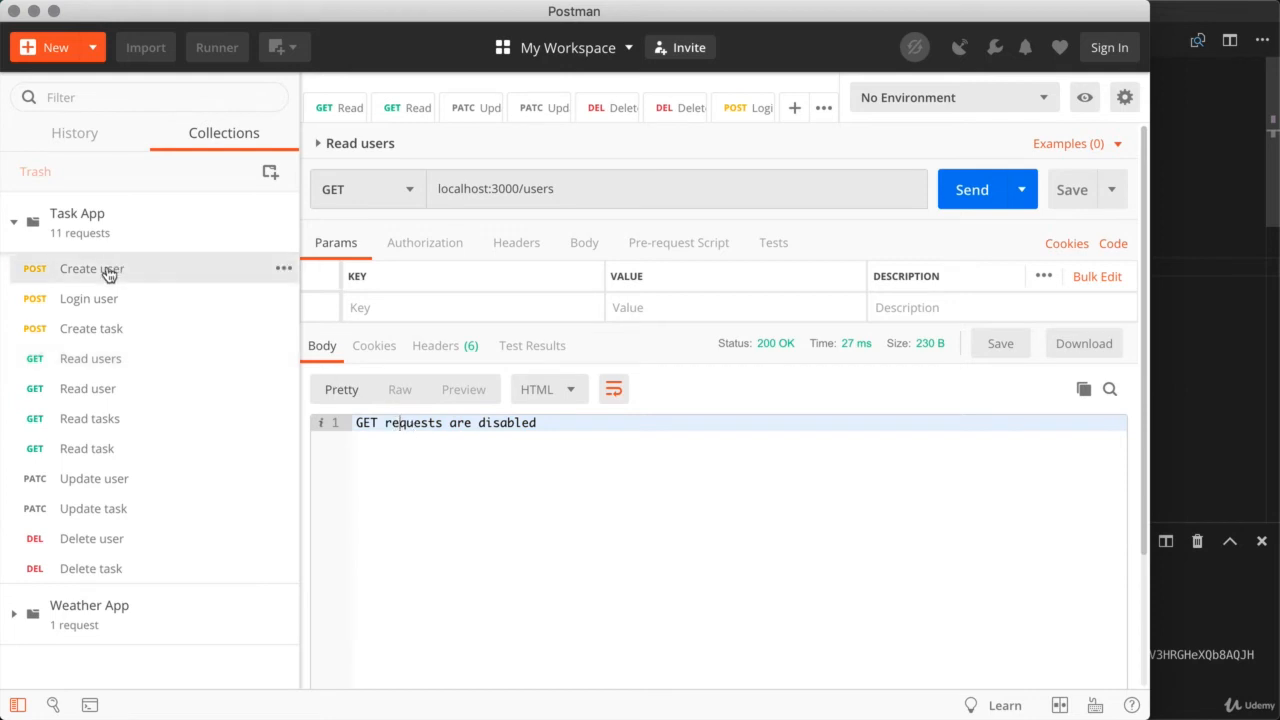
click(92, 268)
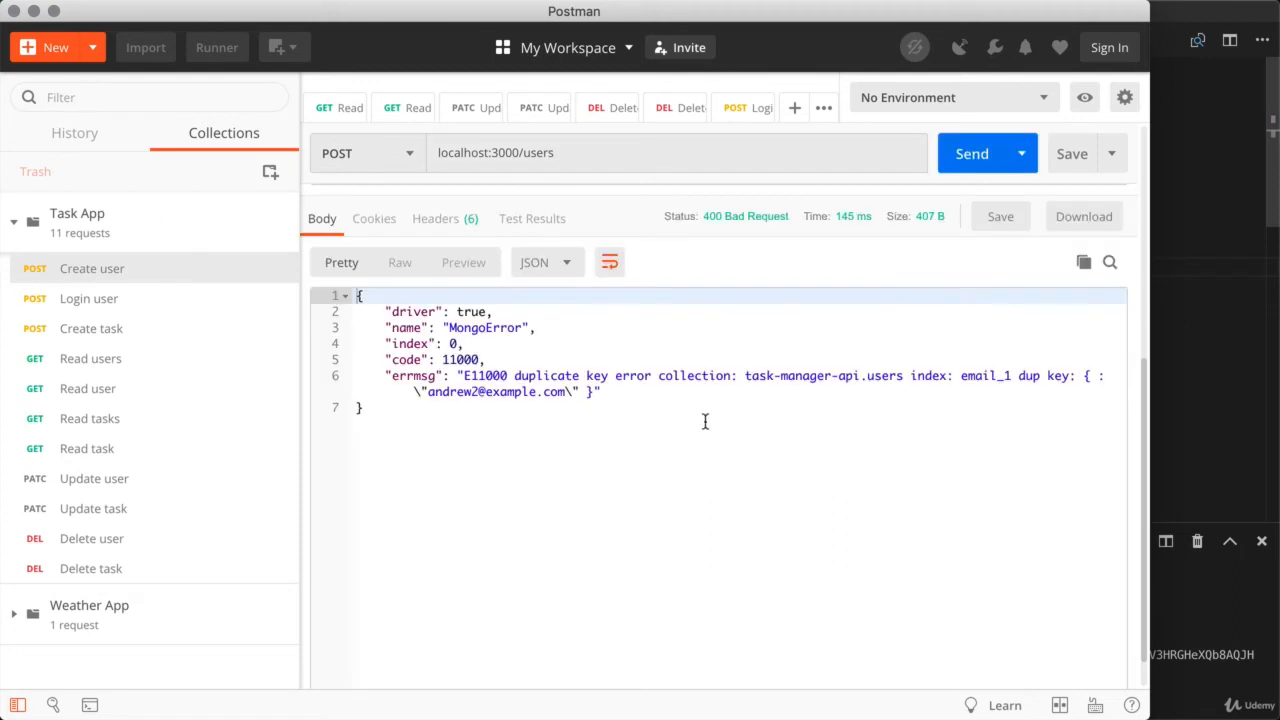
click(364, 408)
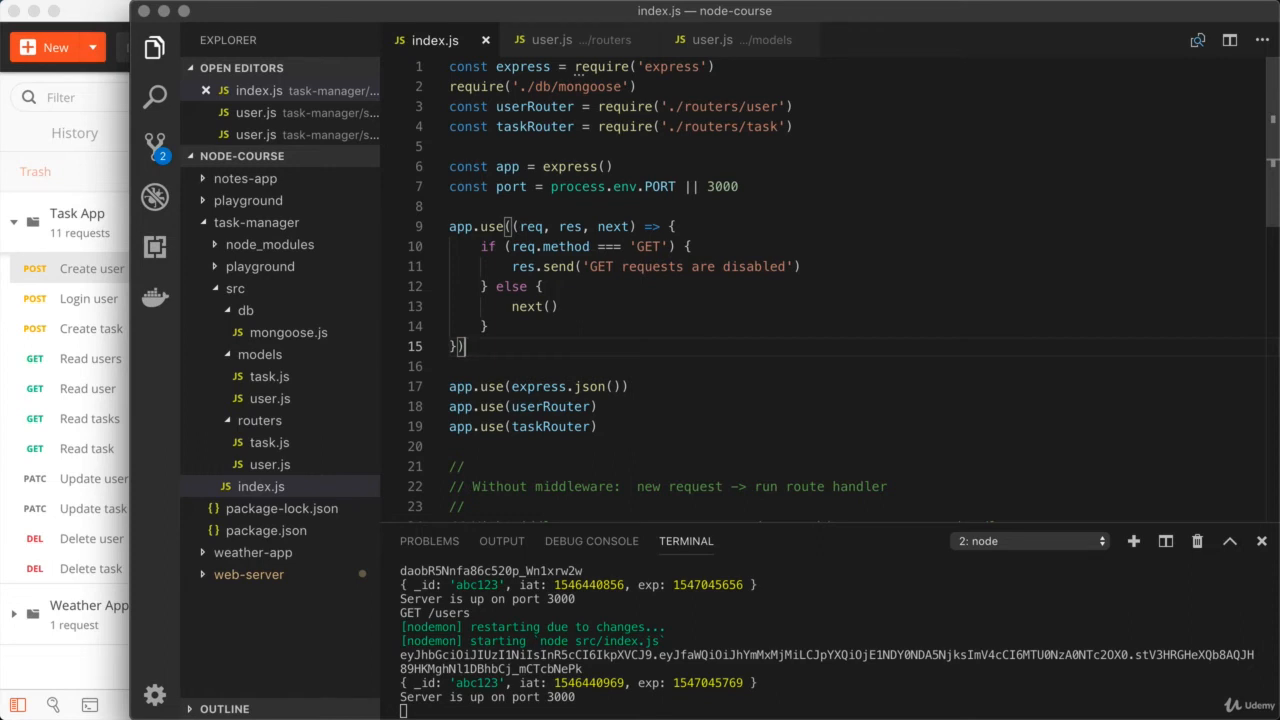
- Comment out the GET-blocking middleware block with Cmd+/ and scroll to the maintenance challenge comments
key(Enter)
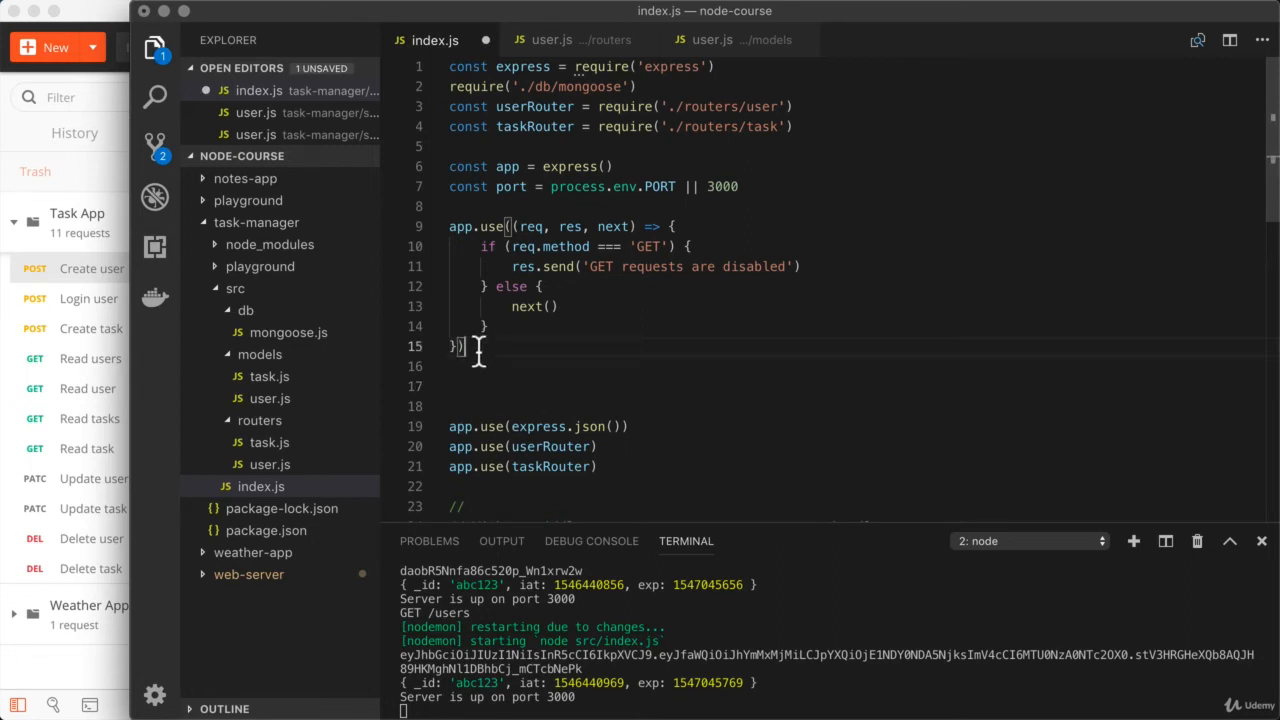
key(cmd+/)
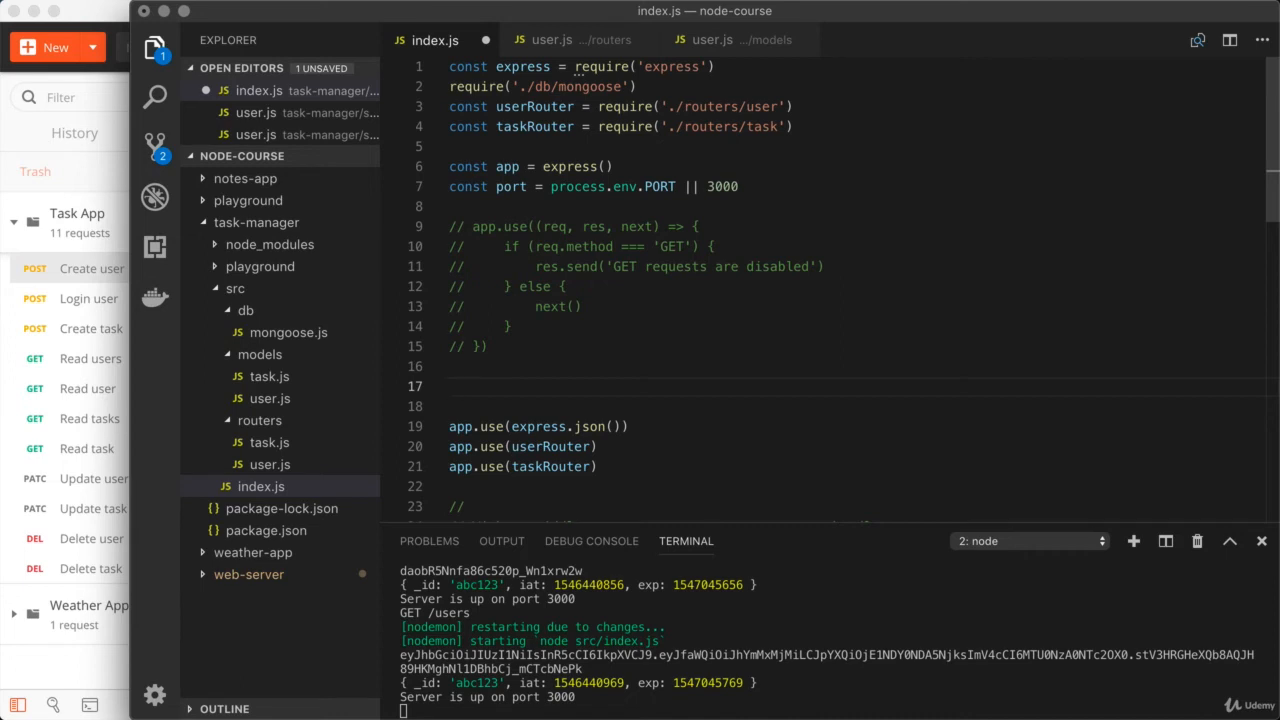
scroll(down, 3)
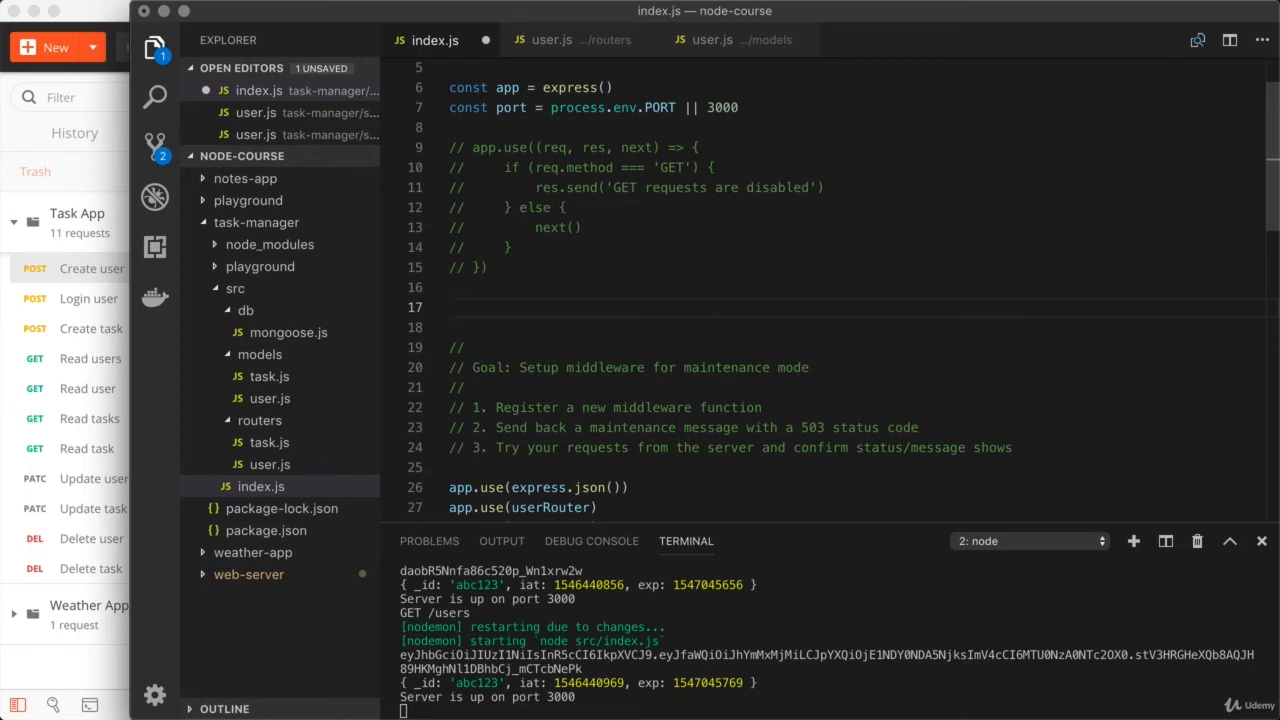
mouse_move(902, 440)
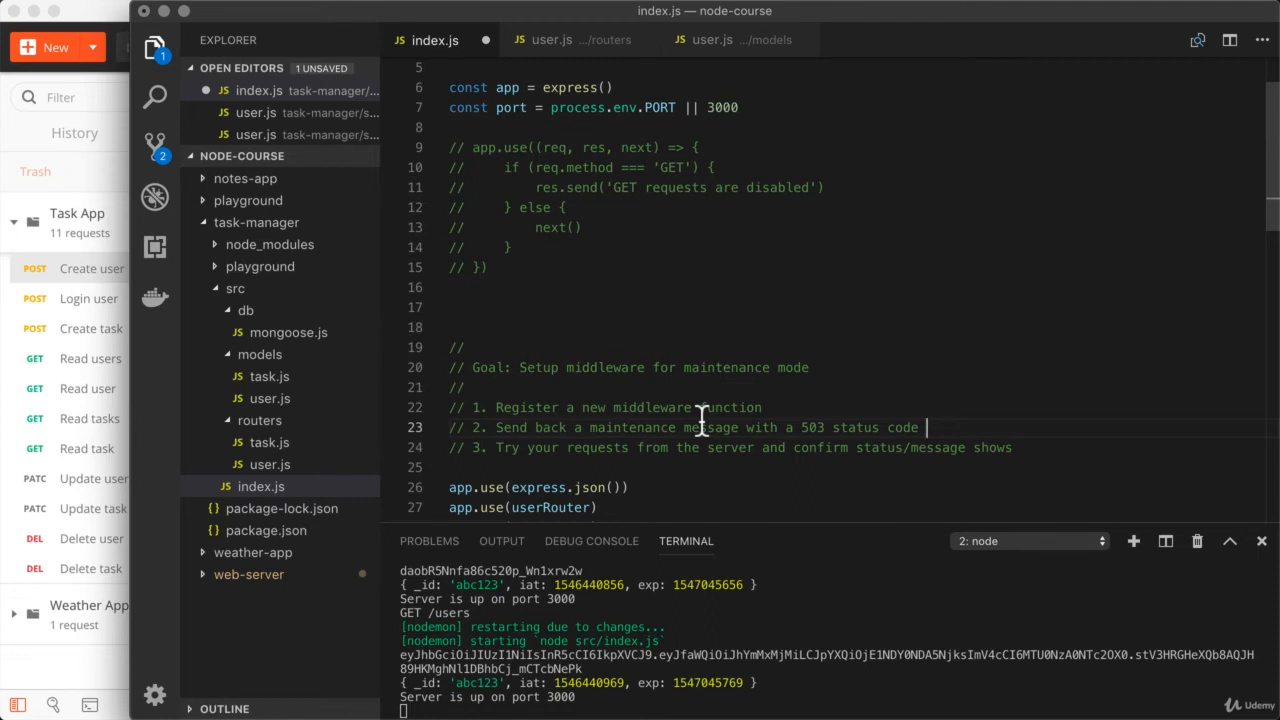
mouse_move(576, 388)
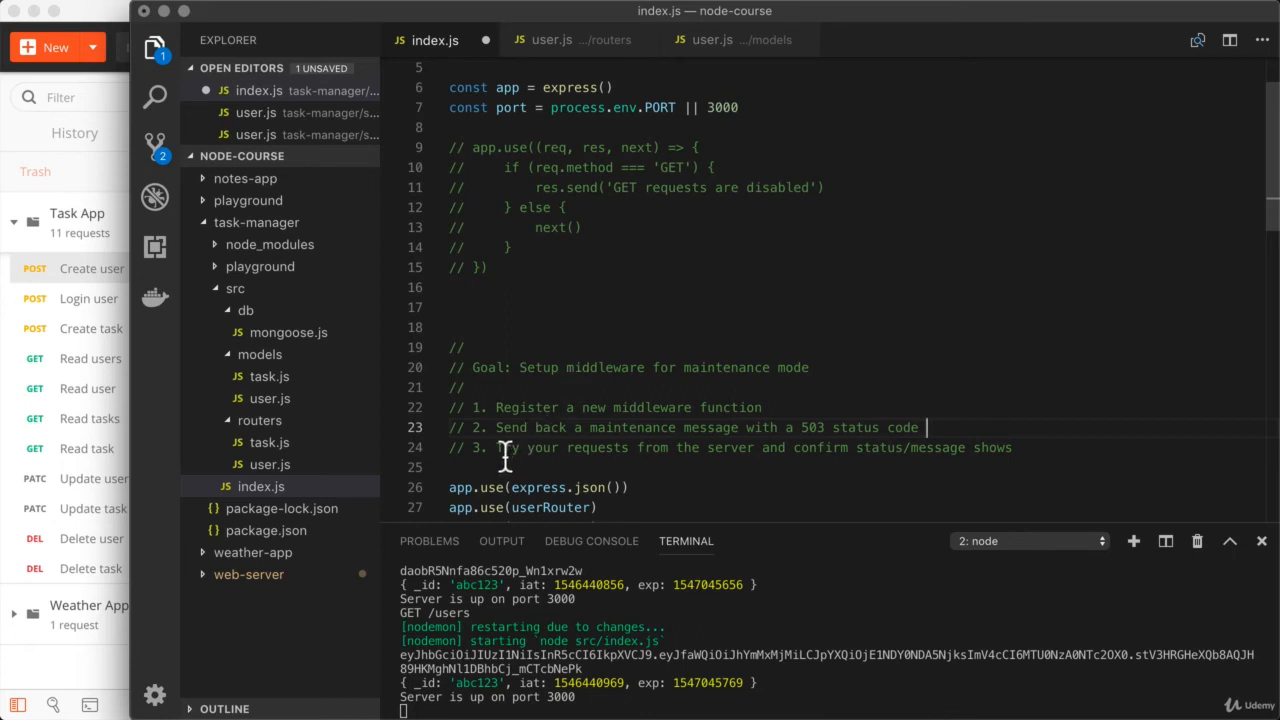
drag(500, 448, 1012, 448)
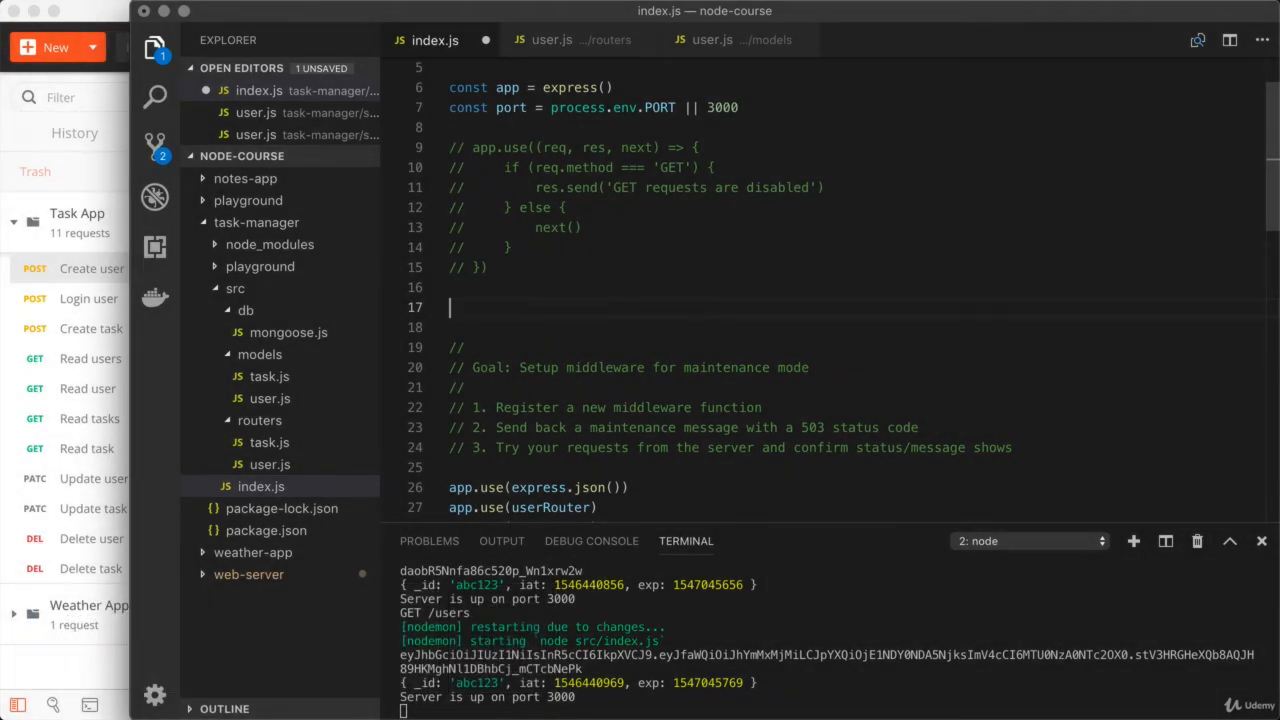
text(app)
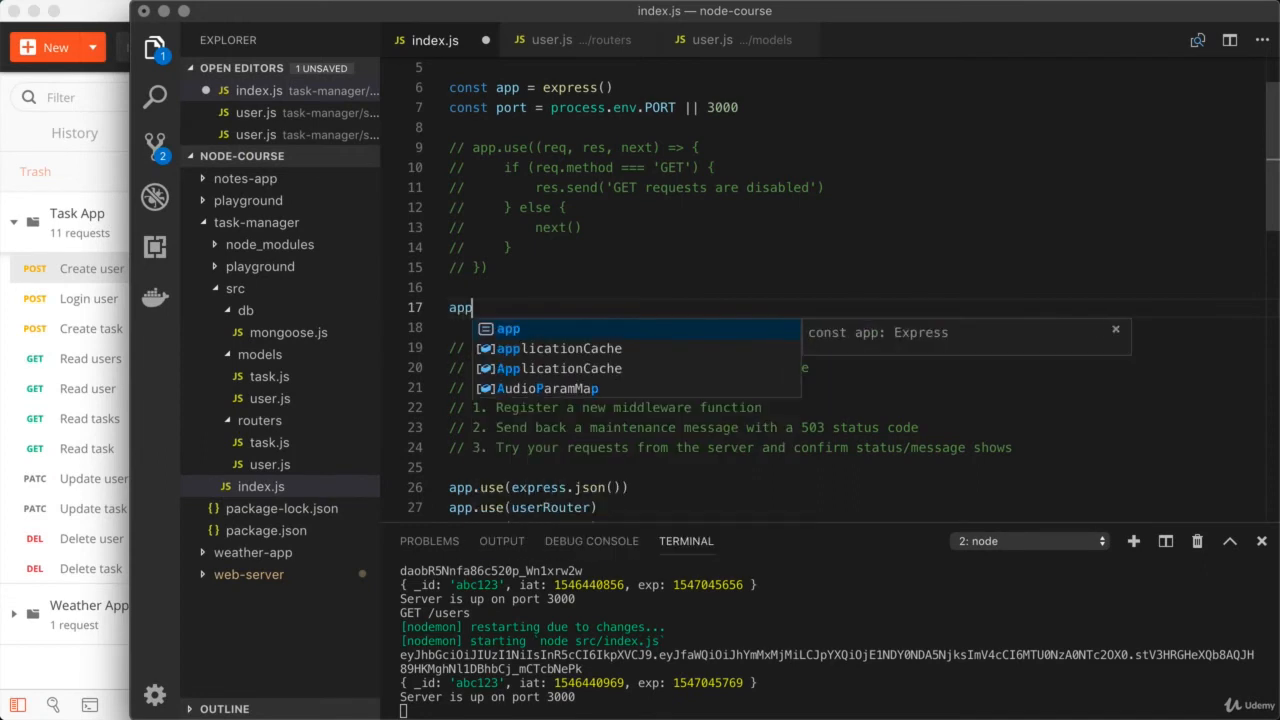
text(.use)
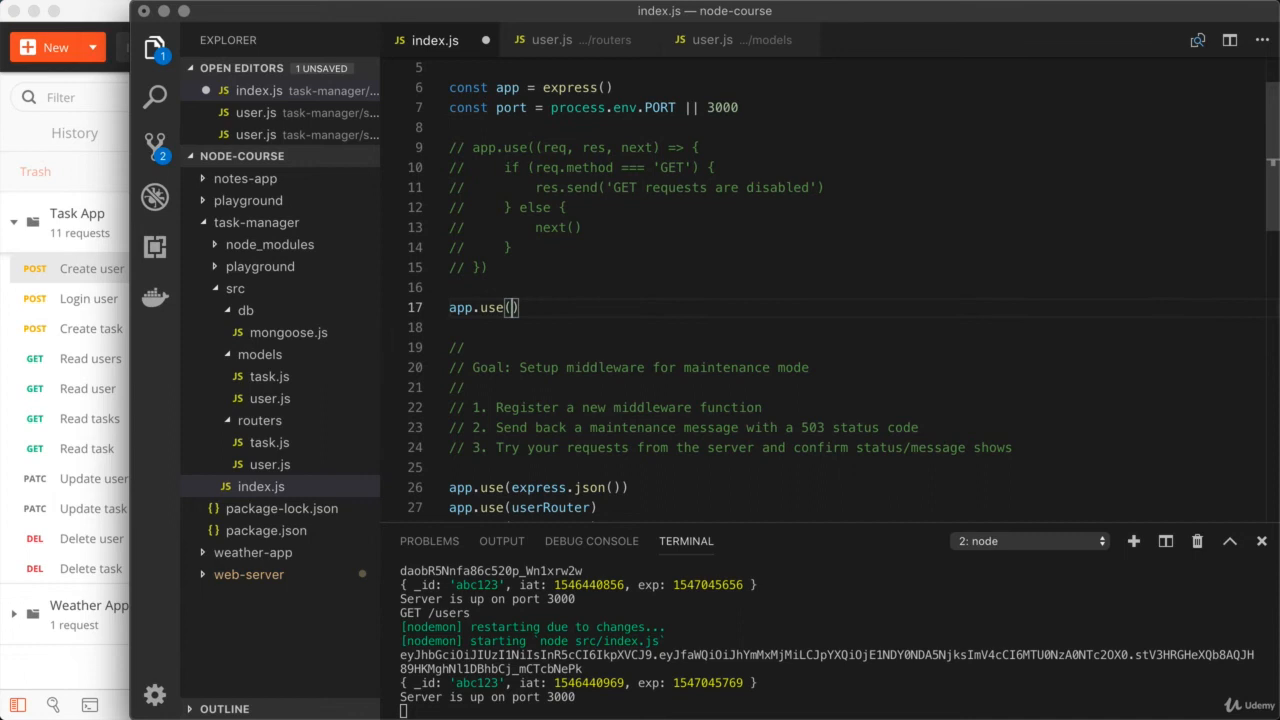
text(() => {}))
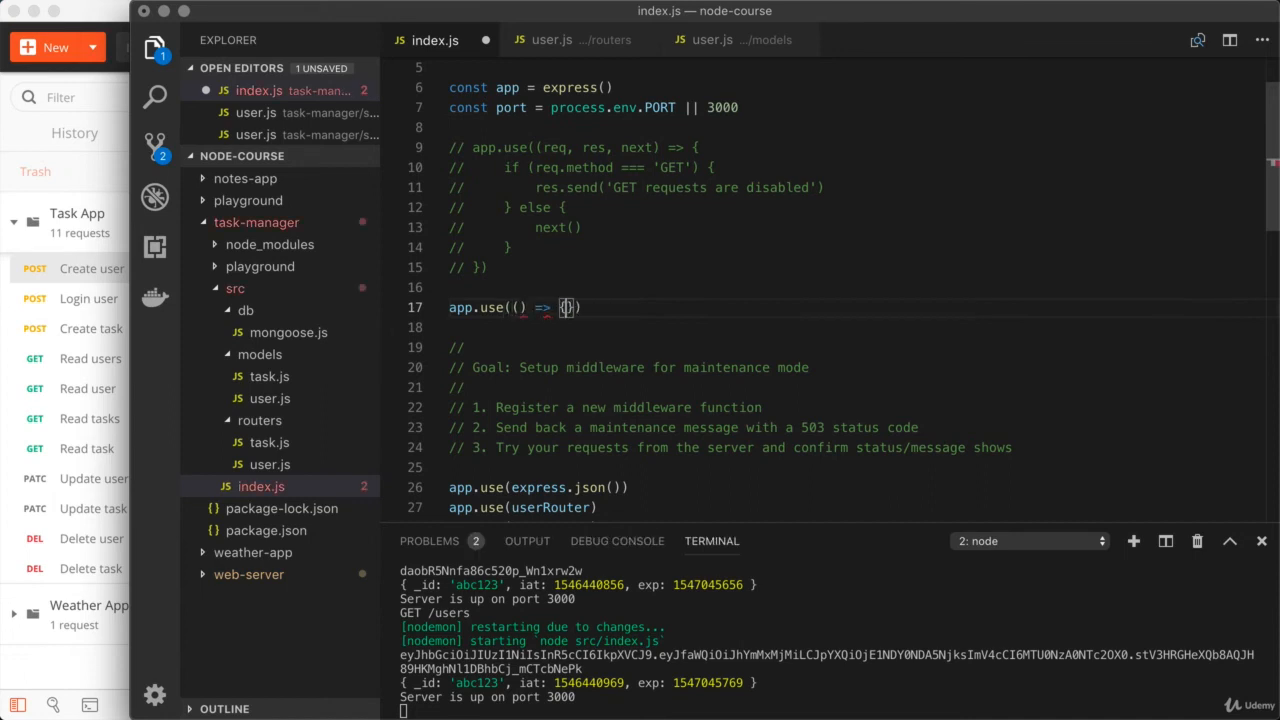
text({)
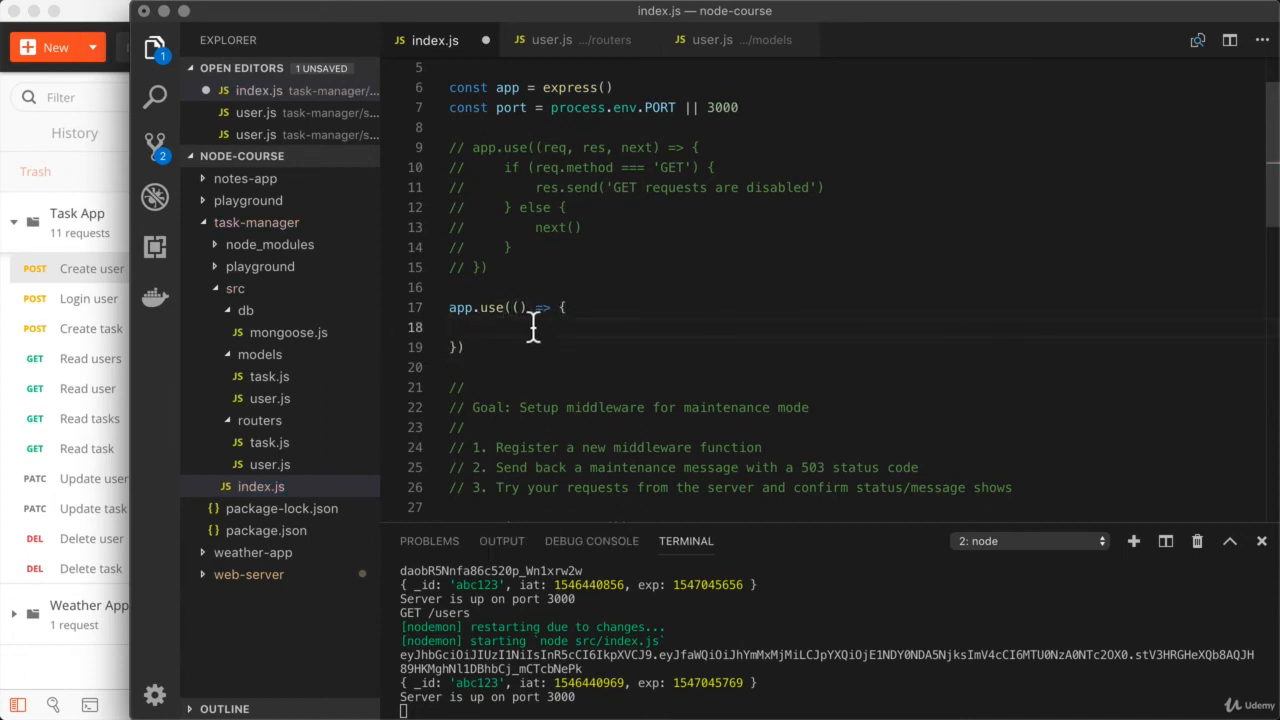
scroll(down, 3)
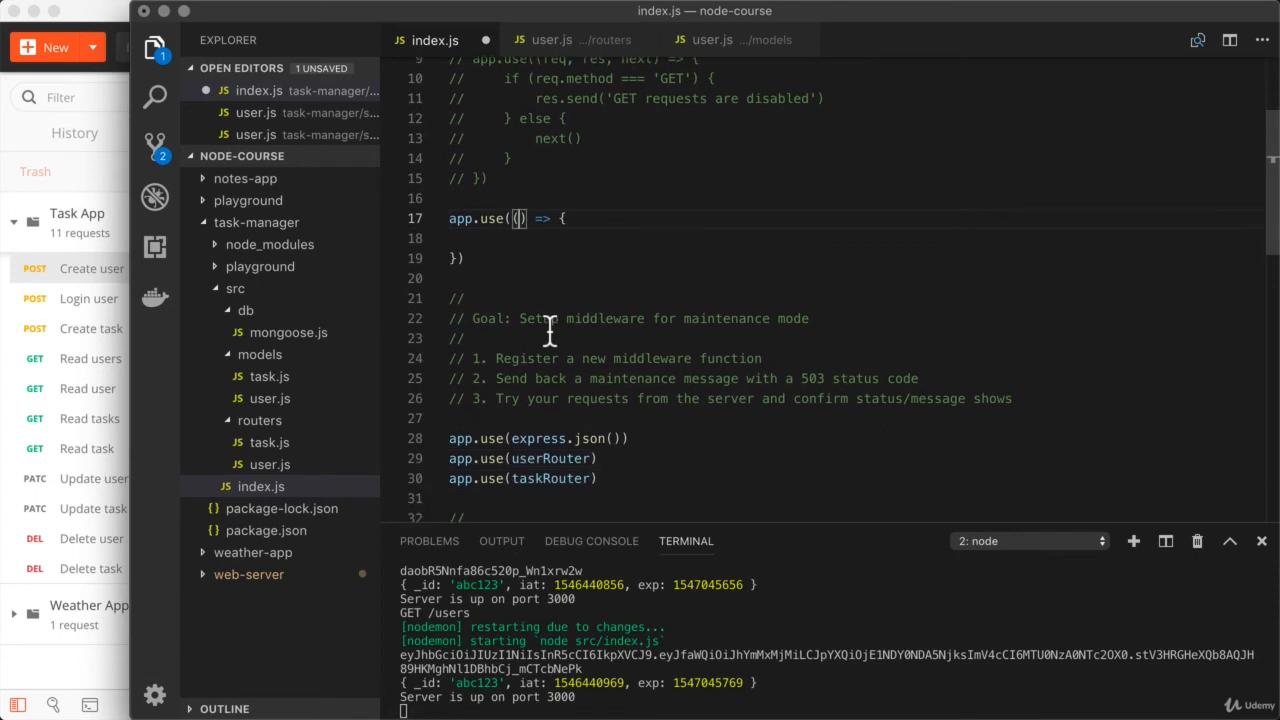
text(req, res, n)
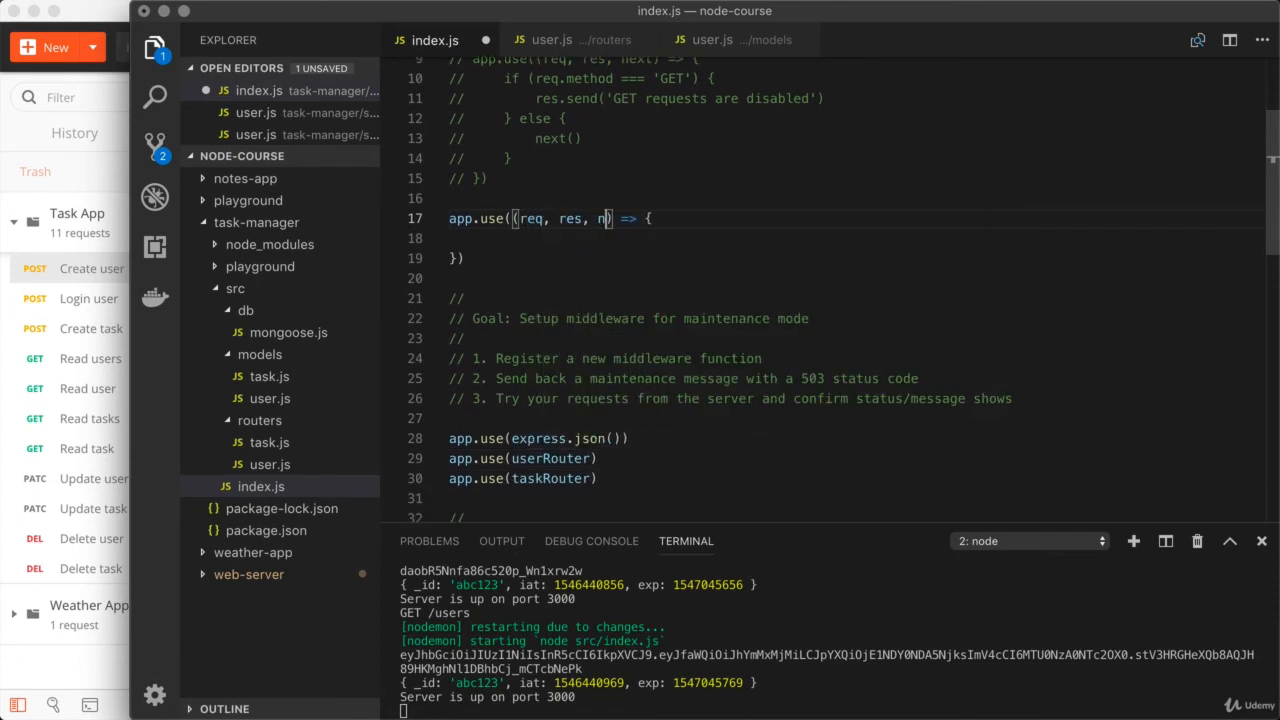
text(ext)
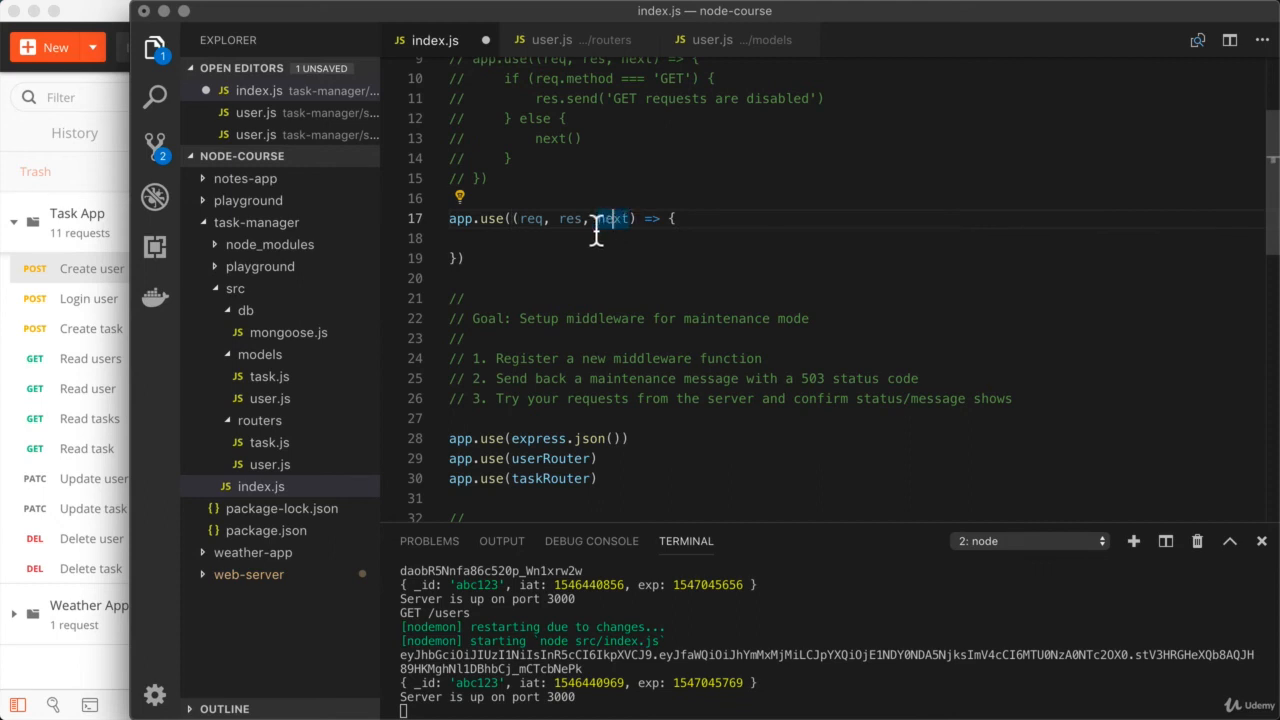
double_click(568, 218)
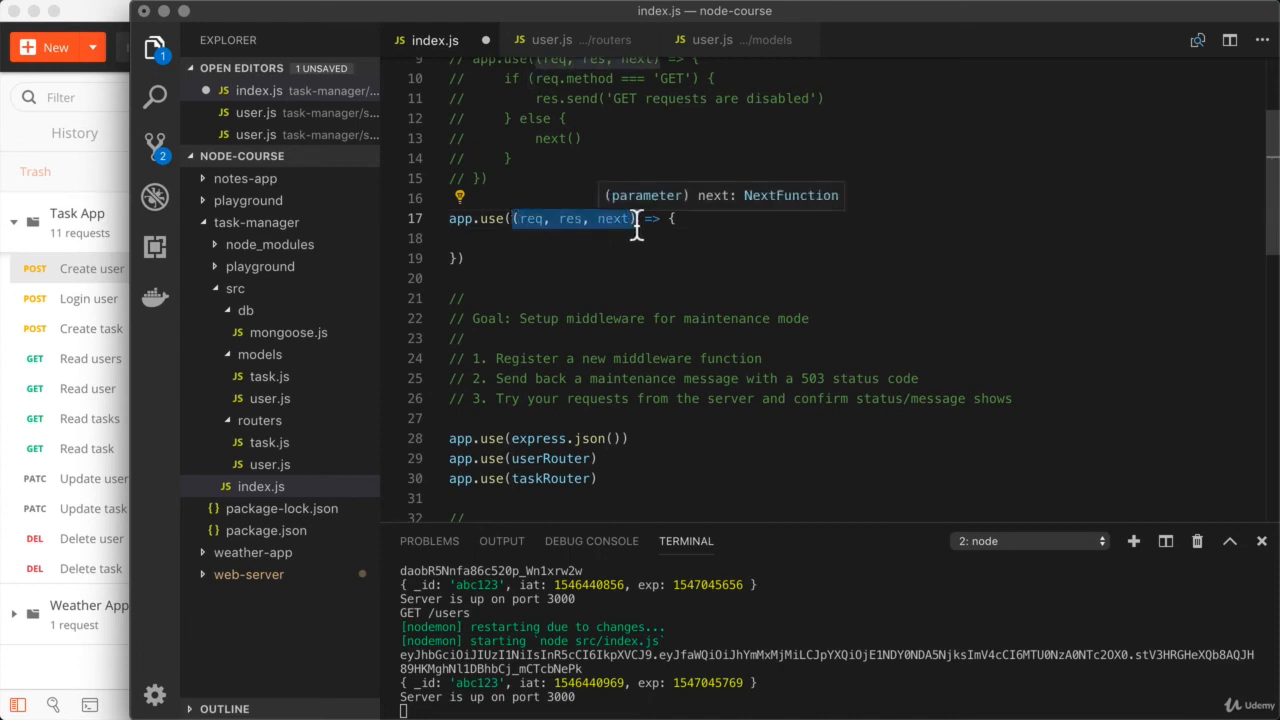
click(484, 238)
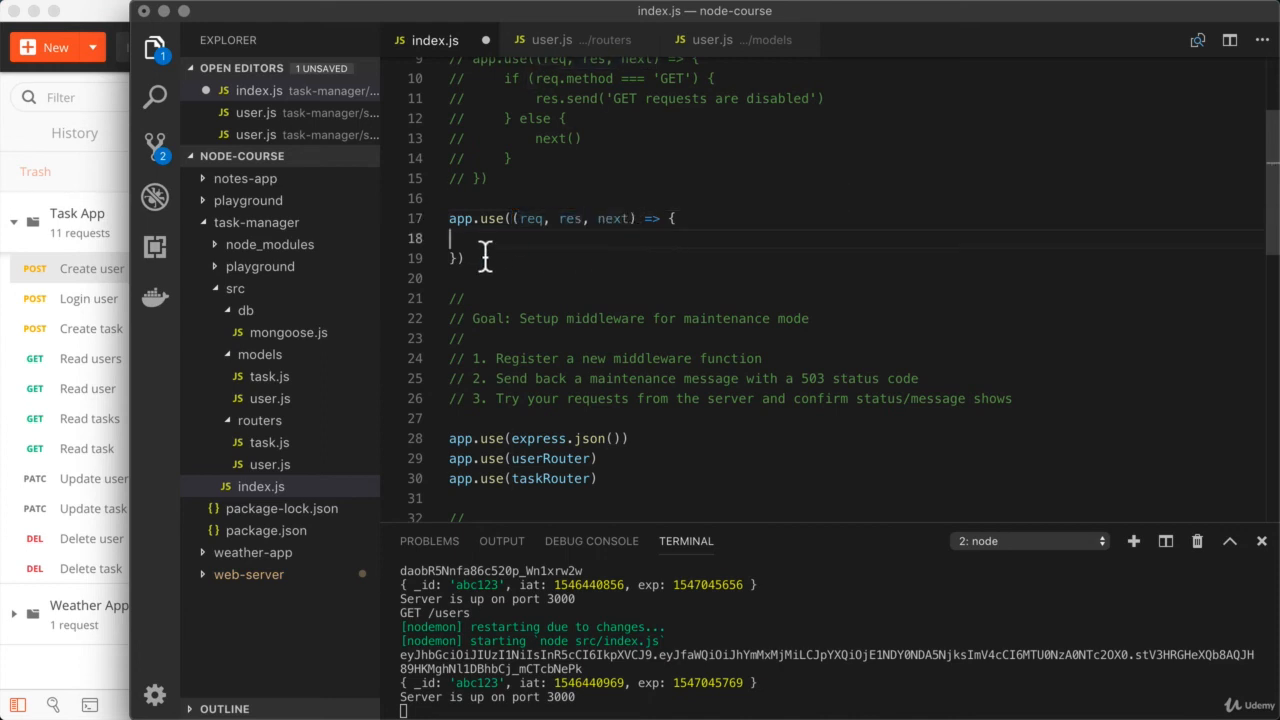
mouse_move(556, 238)
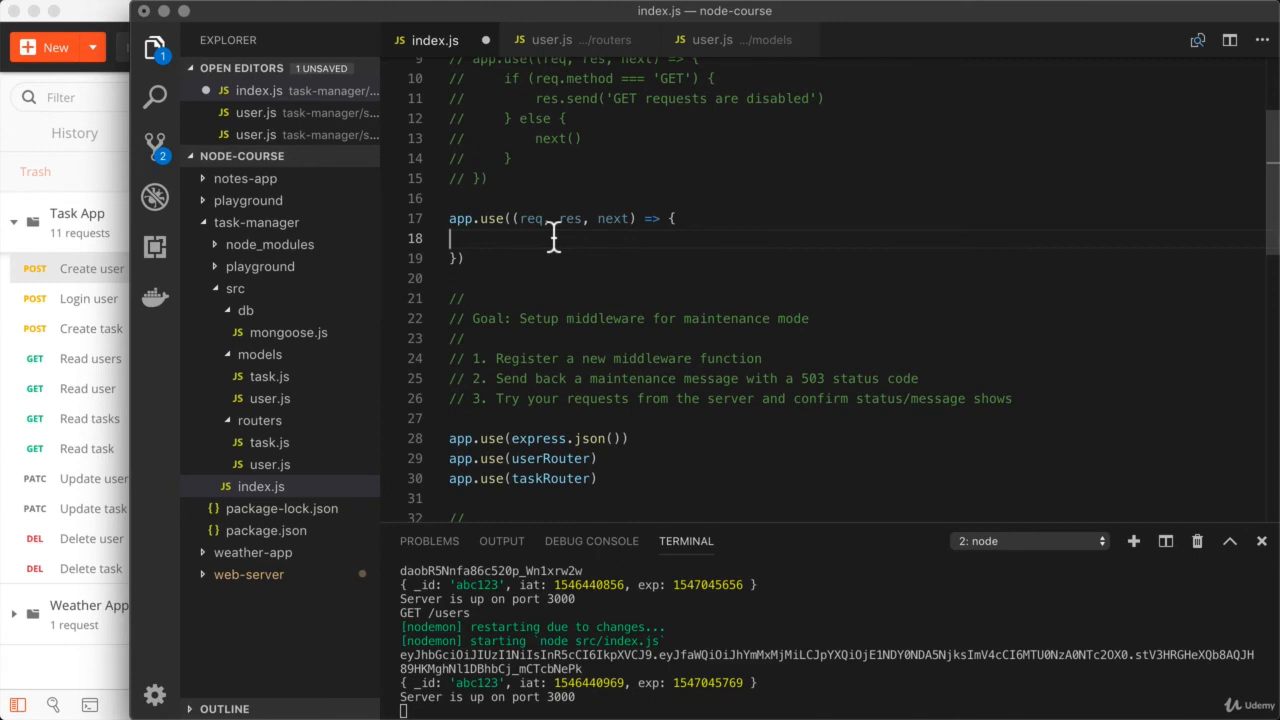
mouse_move(470, 258)
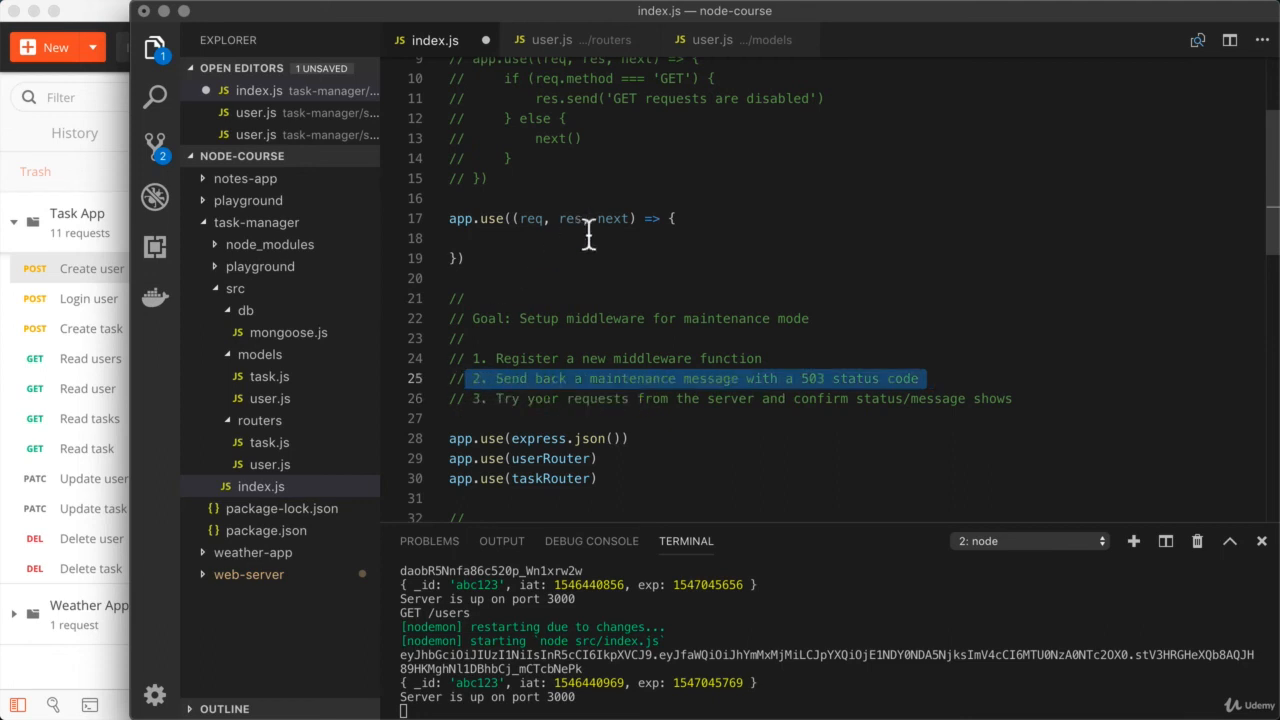
click(590, 238)
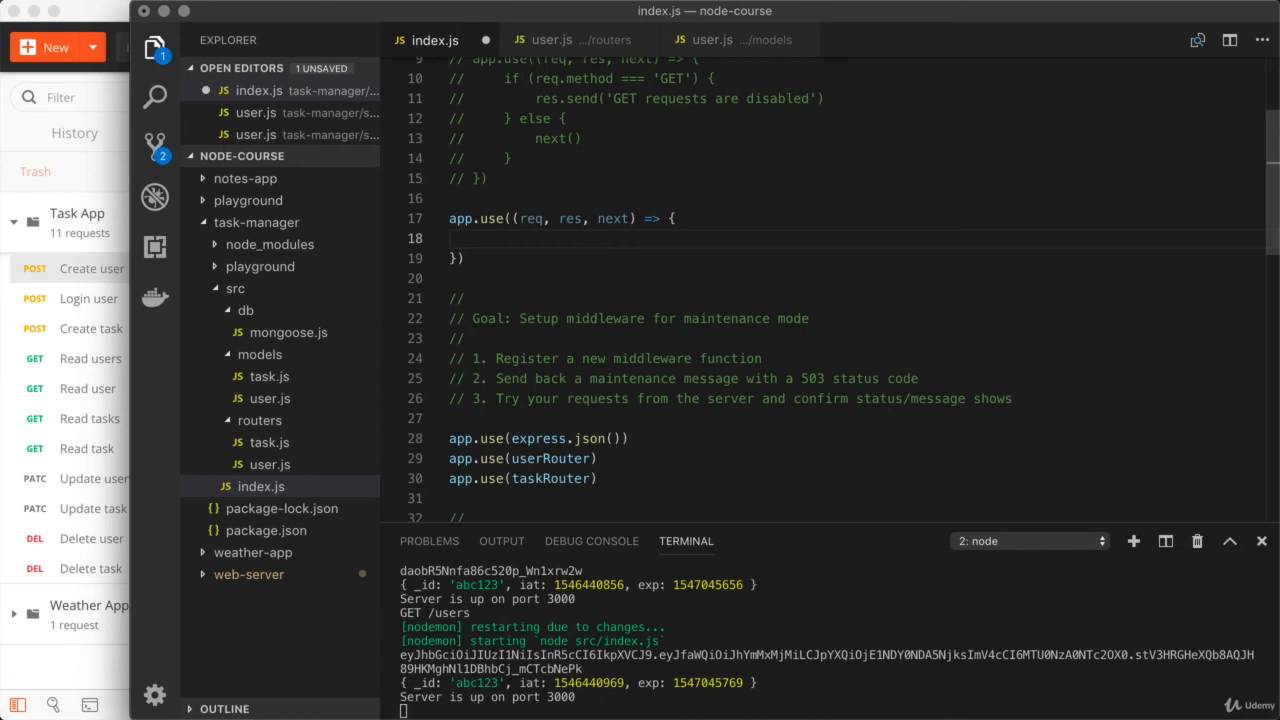
- Write res.status(503).send('Site is currently down. Check back soon!') on line 18 of the app.use callback
text(r)
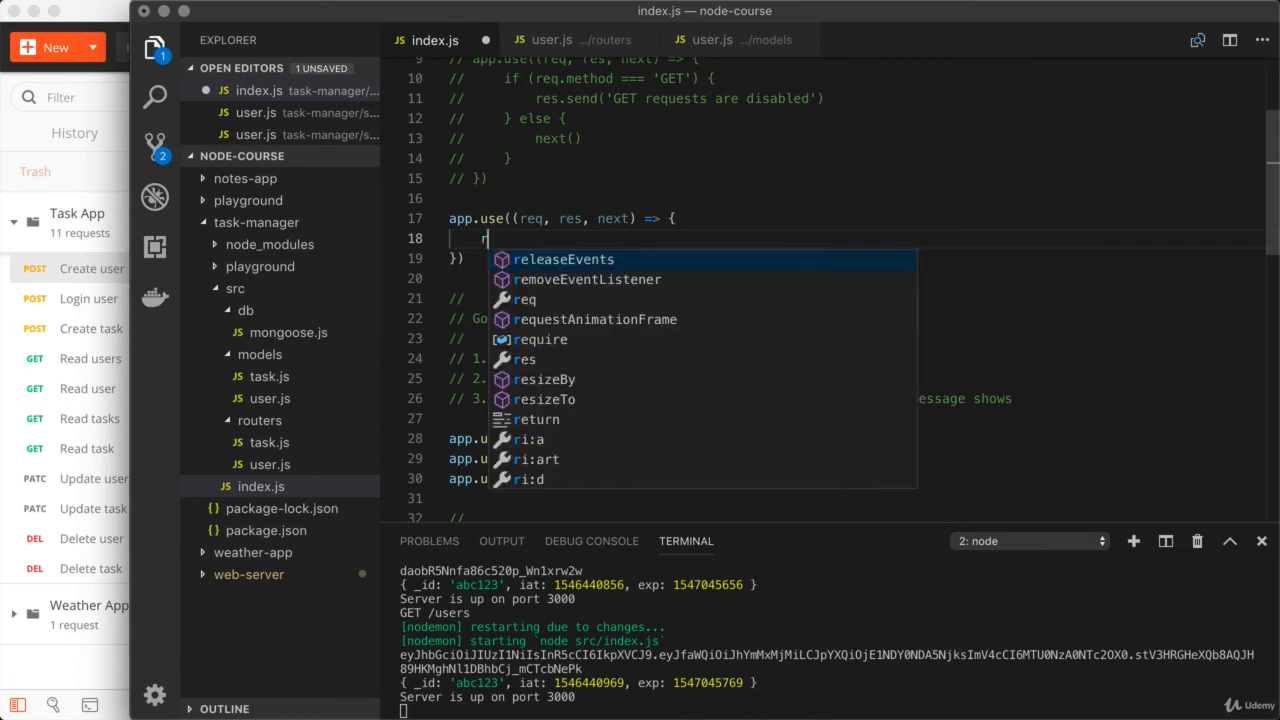
text(es.status)
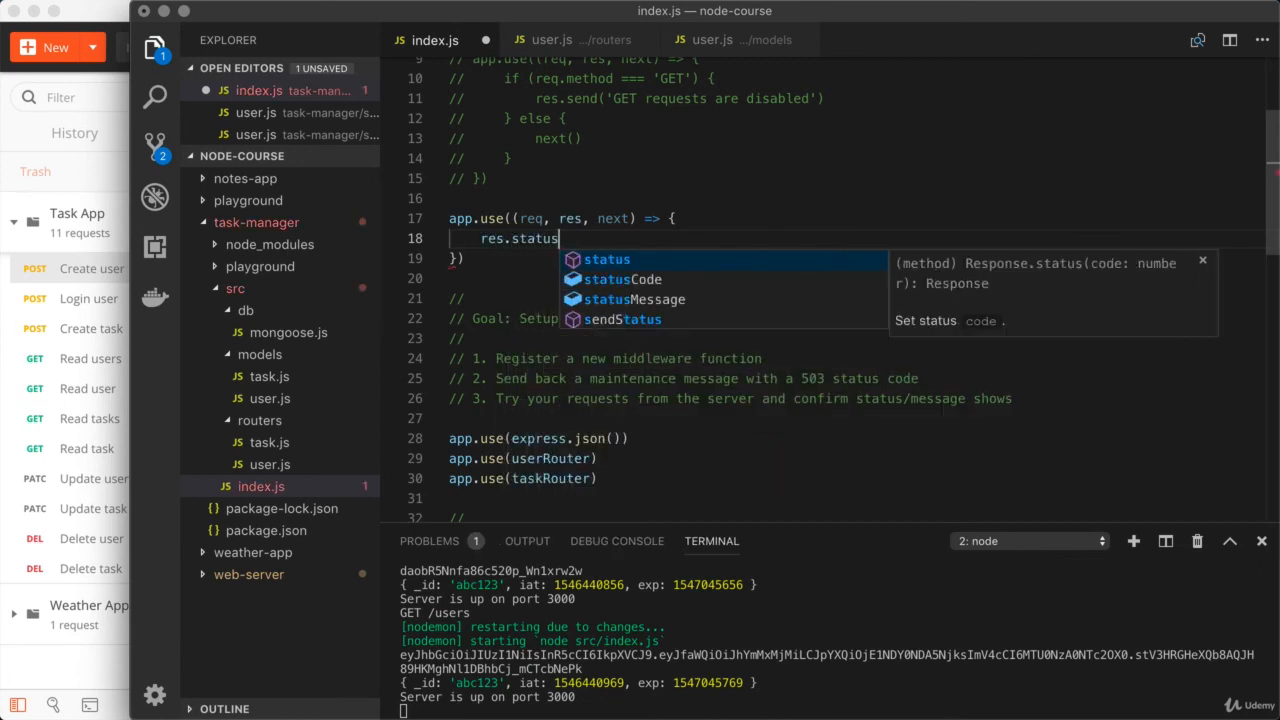
text((503)
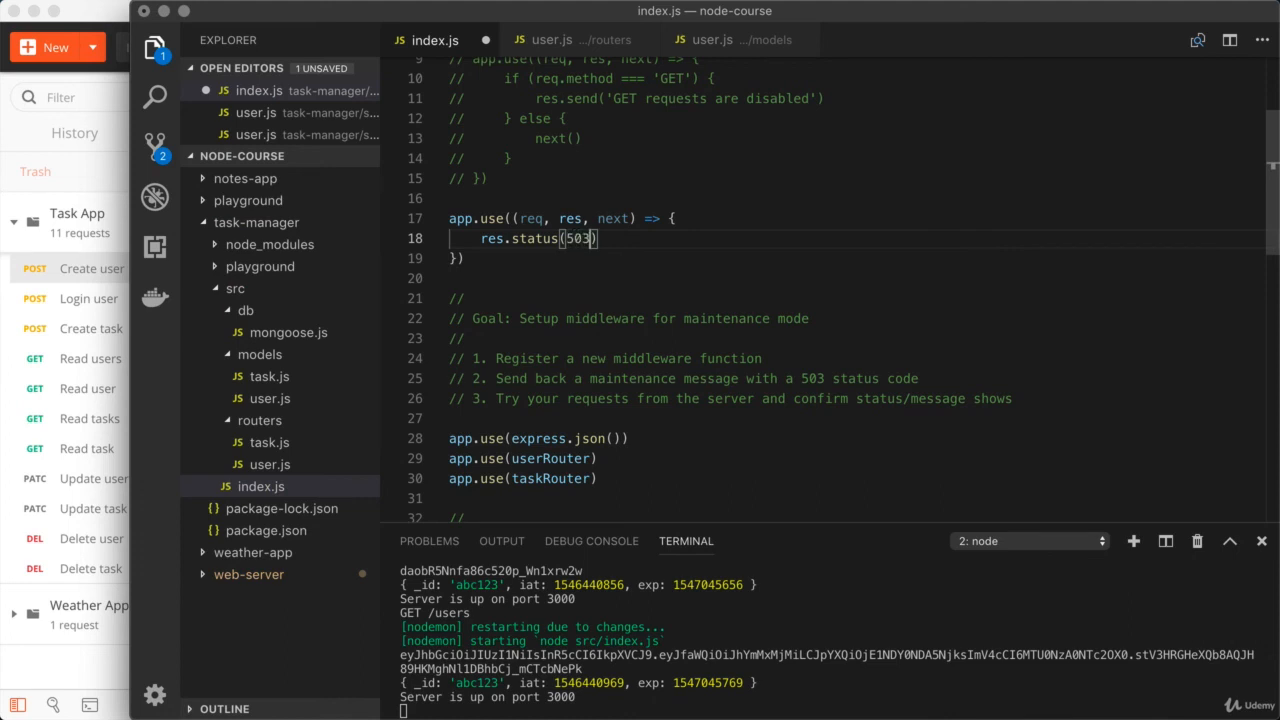
text(.)
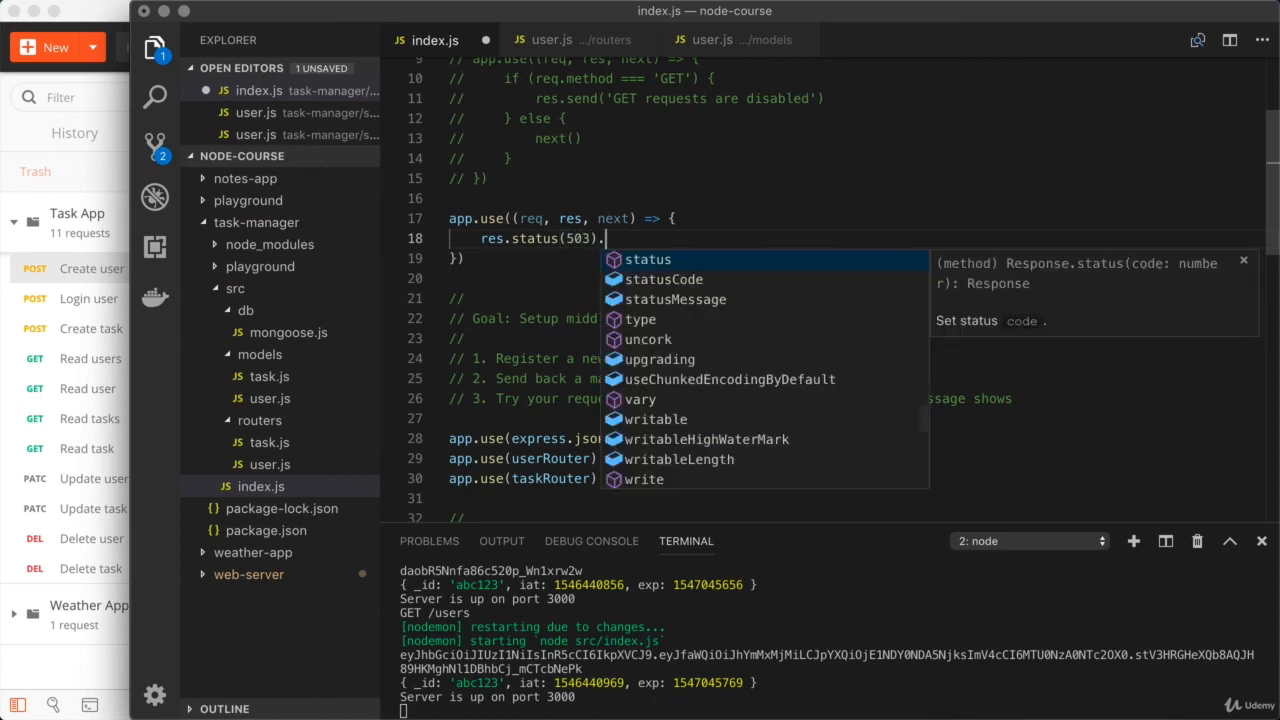
text(send(''))
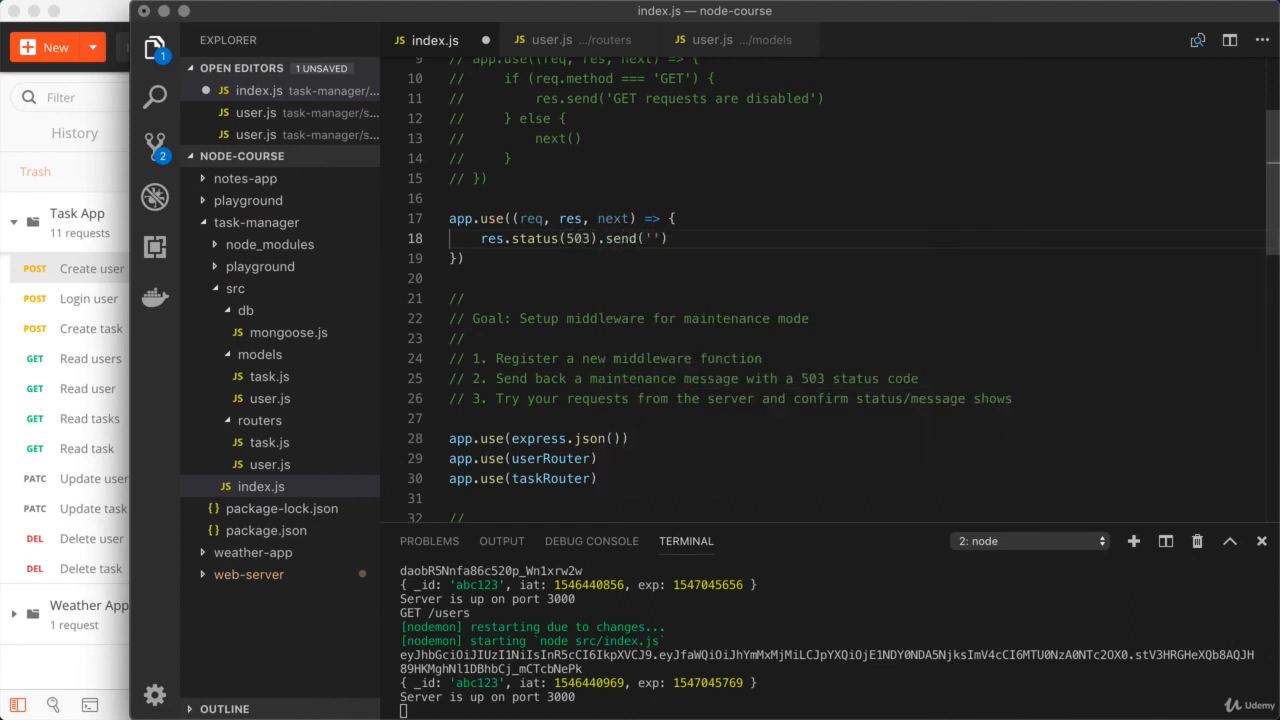
text(Site is)
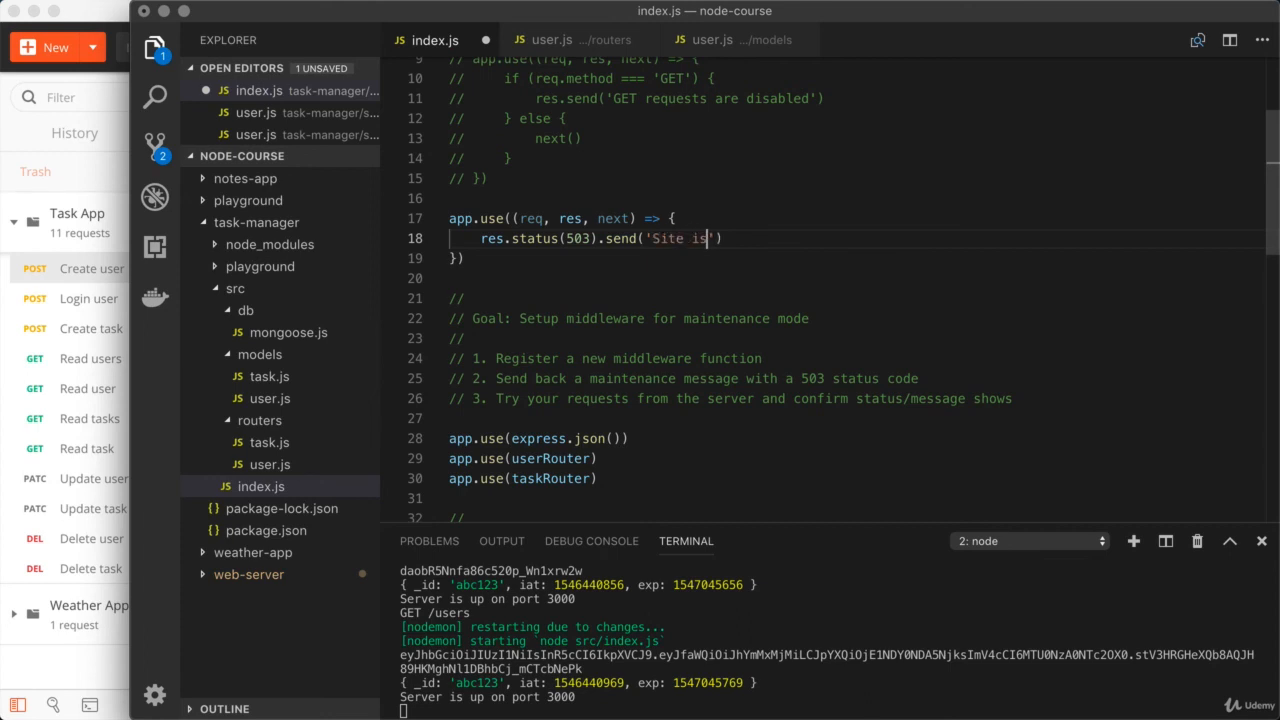
text(currently down.)
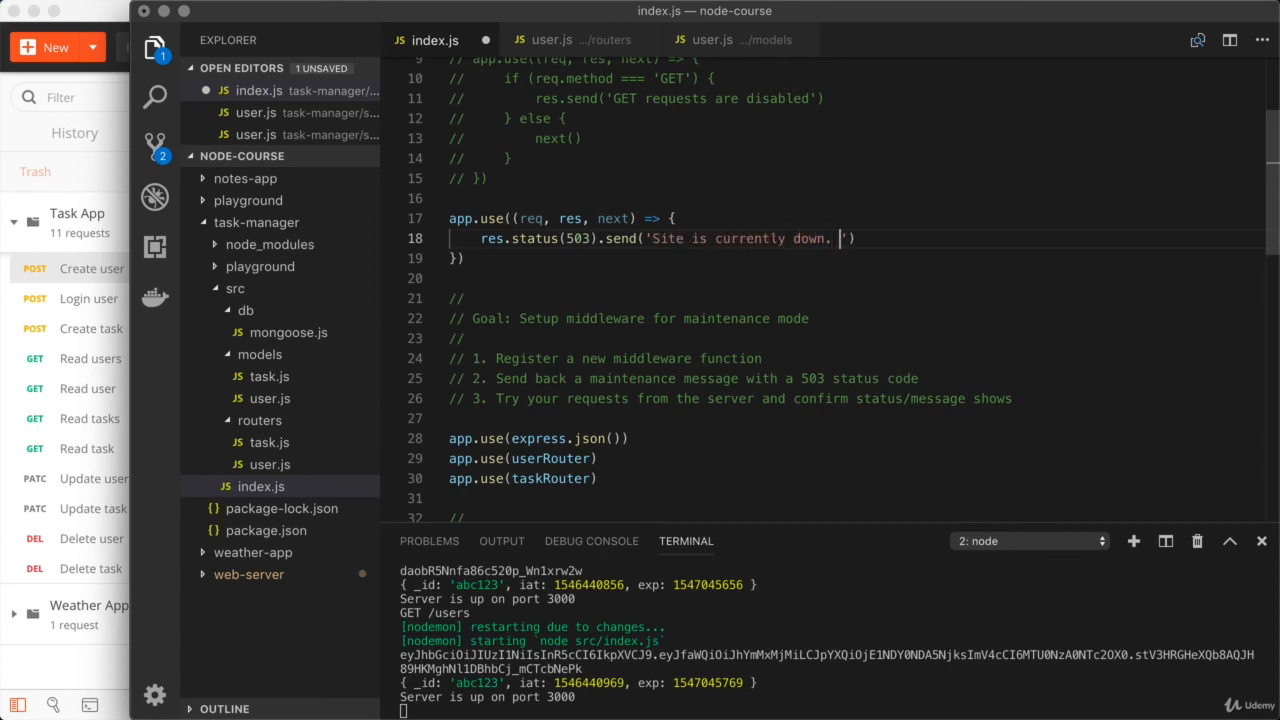
text(Check back soon)
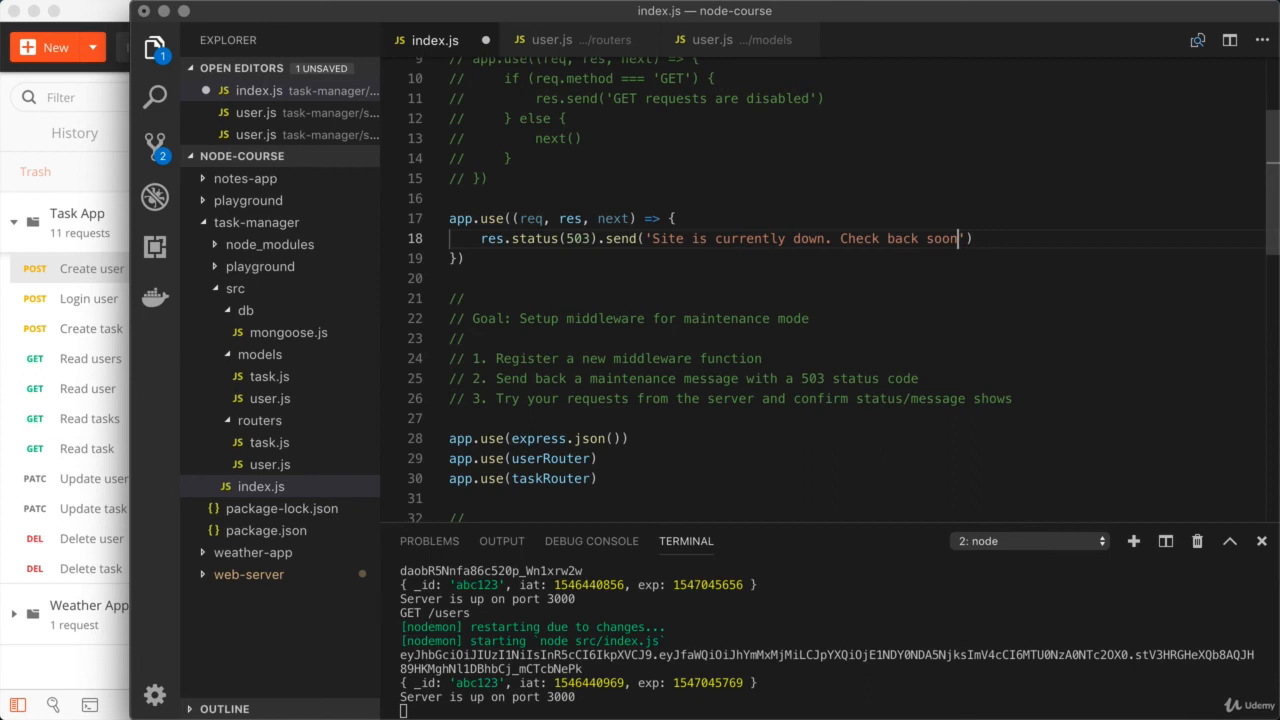
text(!)
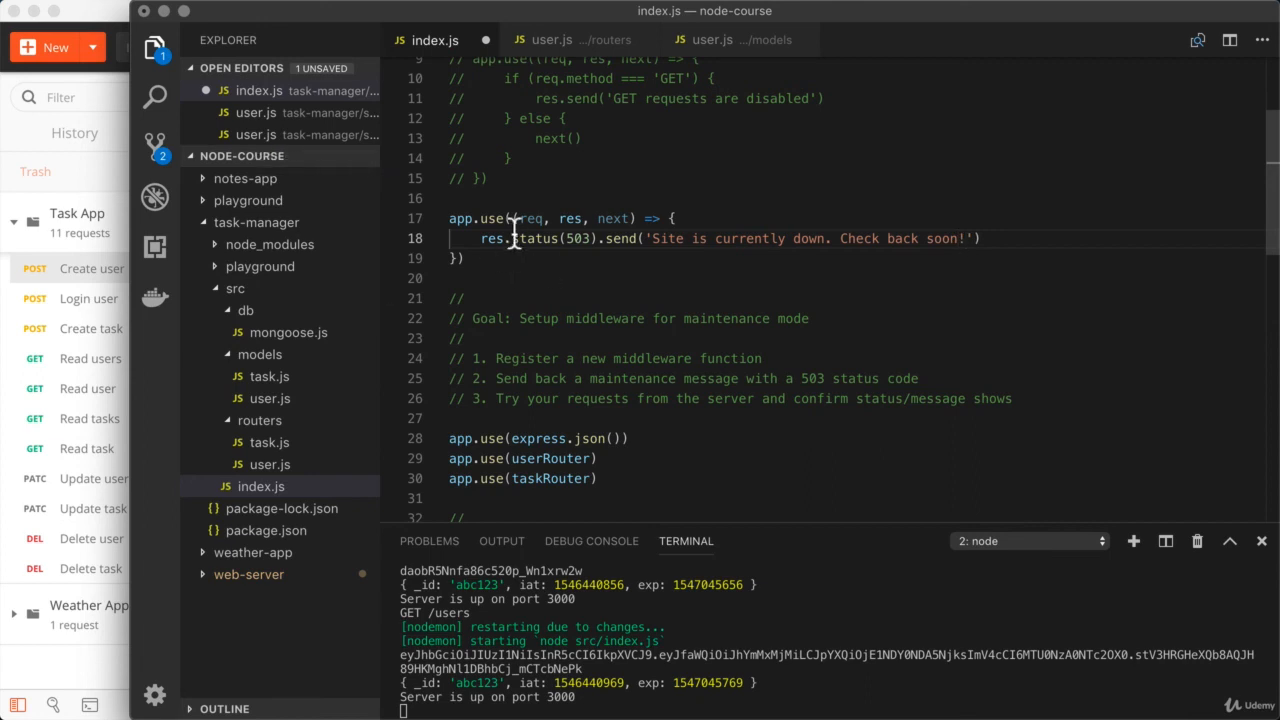
mouse_move(490, 218)
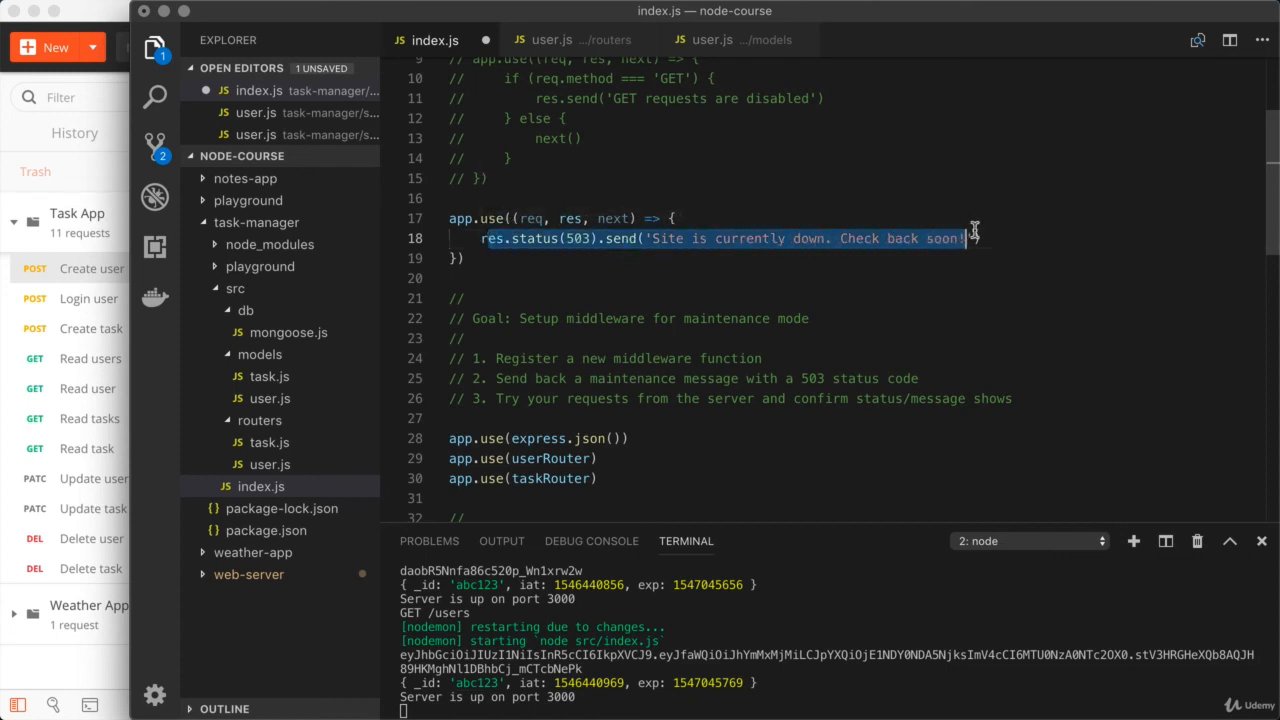
click(620, 238)
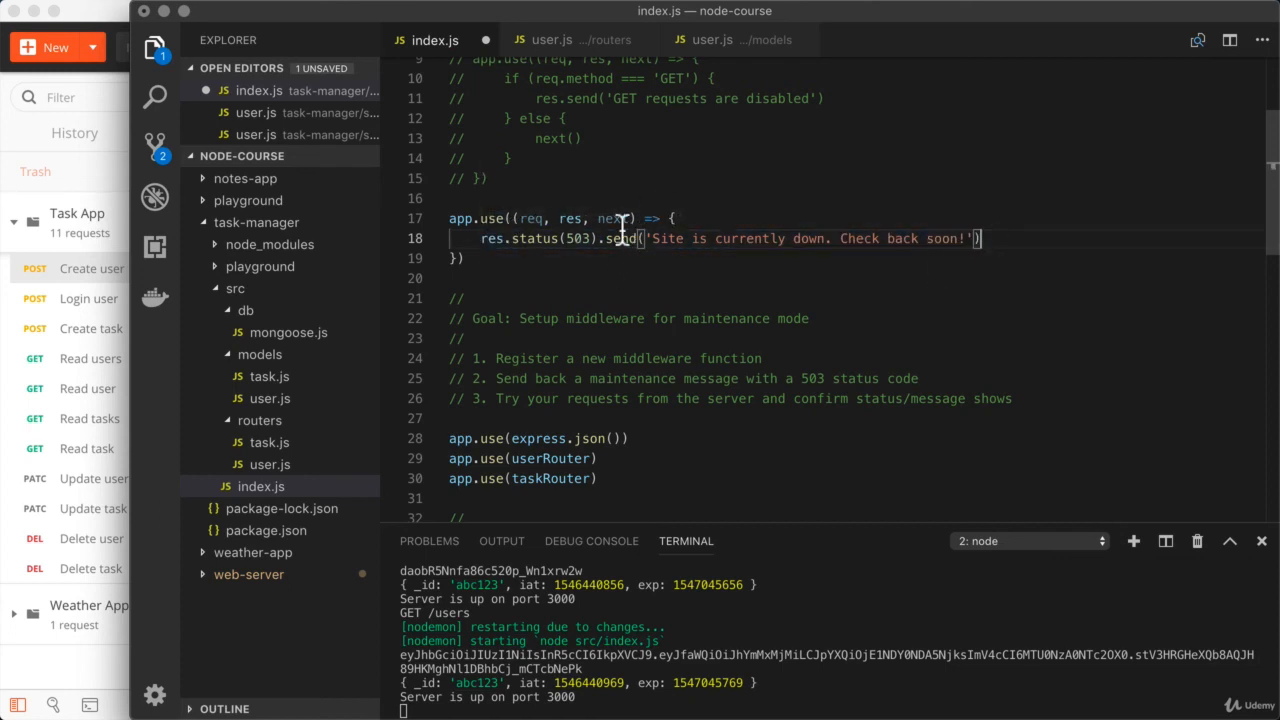
mouse_move(620, 218)
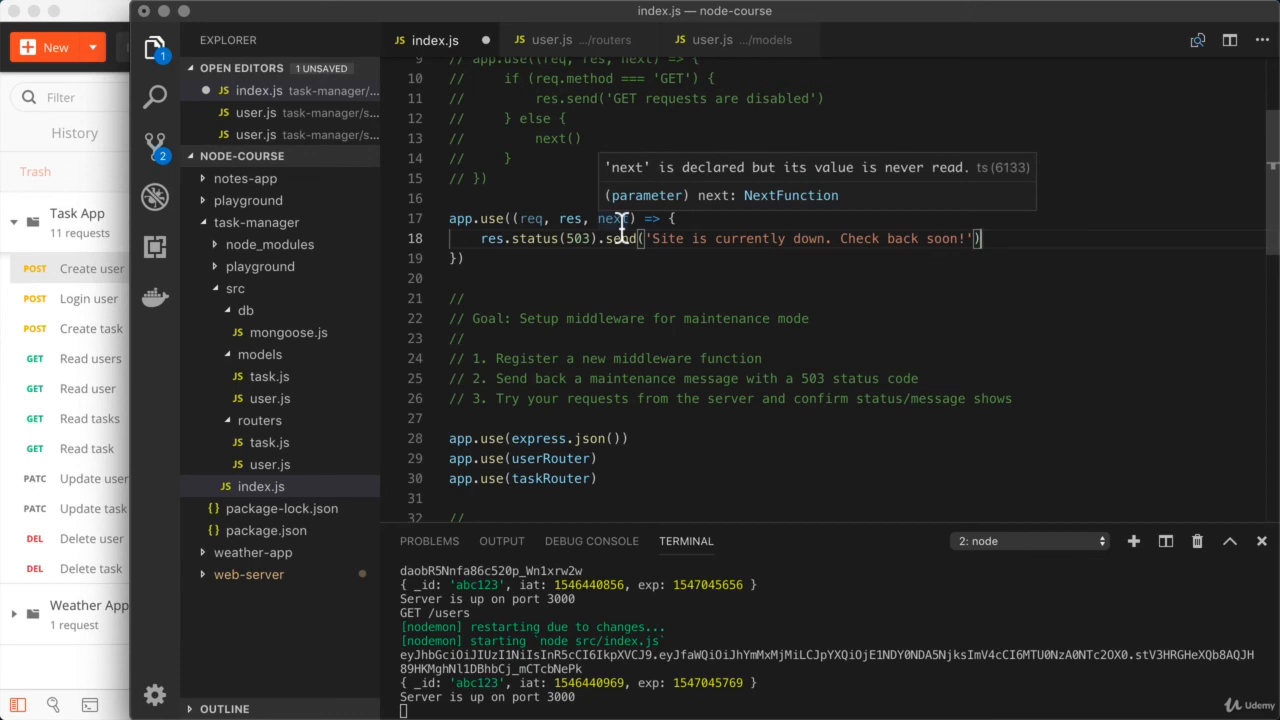
mouse_move(700, 312)
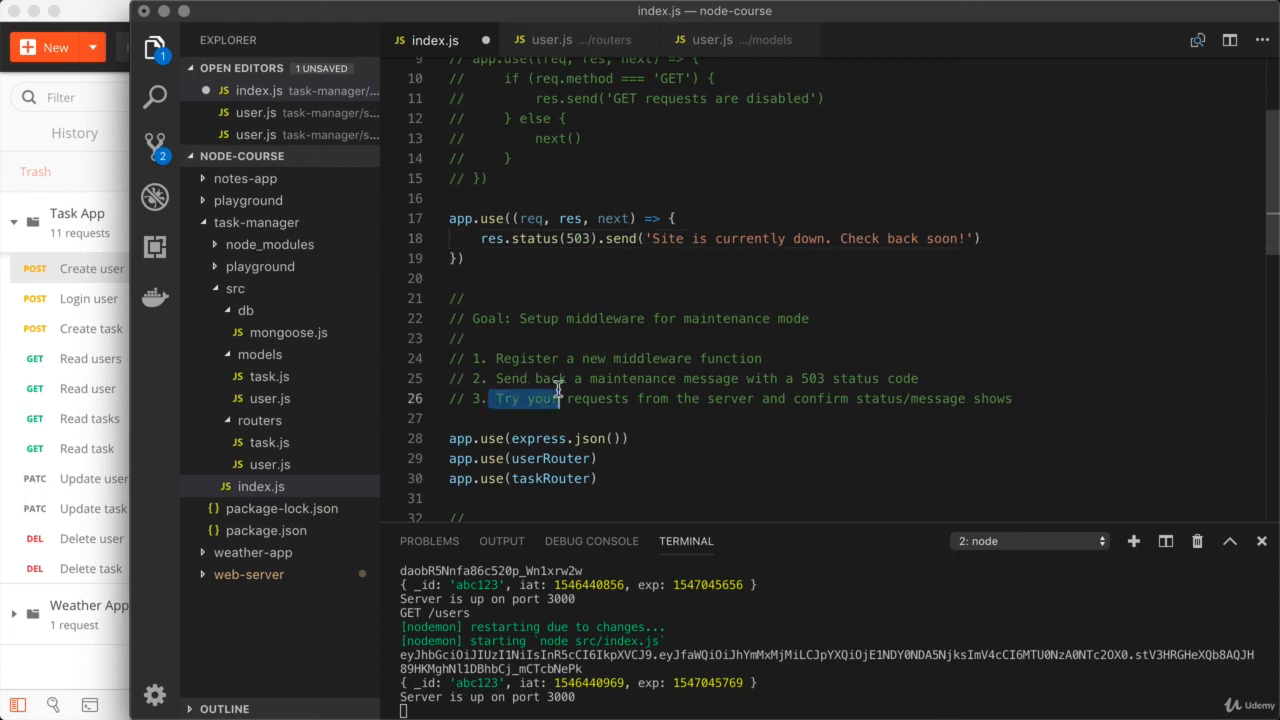
- Save index.js so nodemon restarts the server, then bring Postman forward
drag(560, 398, 1012, 398)
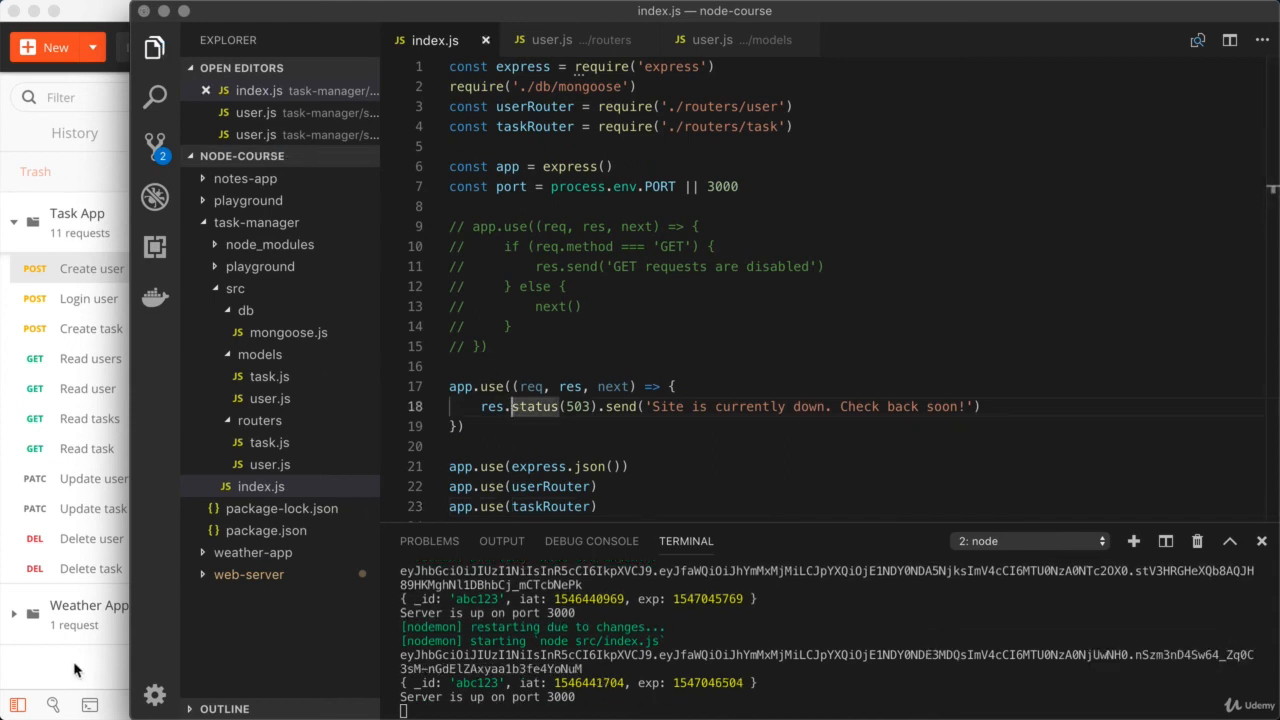
click(972, 152)
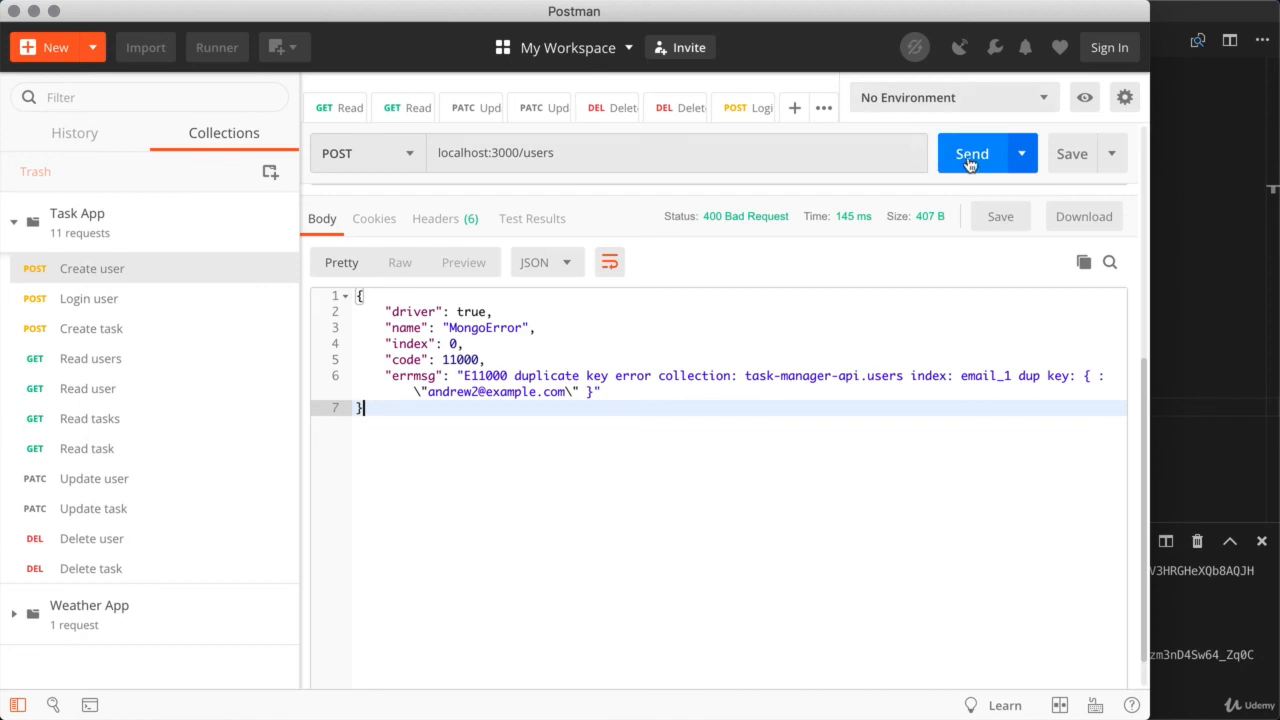
- Send Create user to see the 503 site-down reply, check Read users, and return to VS Code
click(972, 152)
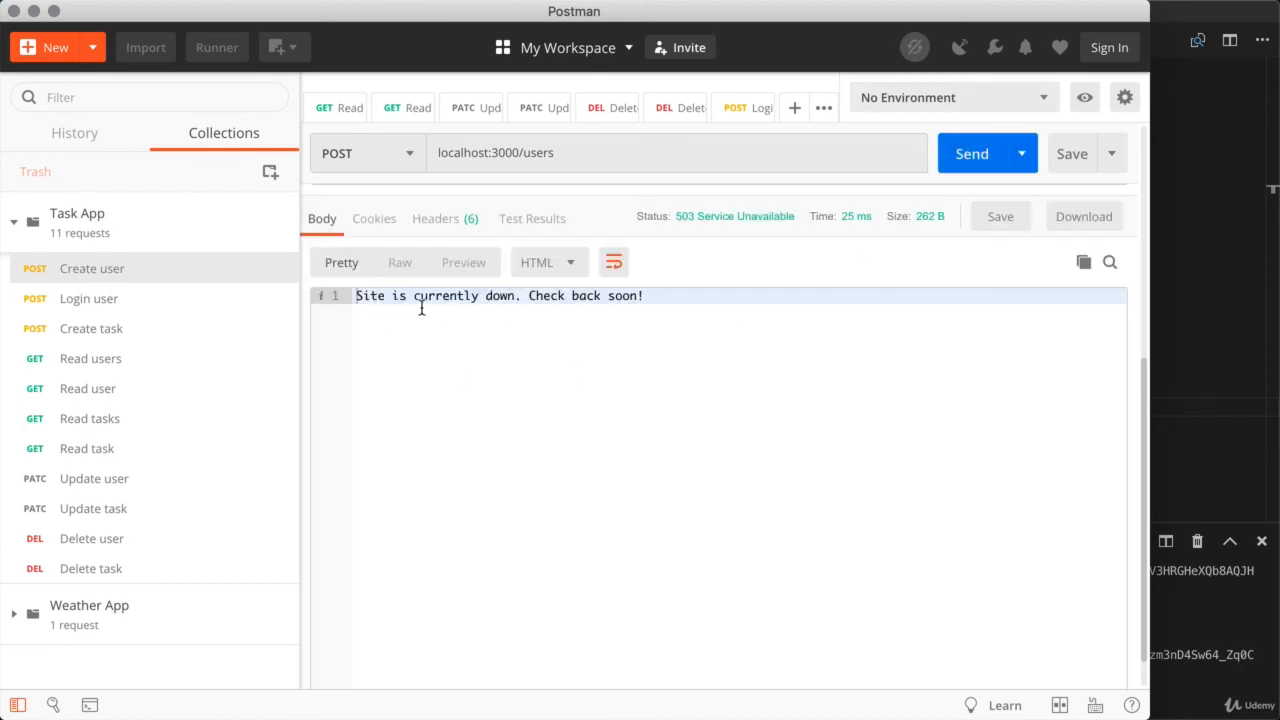
mouse_move(694, 232)
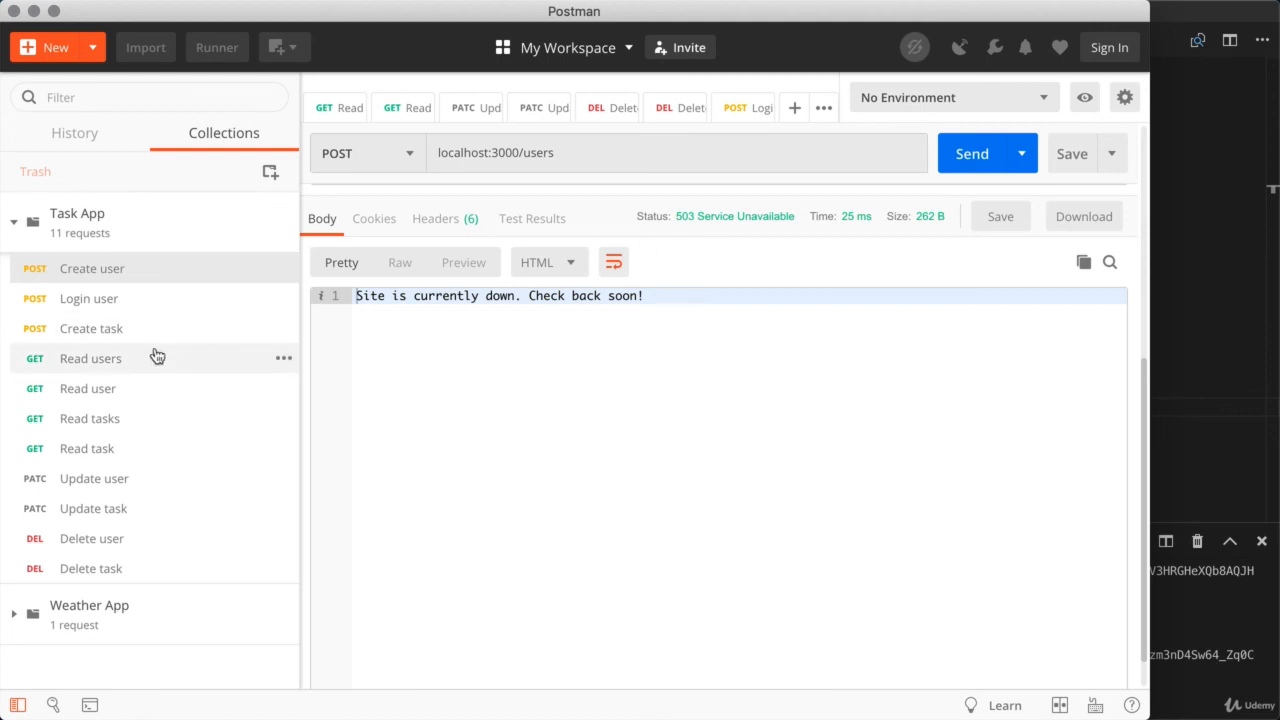
click(90, 358)
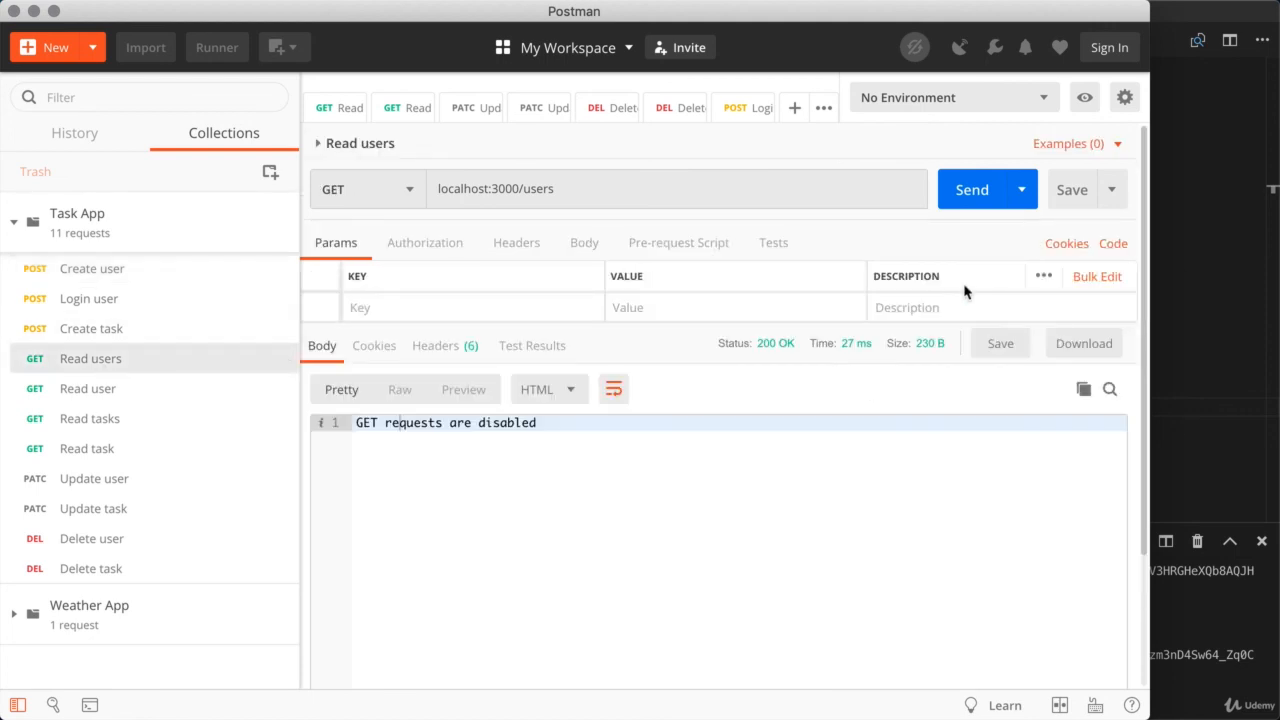
click(970, 188)
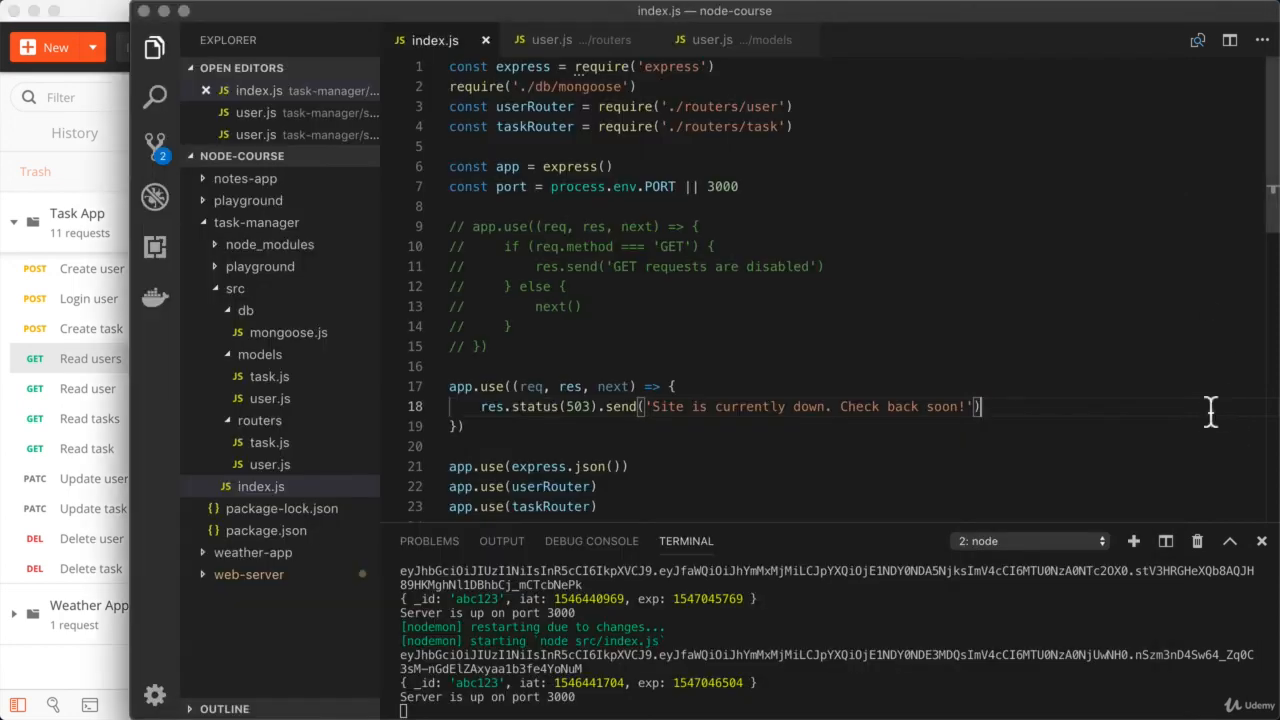
mouse_move(1060, 360)
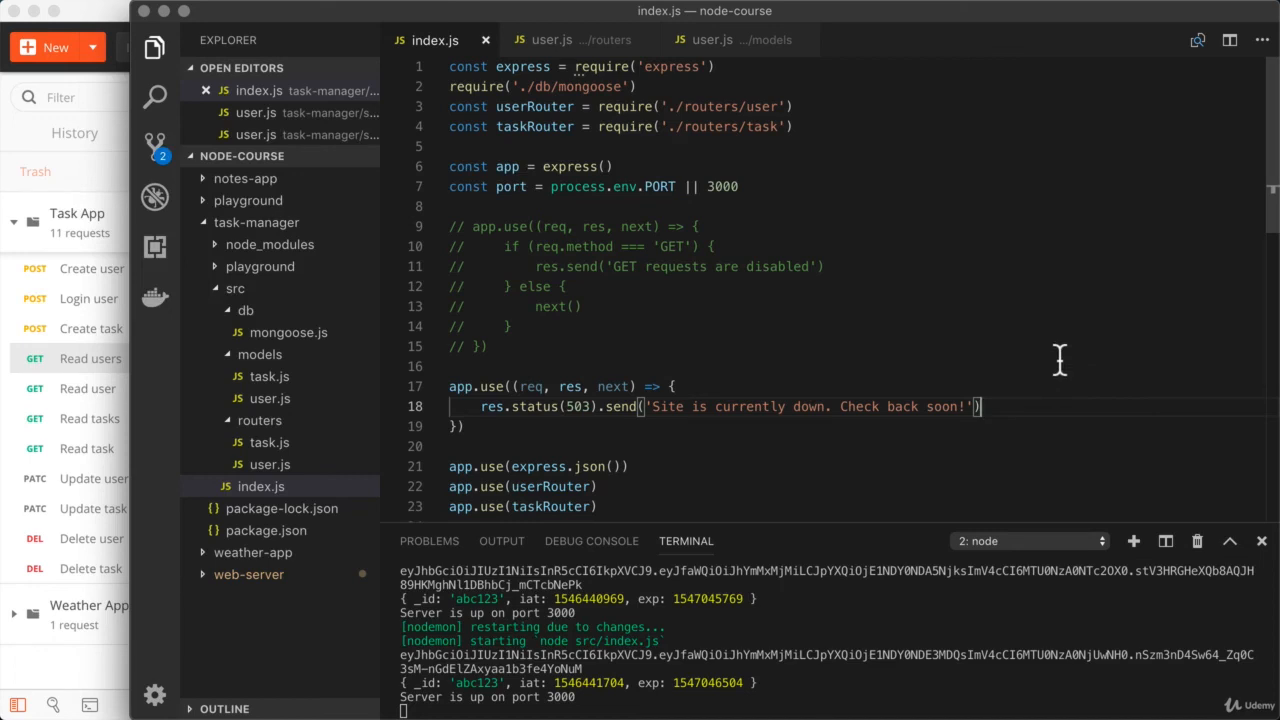